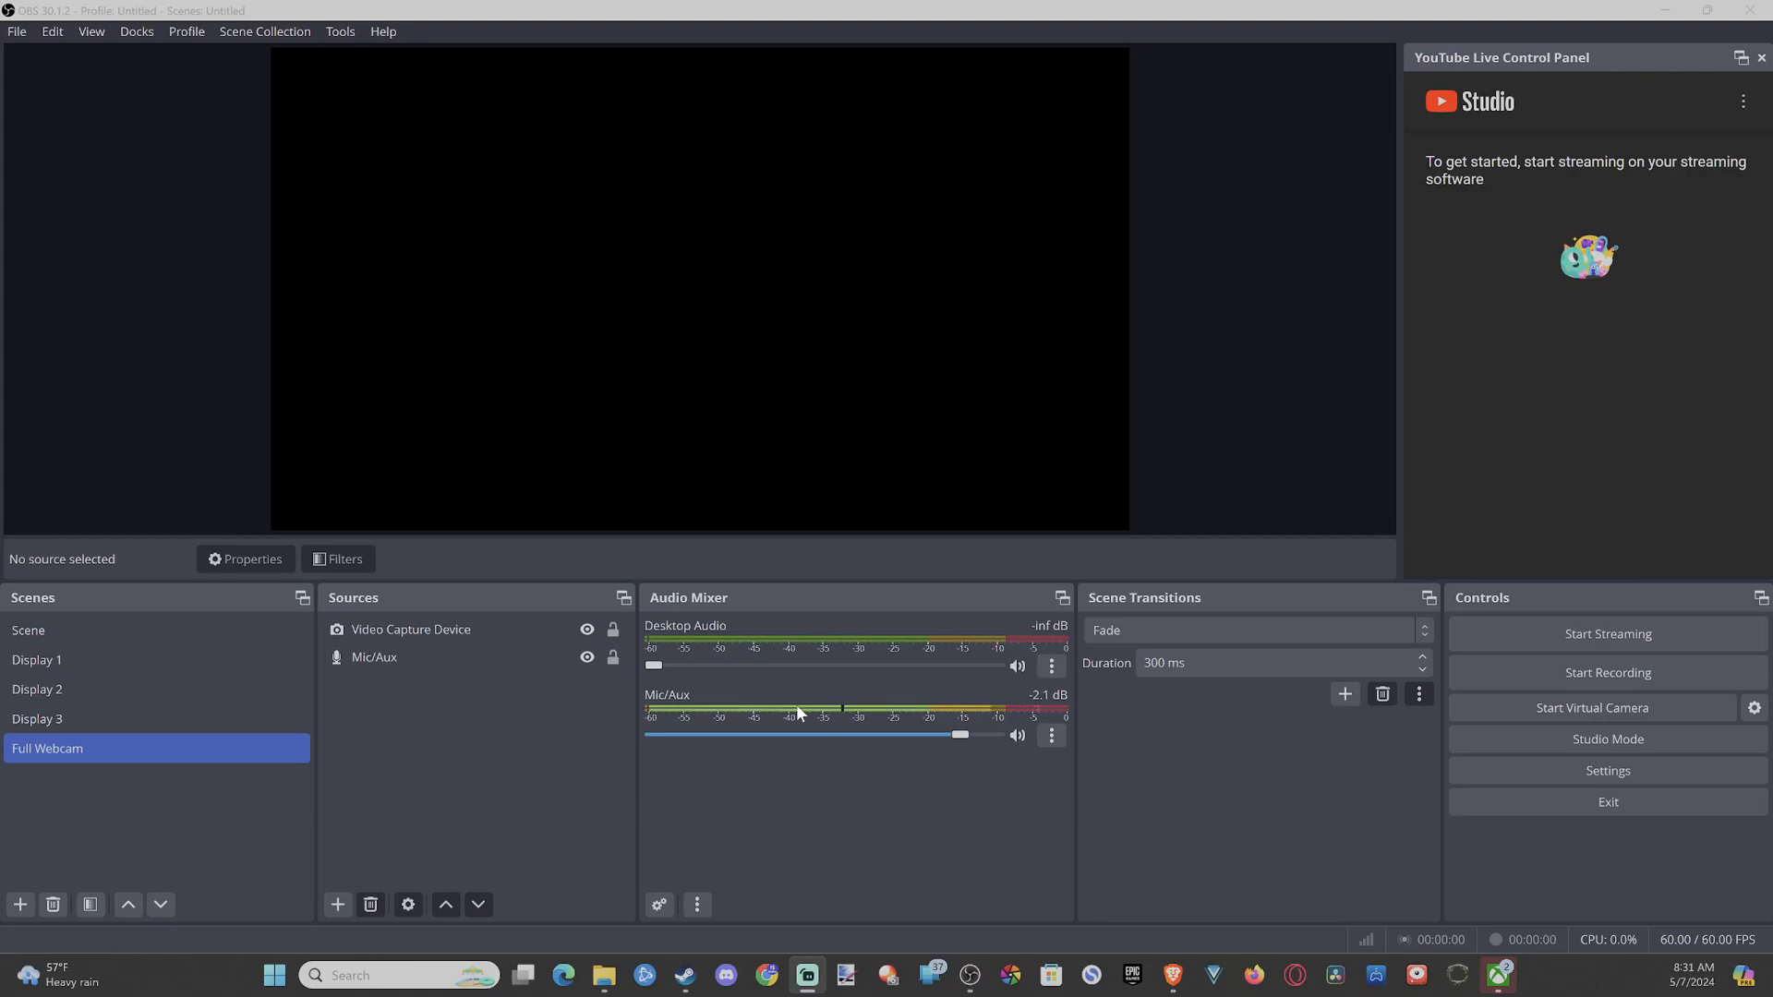
{"action": "mouse_move", "coordinate": [194, 789]}
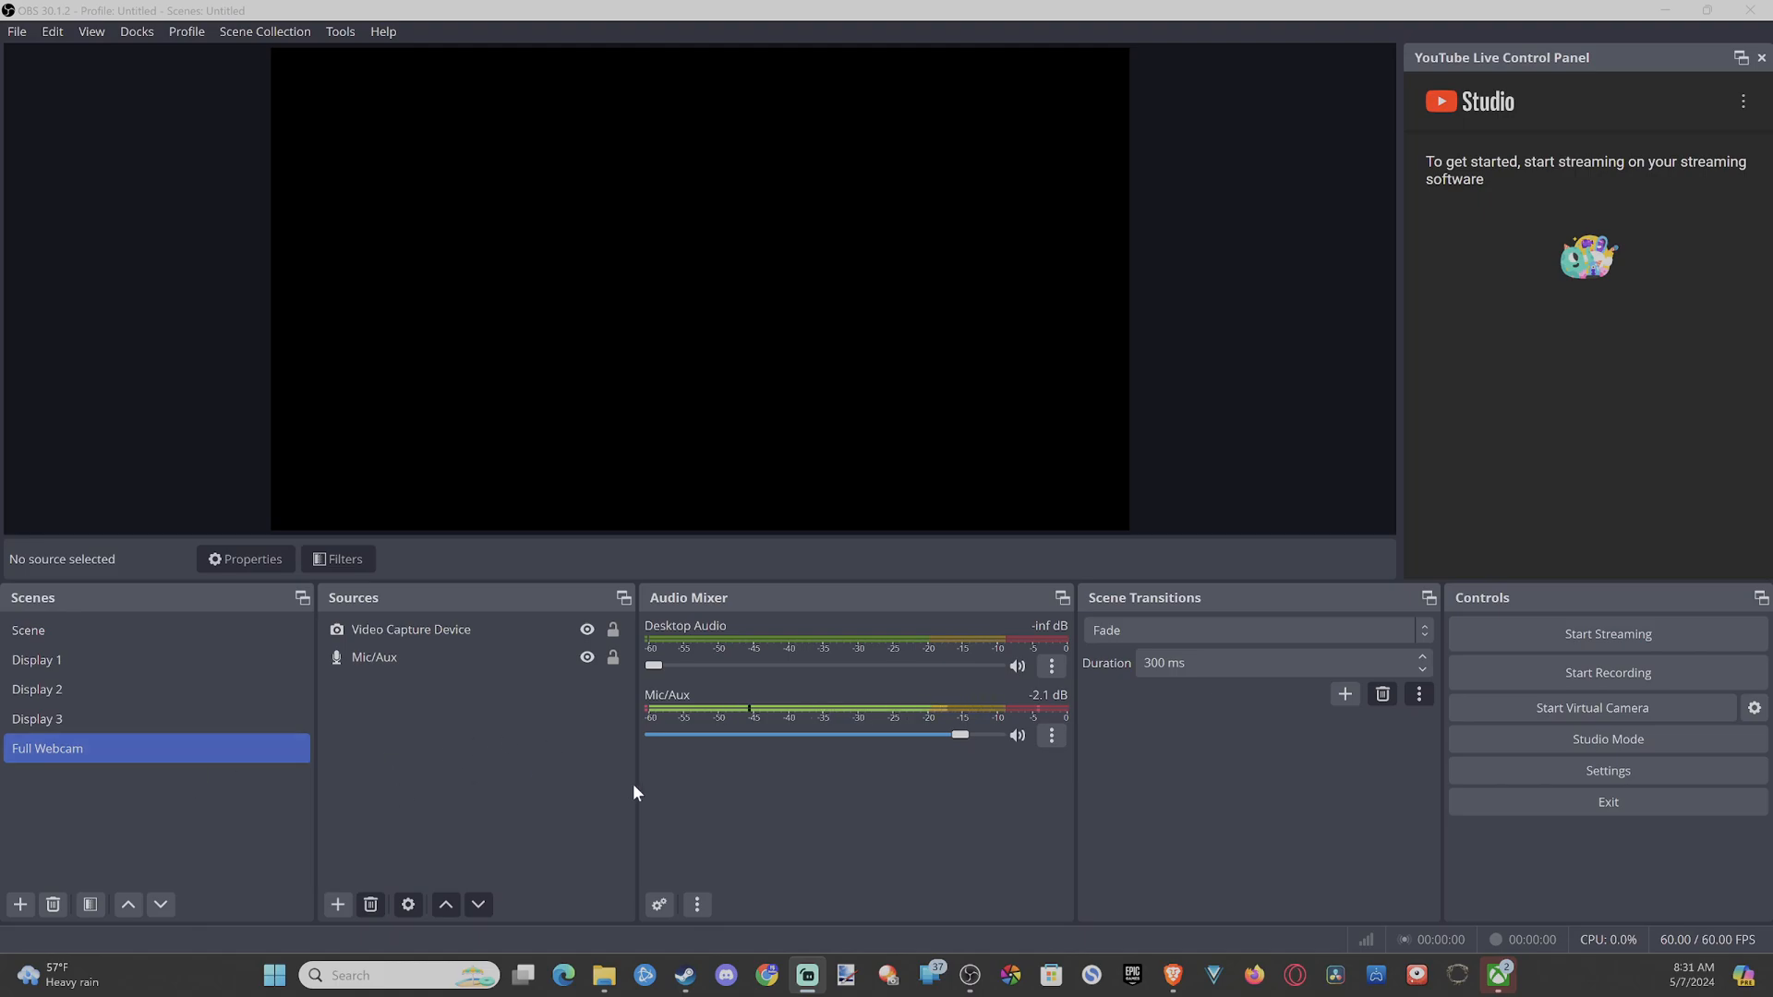
{"action": "mouse_move", "coordinate": [228, 794]}
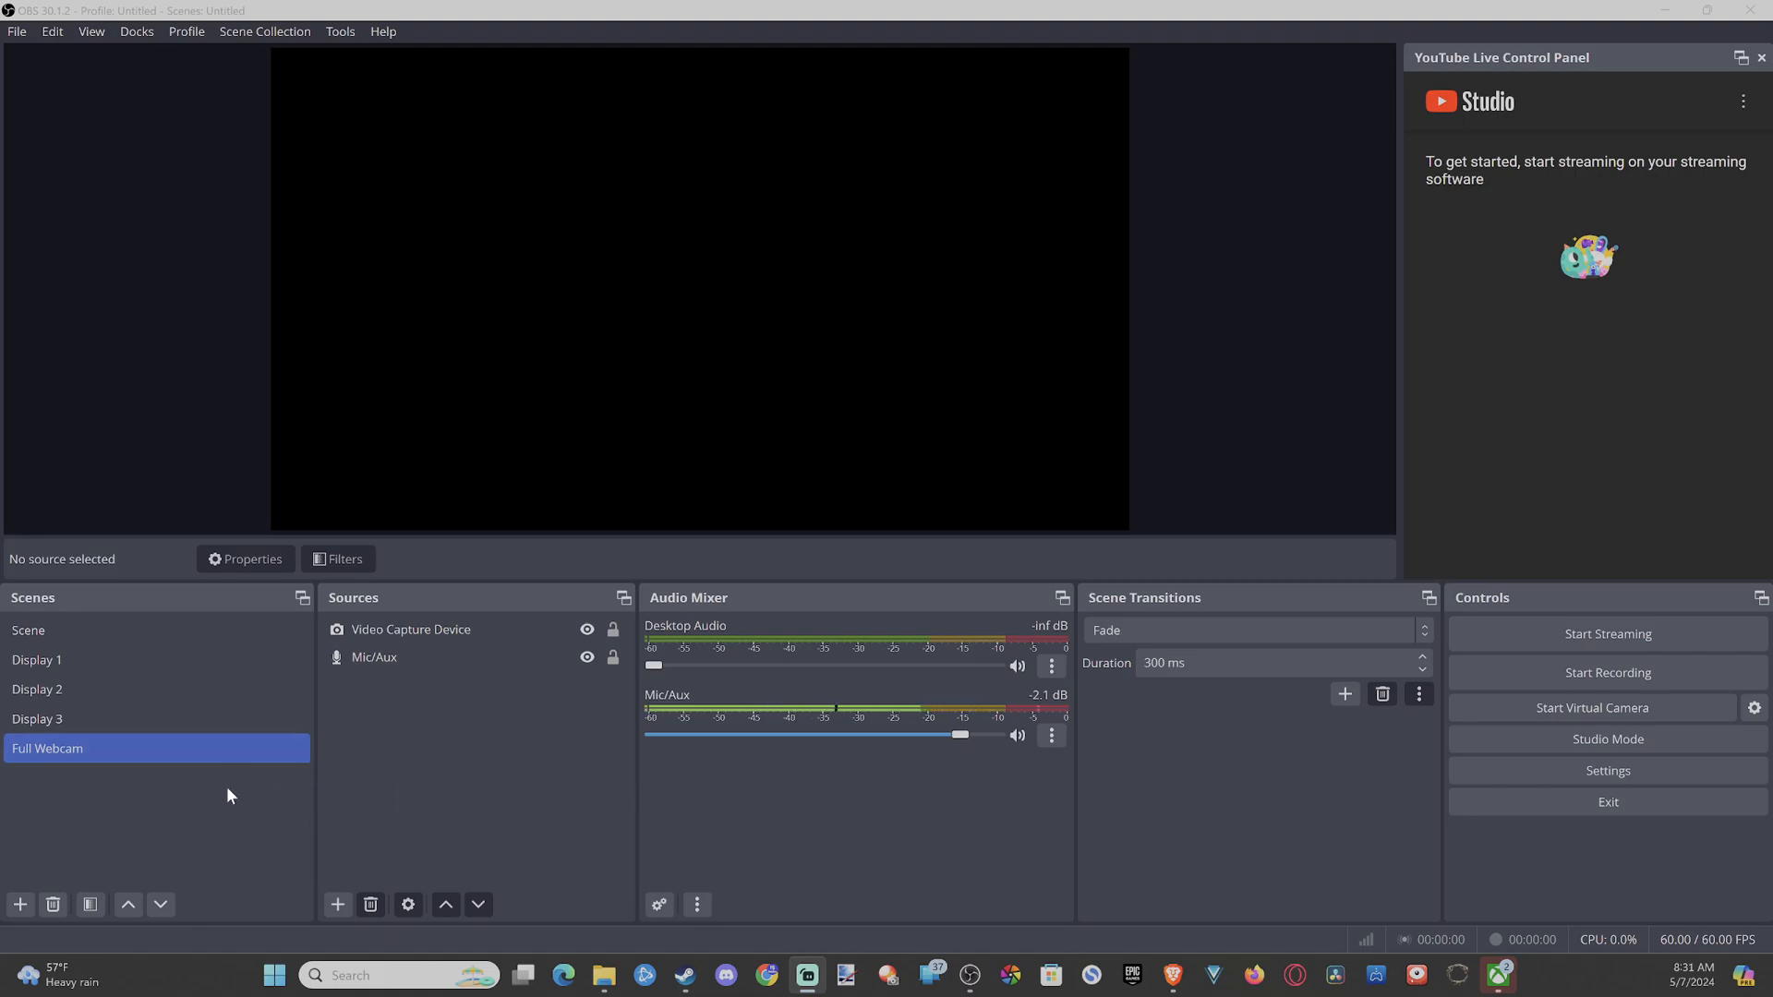
{"action": "mouse_move", "coordinate": [70, 572]}
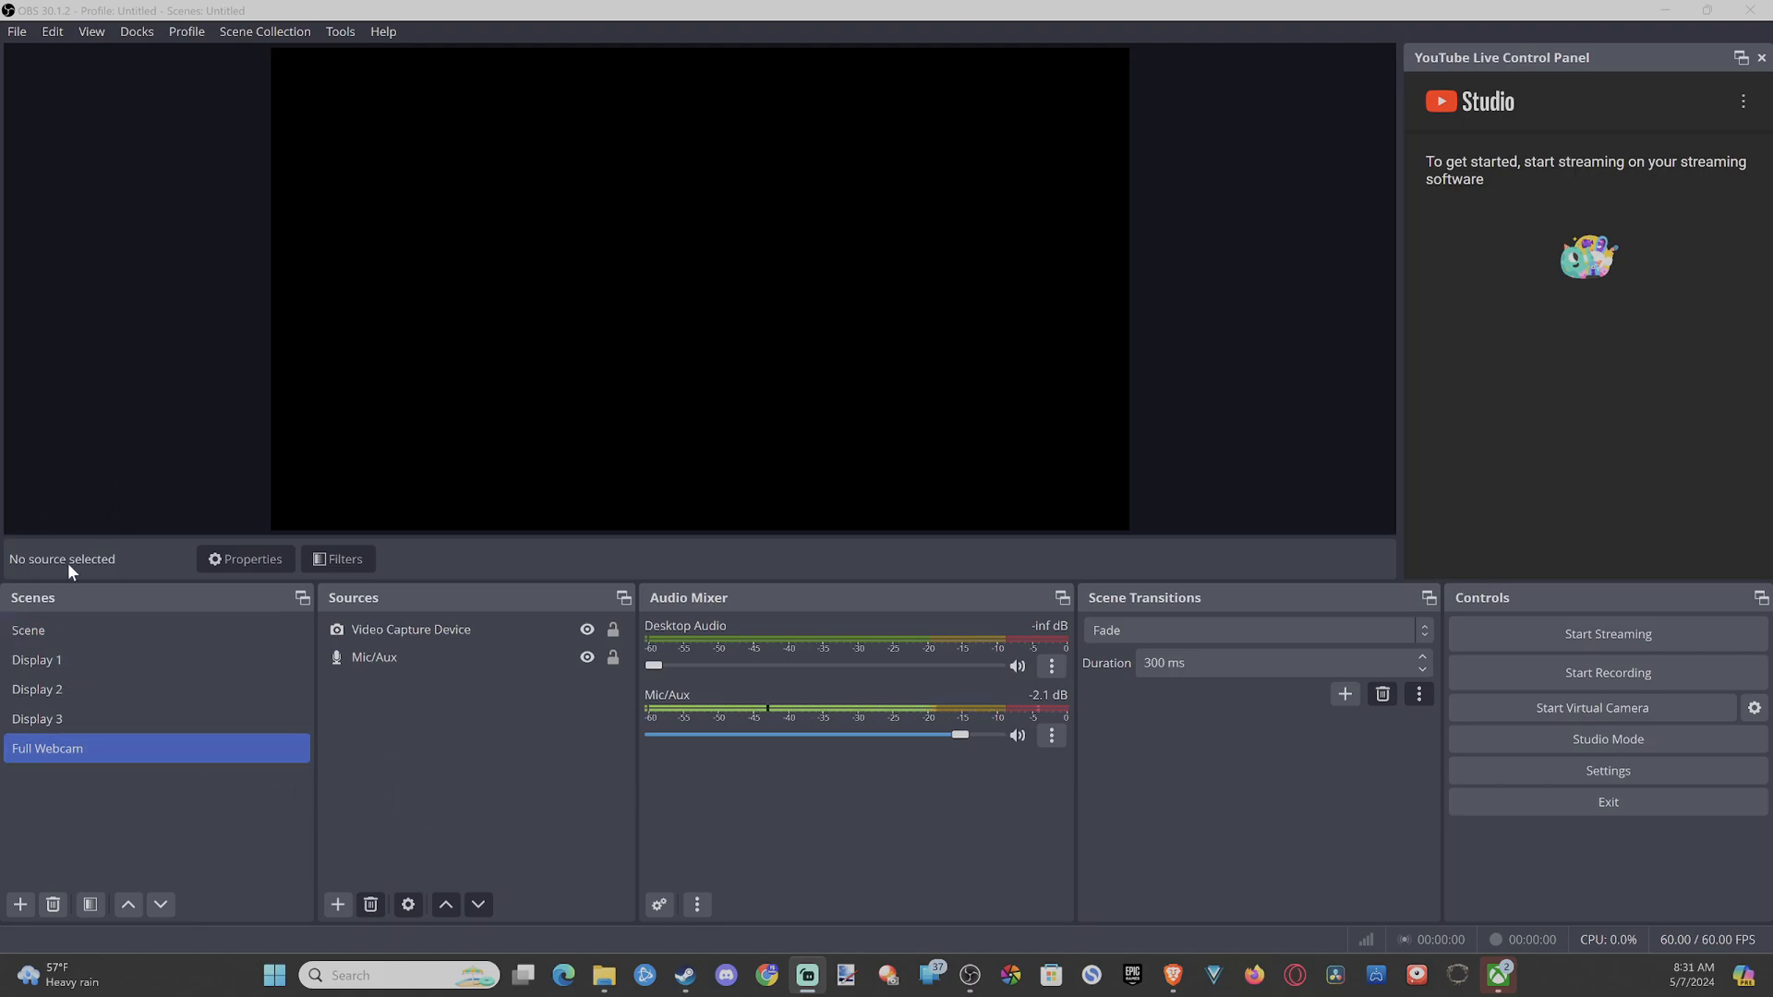
Add a new empty scene named Camera from the Scenes dock.
{"action": "left_click", "coordinate": [37, 719]}
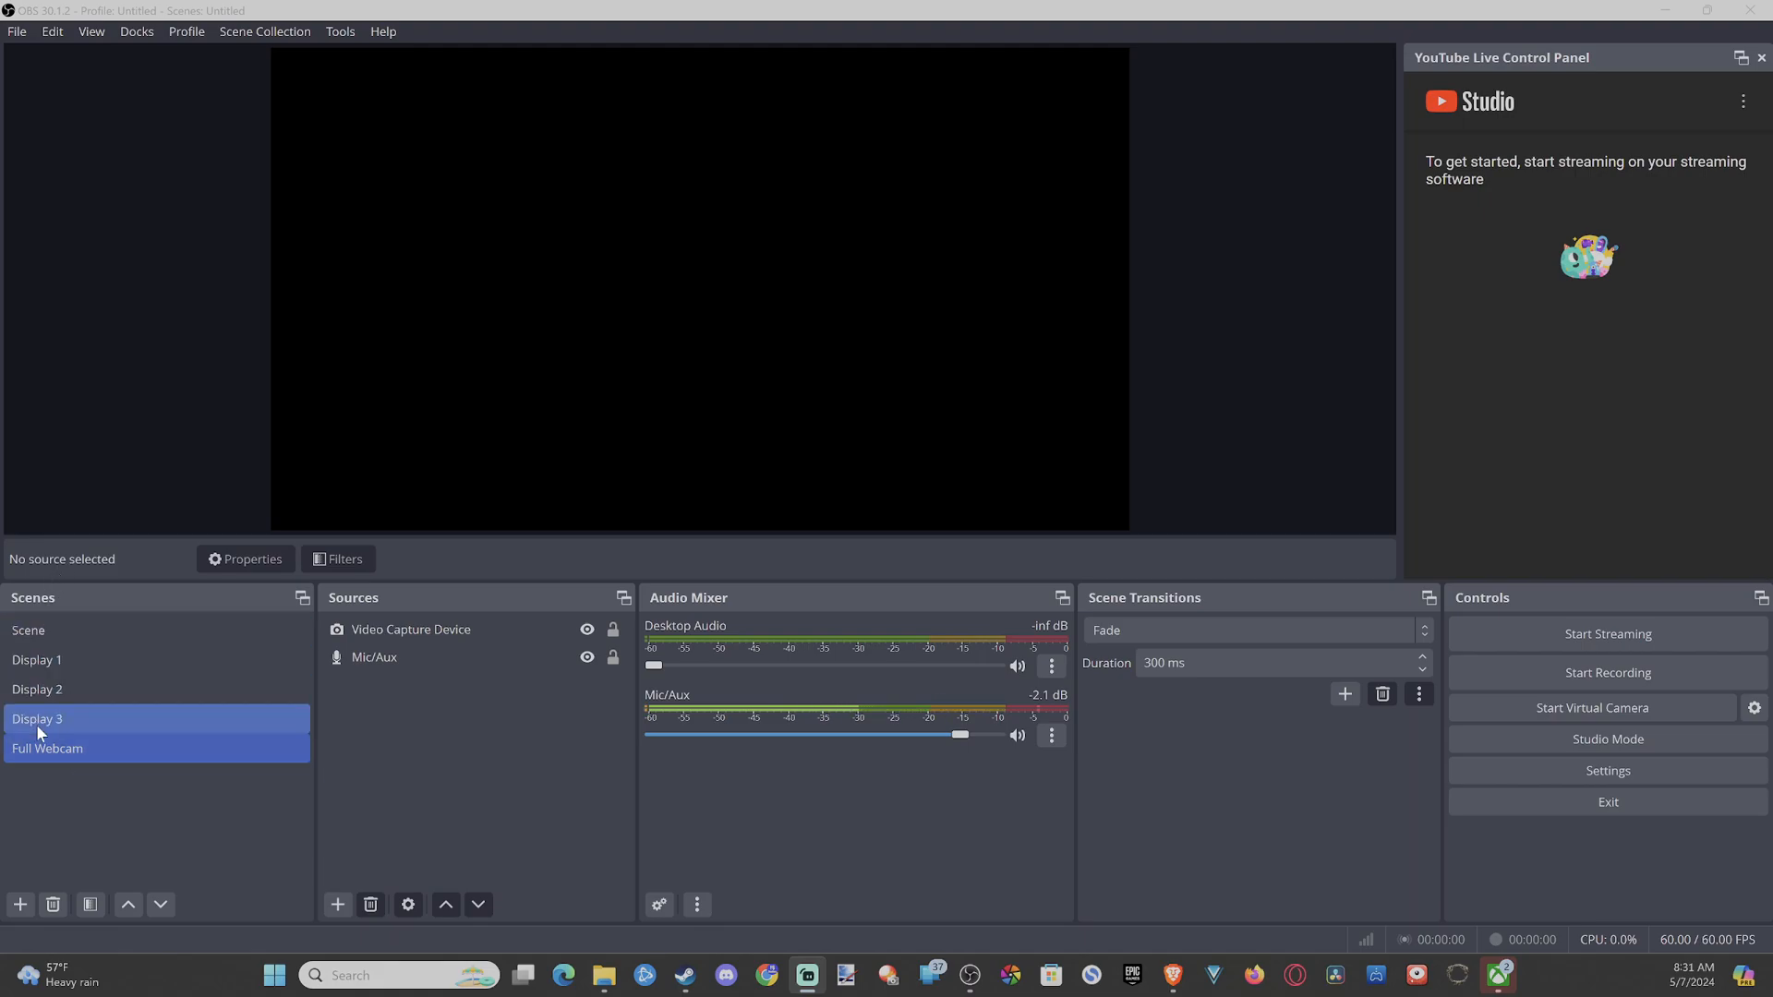
{"action": "mouse_move", "coordinate": [91, 737]}
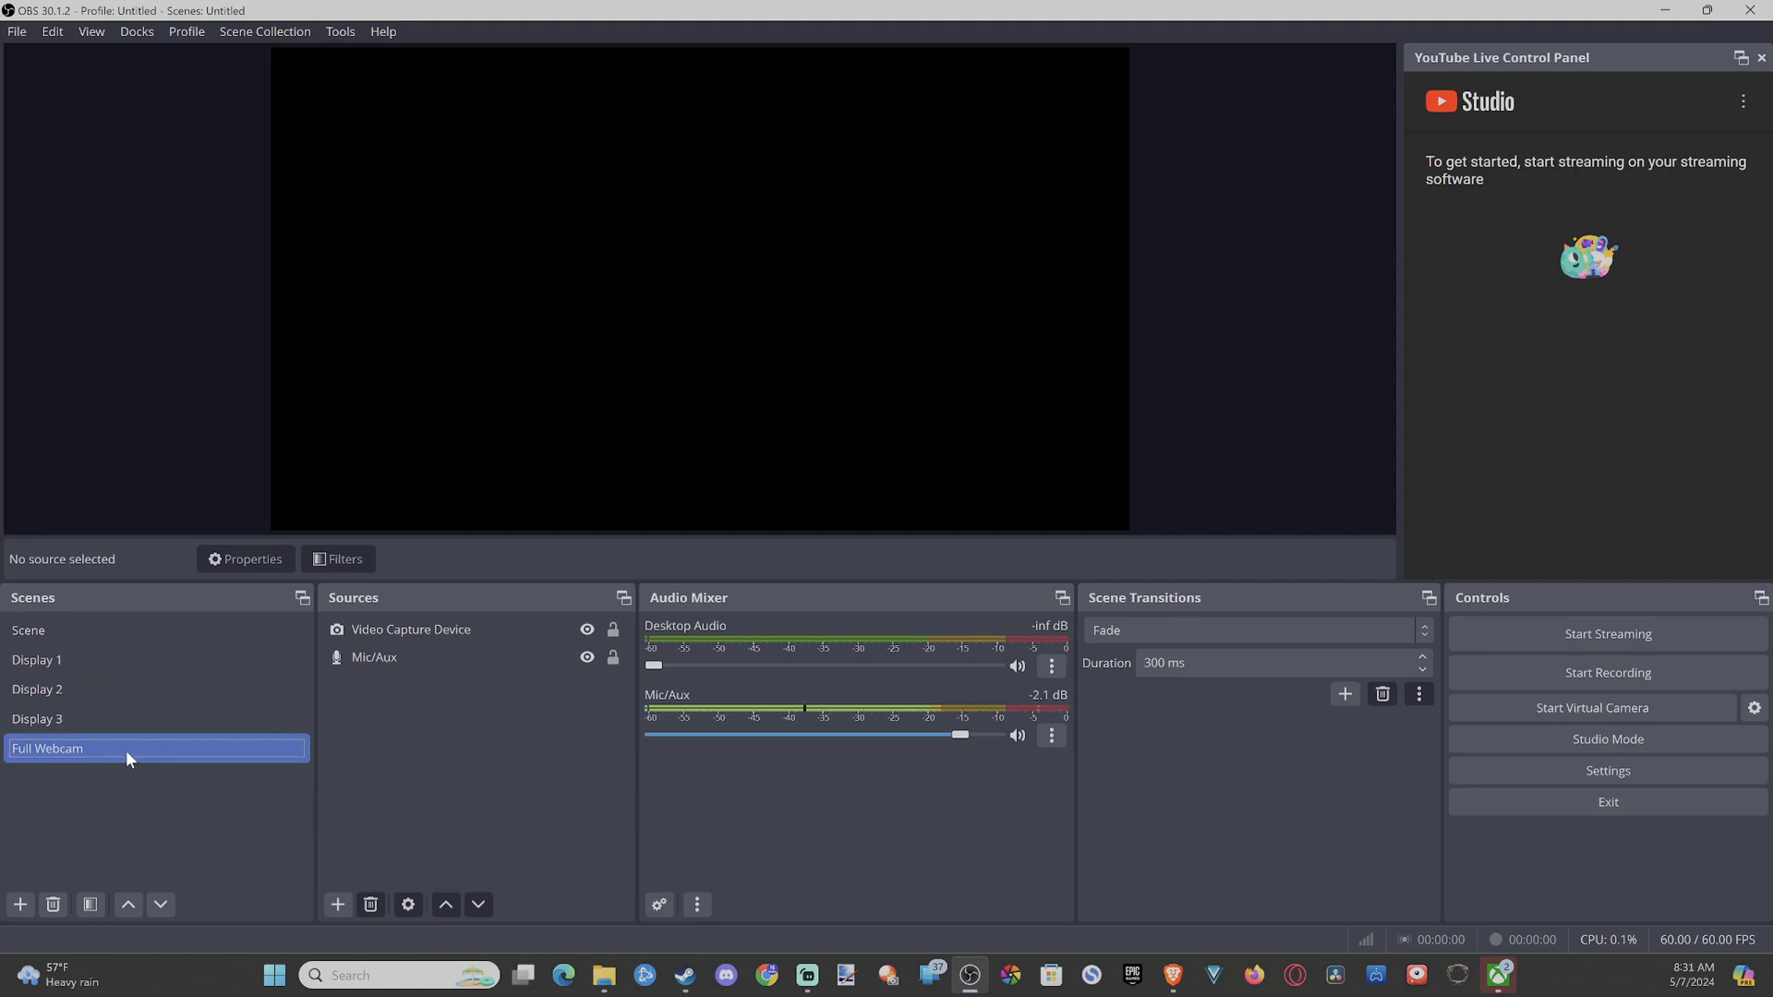
{"action": "left_click", "coordinate": [18, 903]}
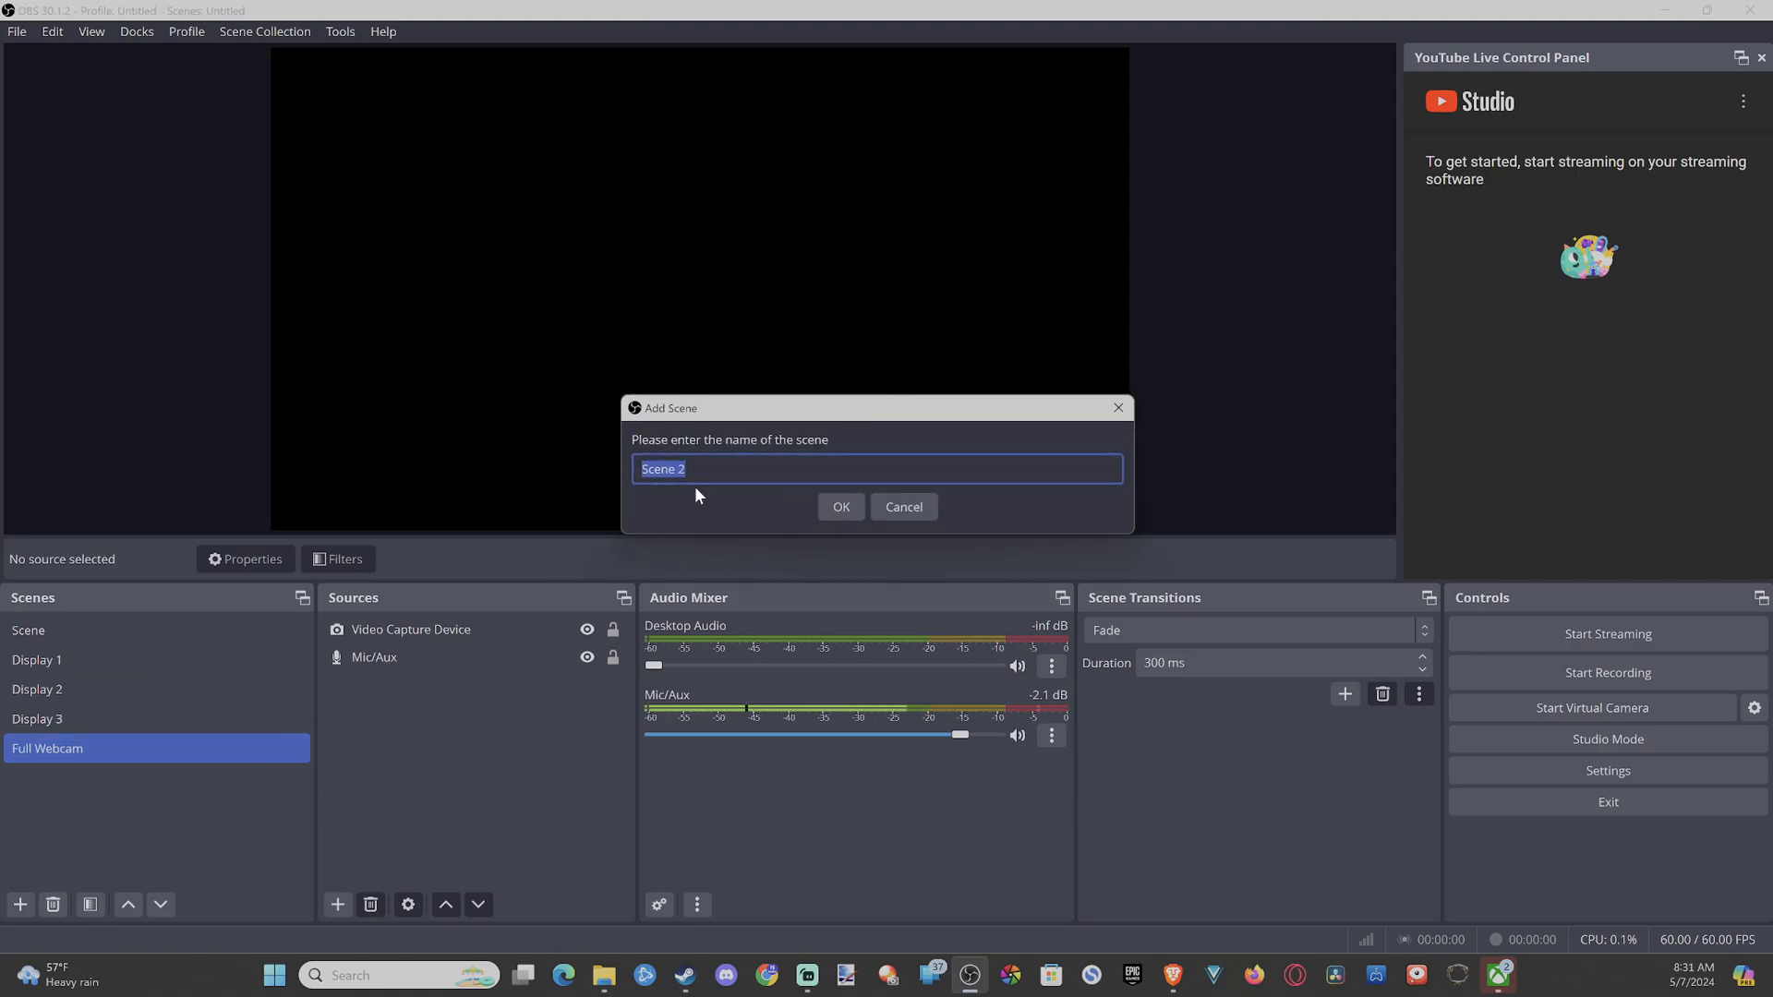
{"action": "type", "text": "Ca"}
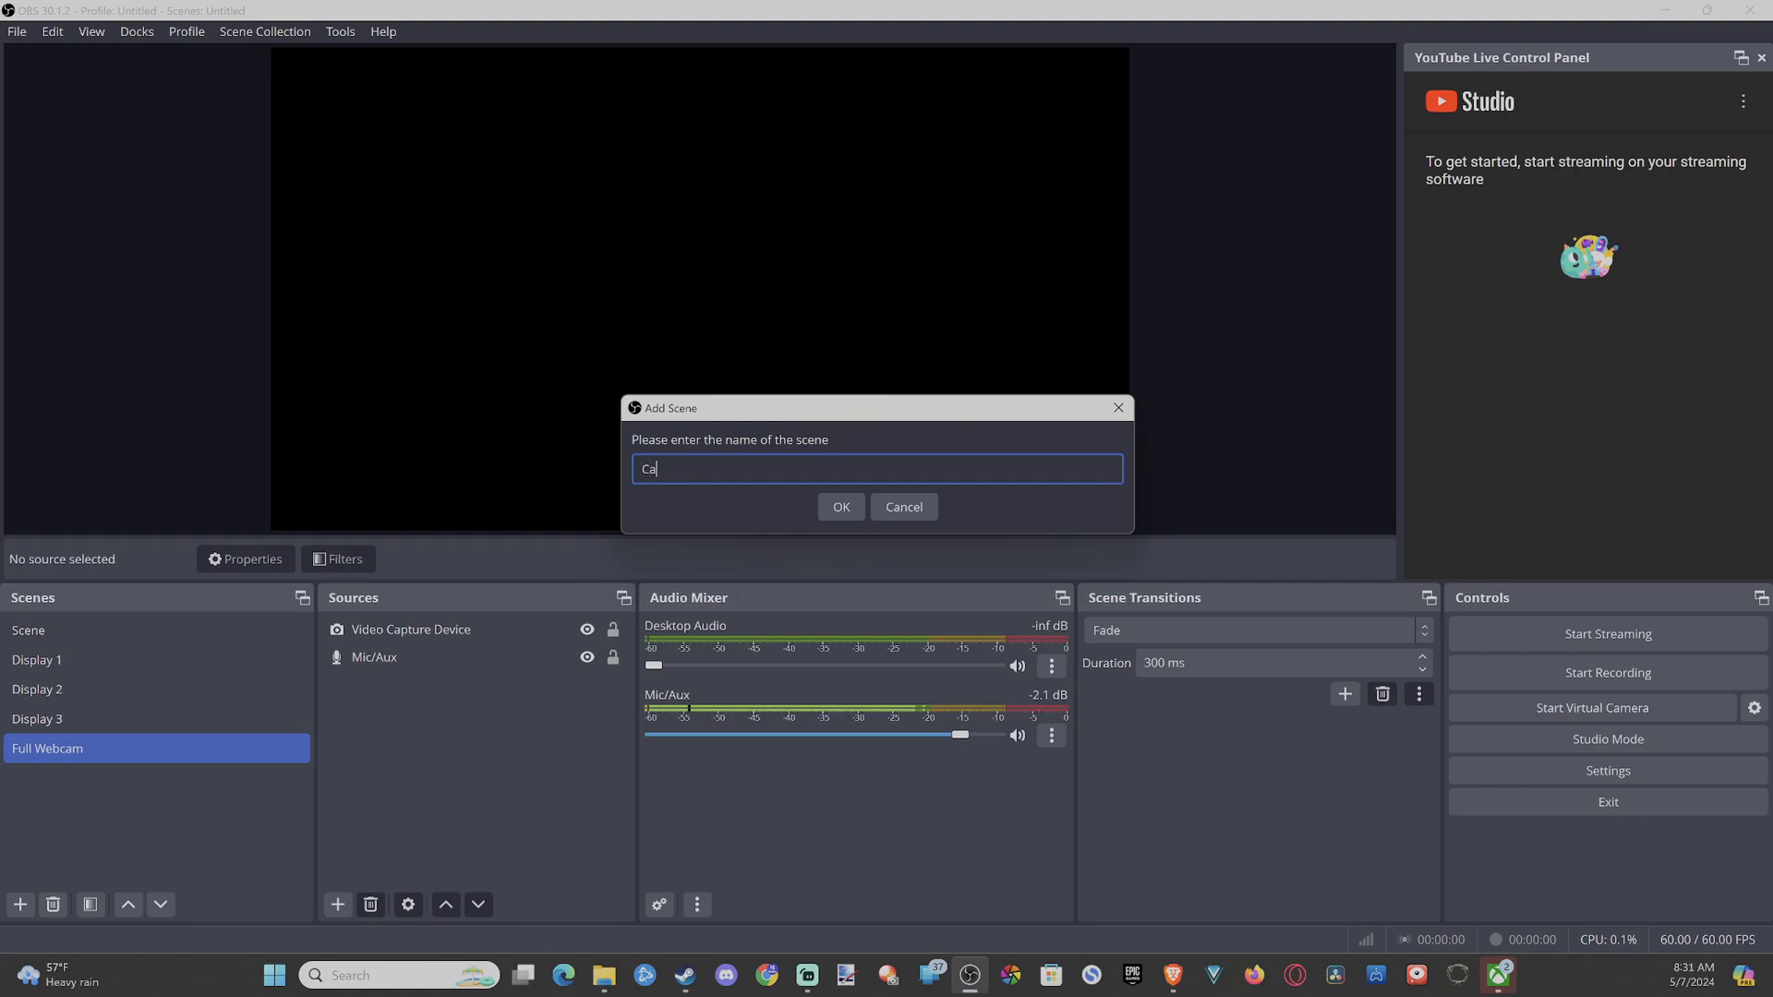
{"action": "type", "text": "mera"}
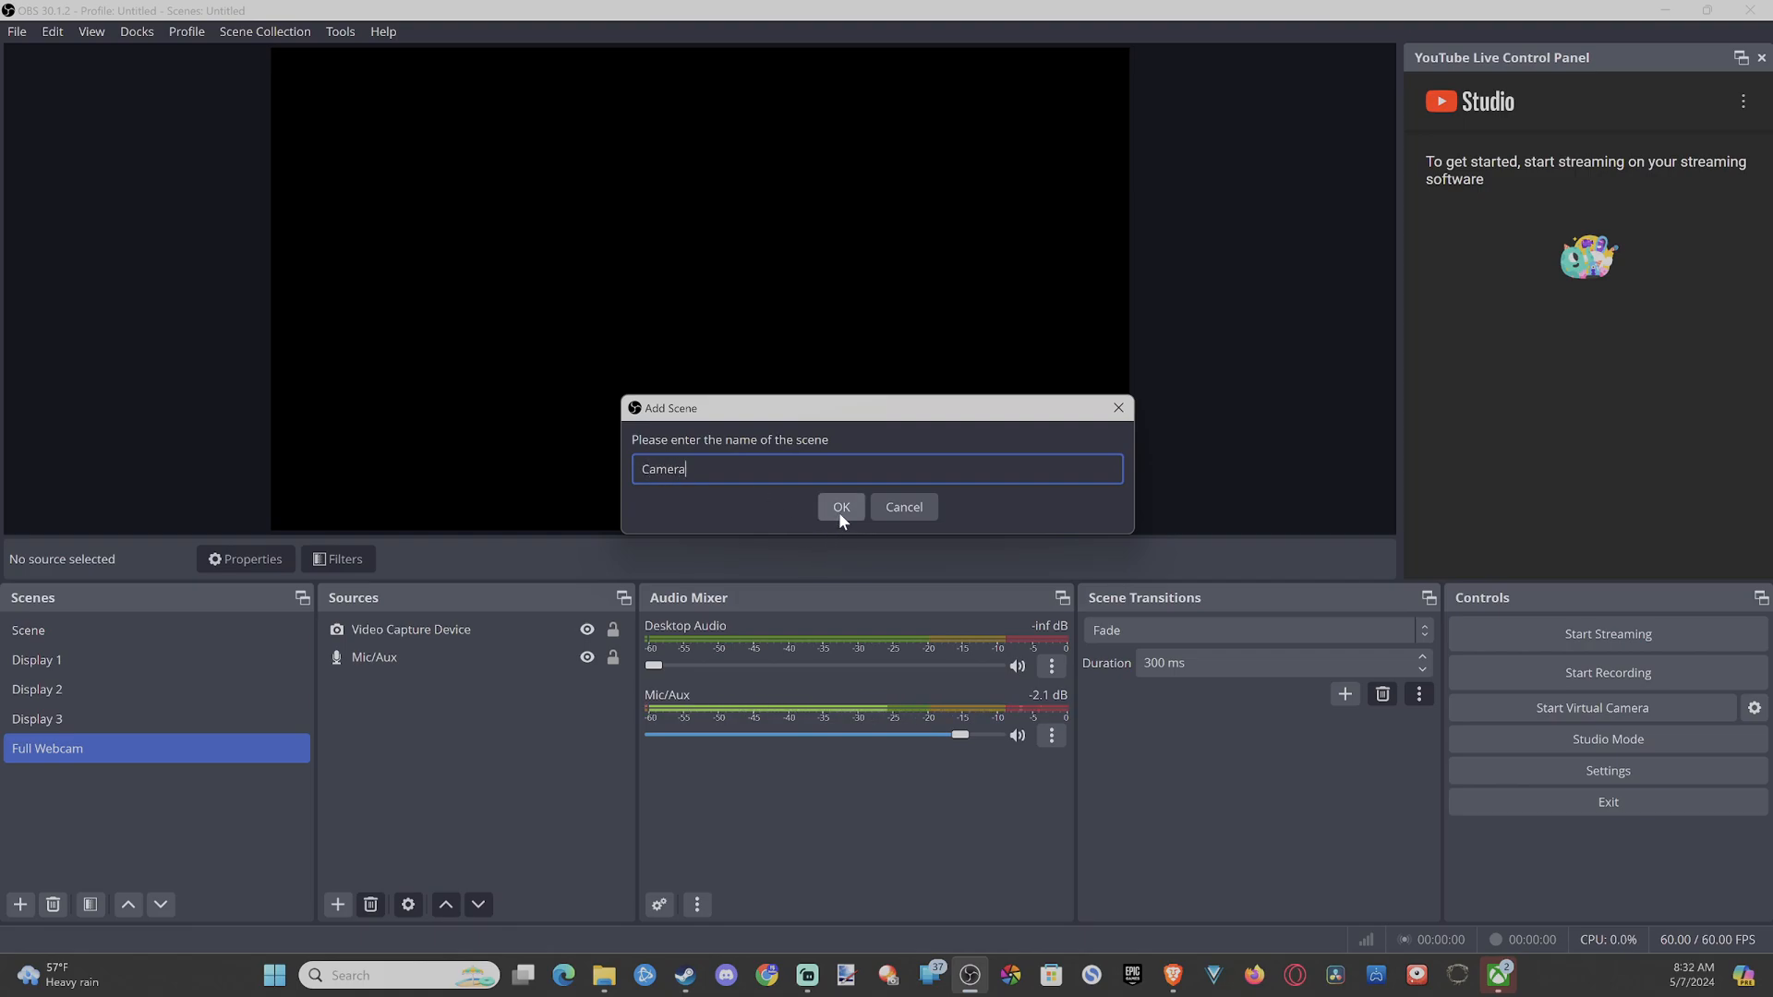
{"action": "left_click", "coordinate": [840, 506]}
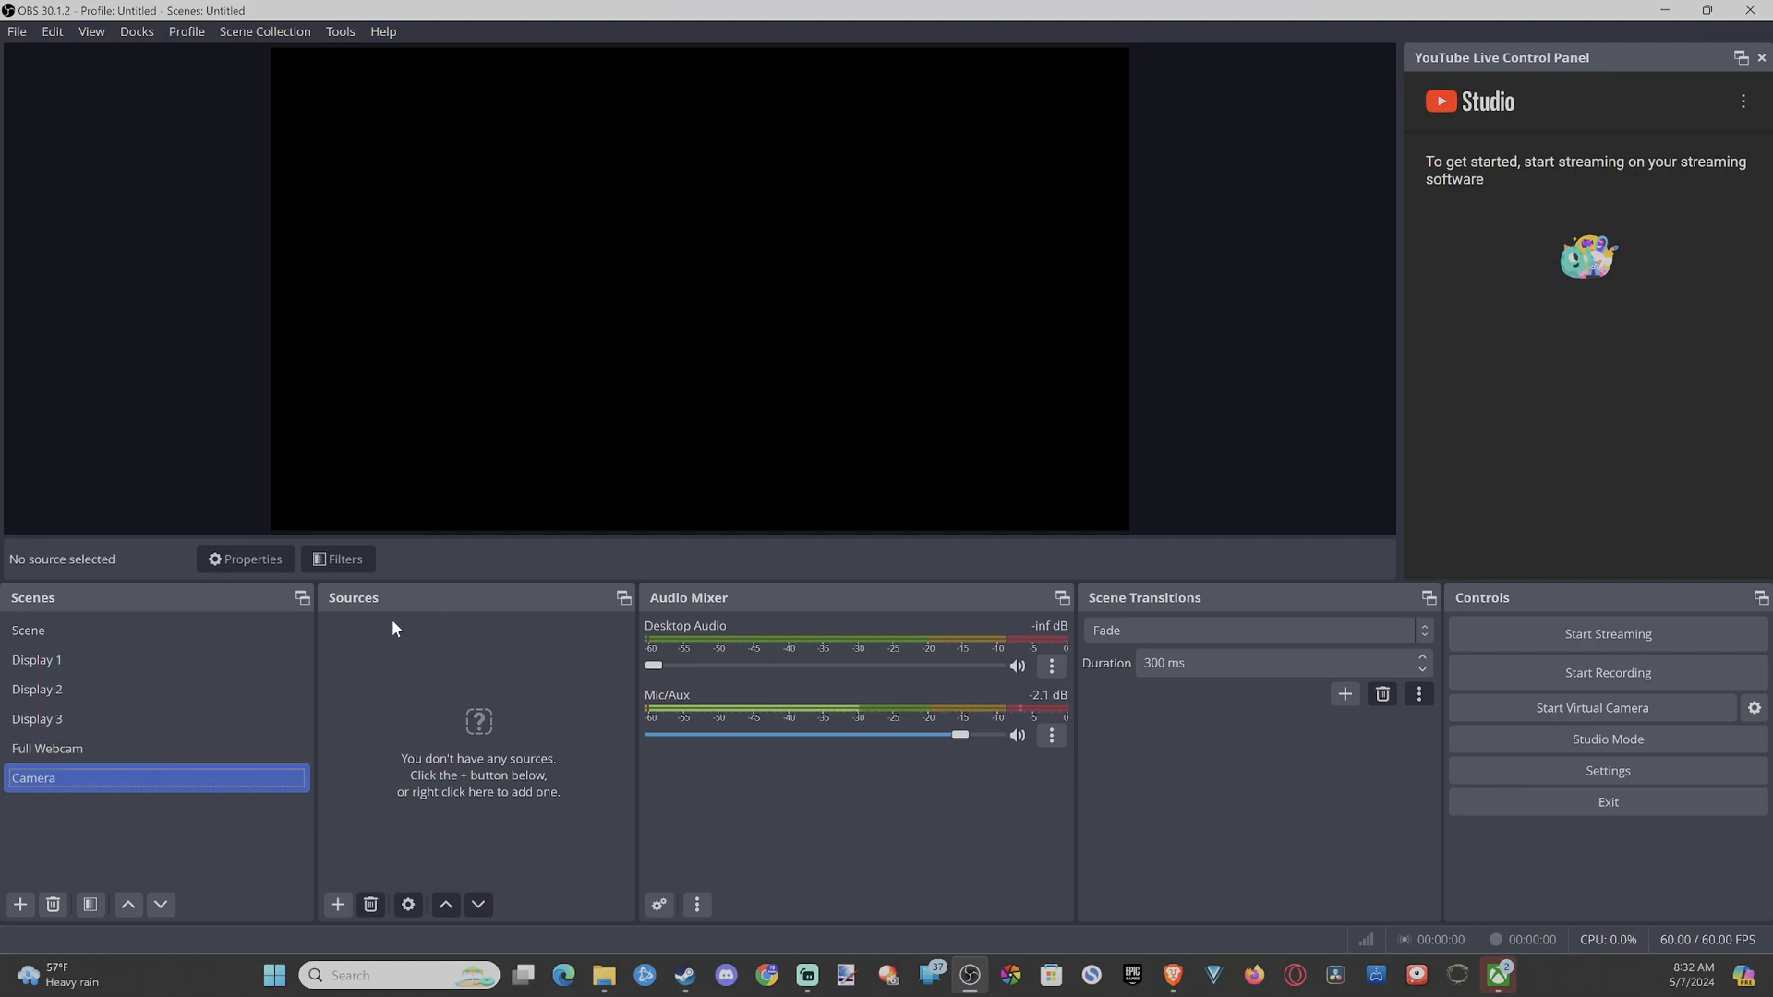
Add a visible Video Capture Device source named Logitech to the Camera scene.
{"action": "left_click", "coordinate": [336, 905]}
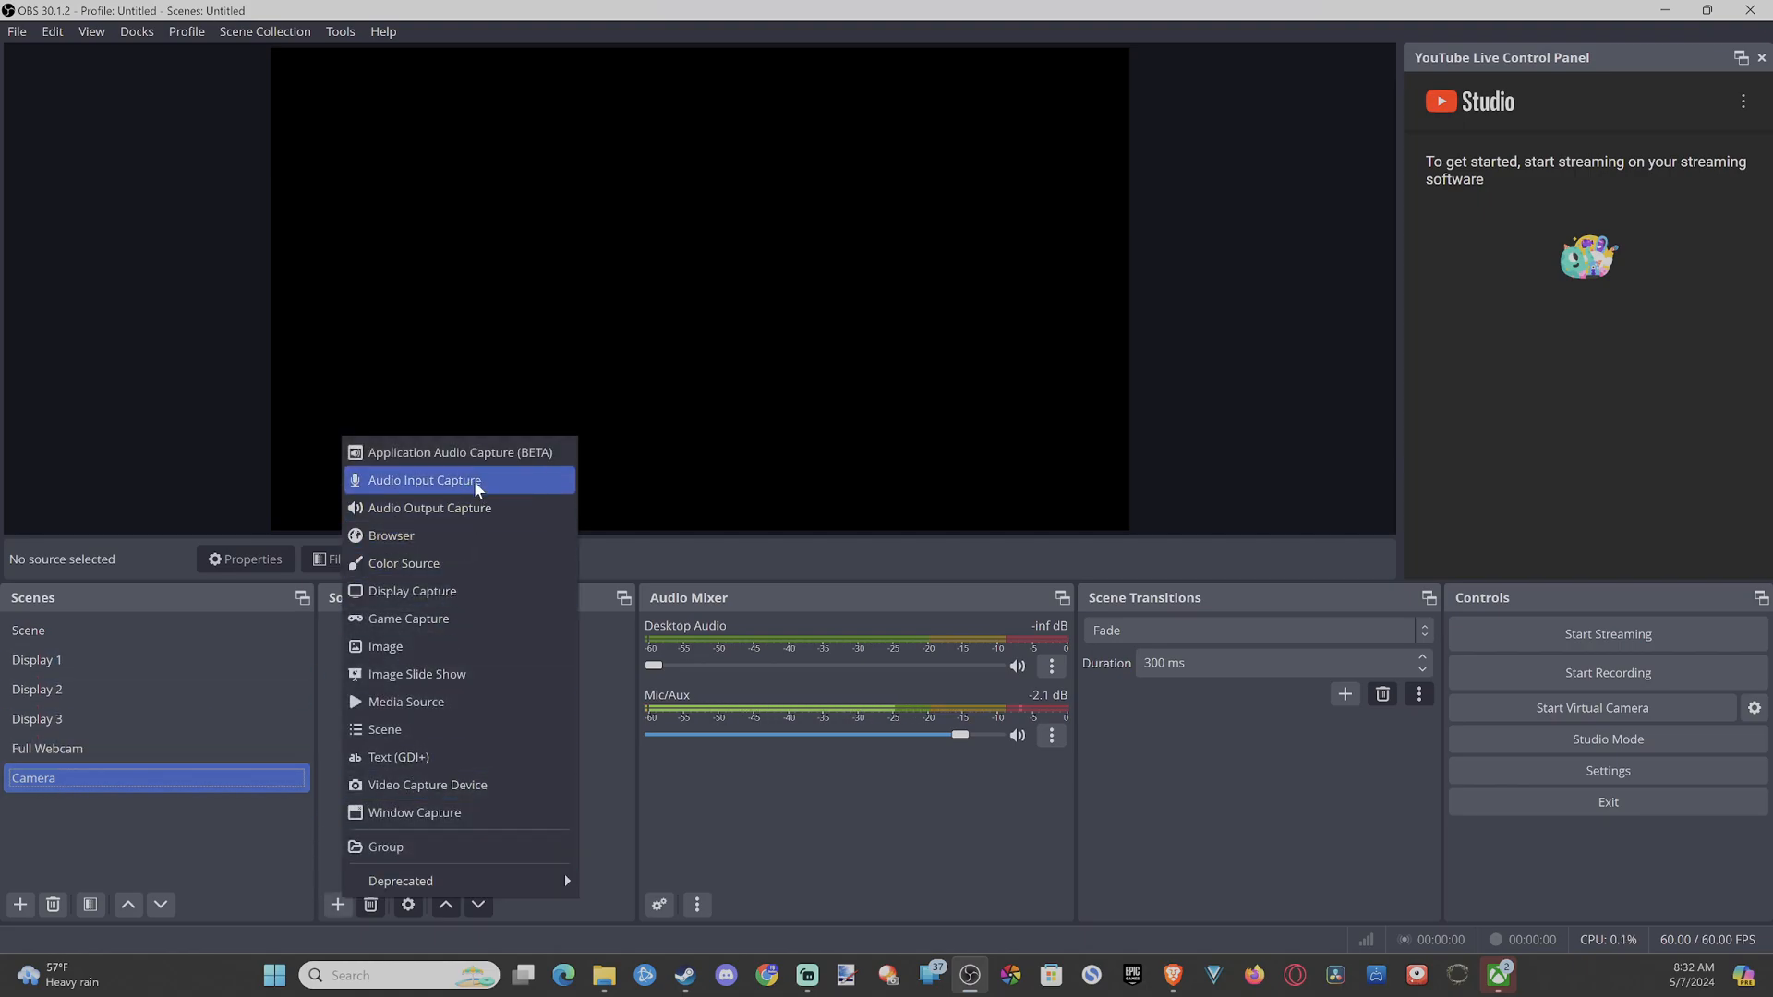
{"action": "mouse_move", "coordinate": [460, 453]}
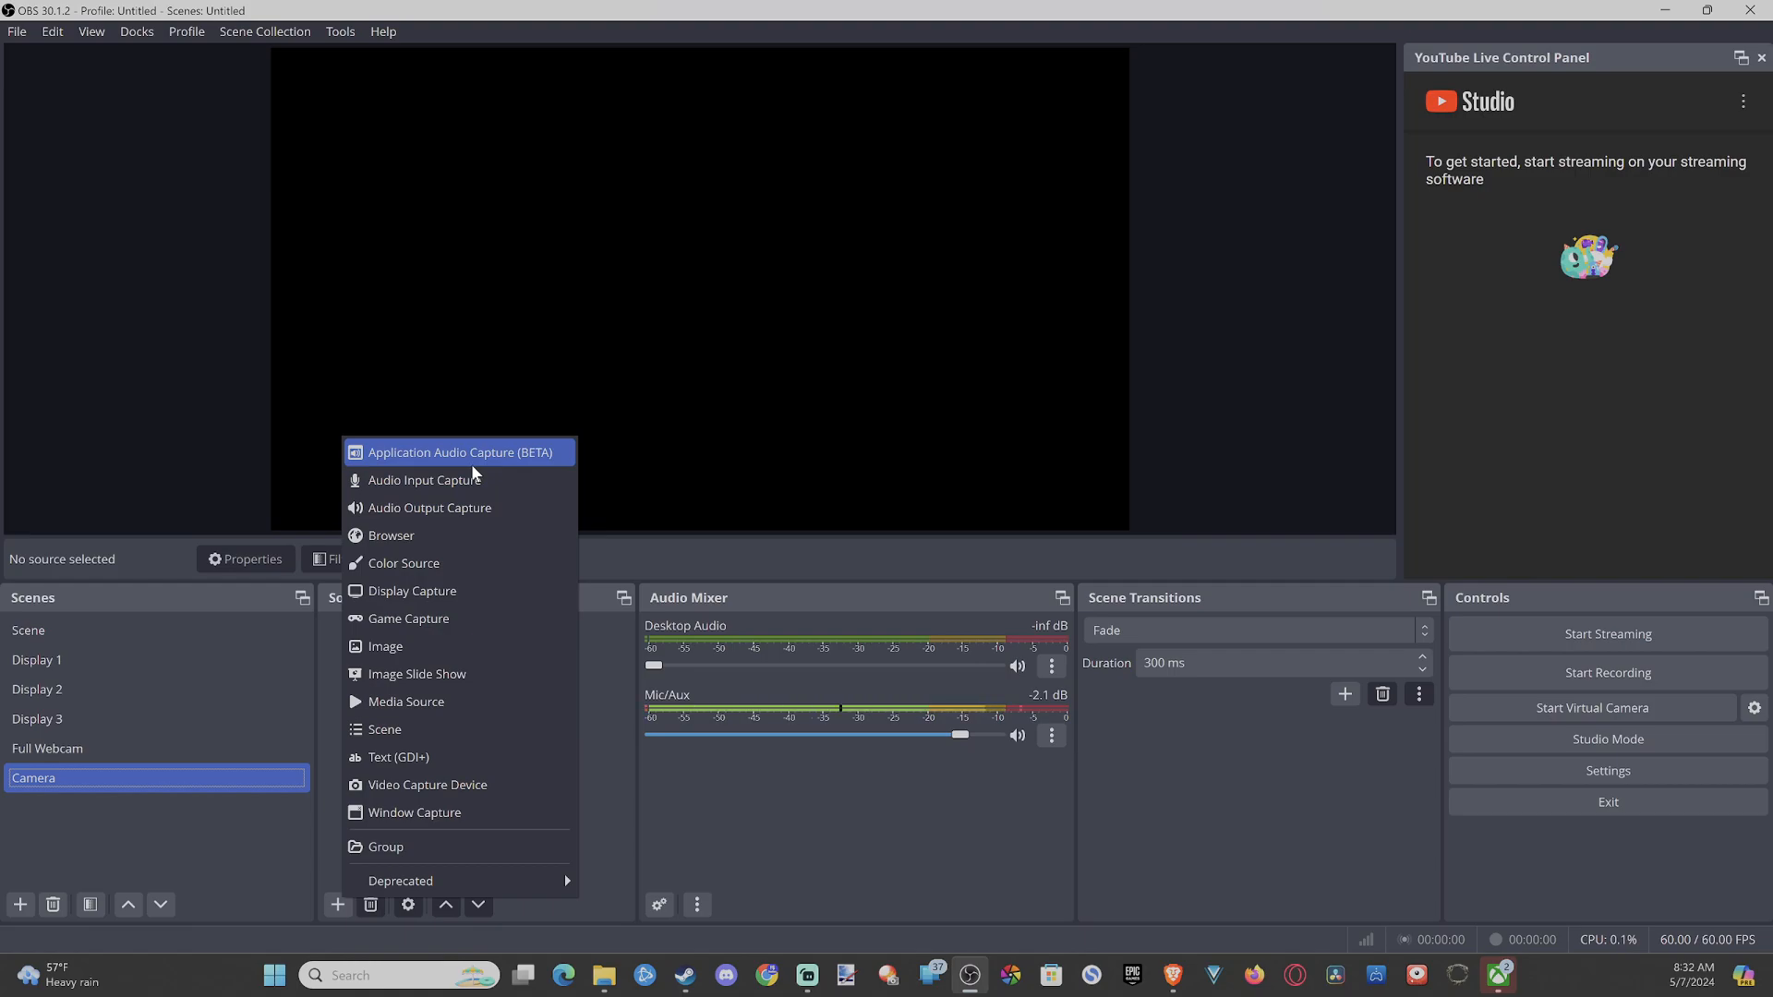
{"action": "mouse_move", "coordinate": [426, 785]}
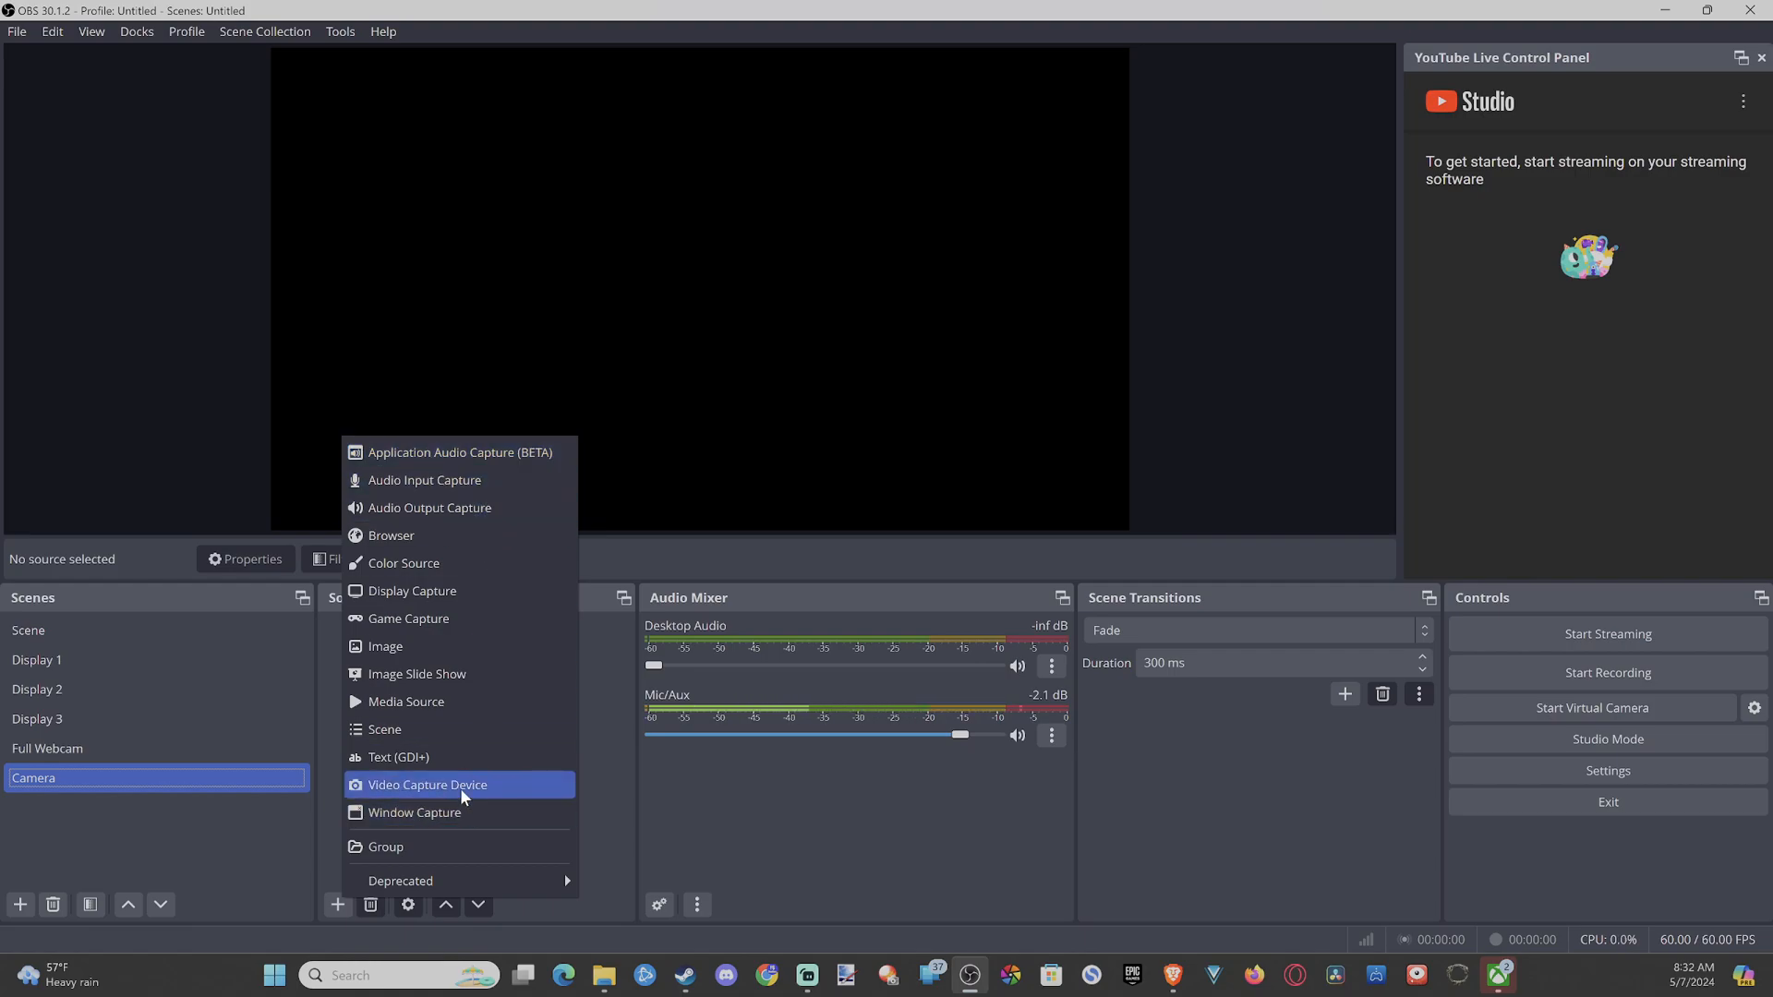
{"action": "left_click", "coordinate": [427, 785]}
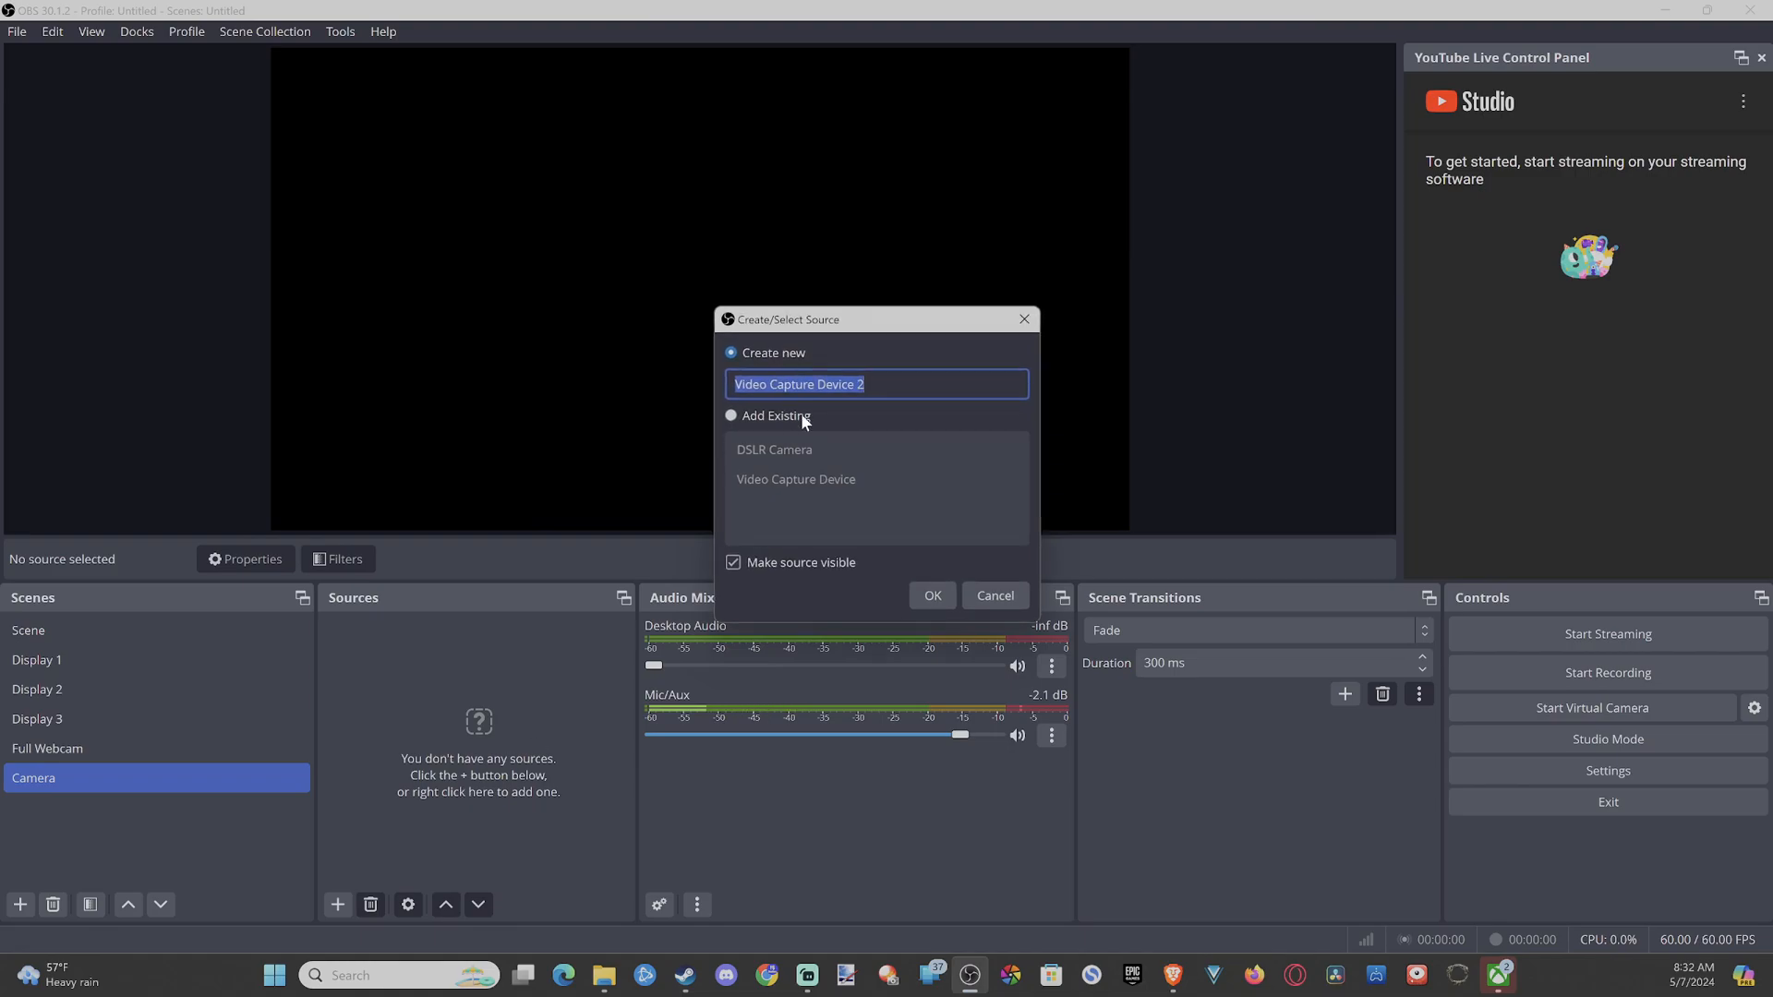
{"action": "mouse_move", "coordinate": [736, 432]}
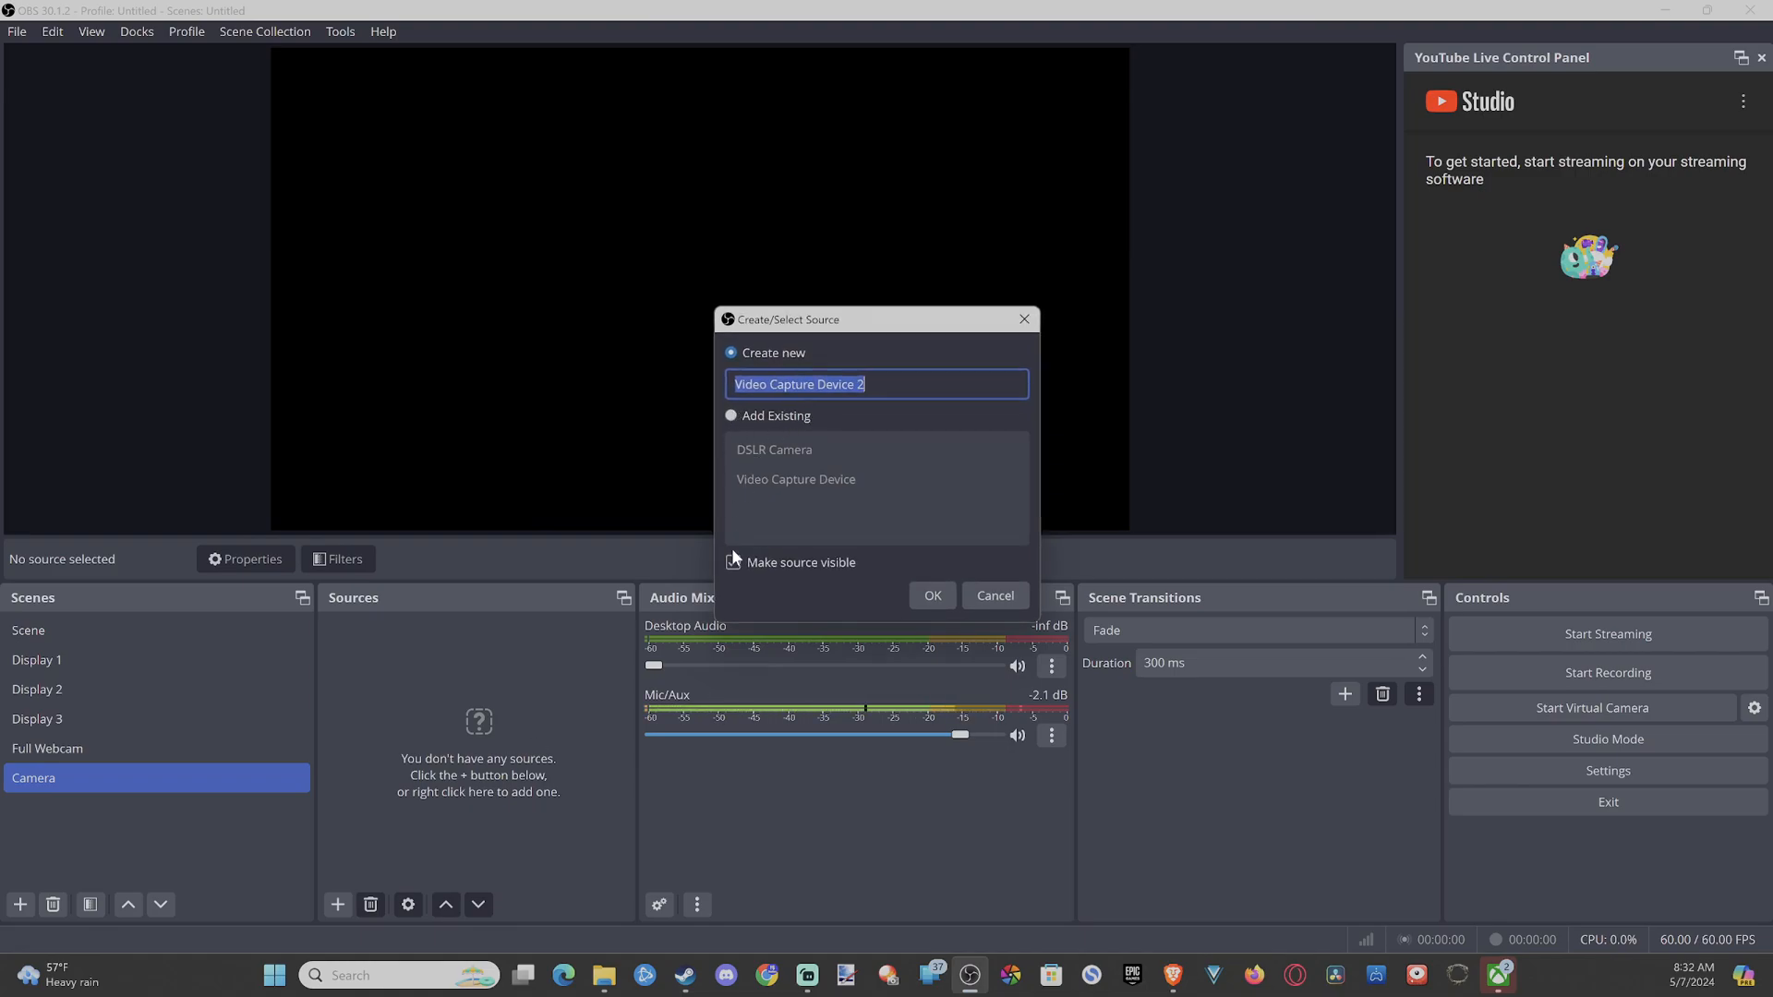
{"action": "left_click", "coordinate": [732, 561]}
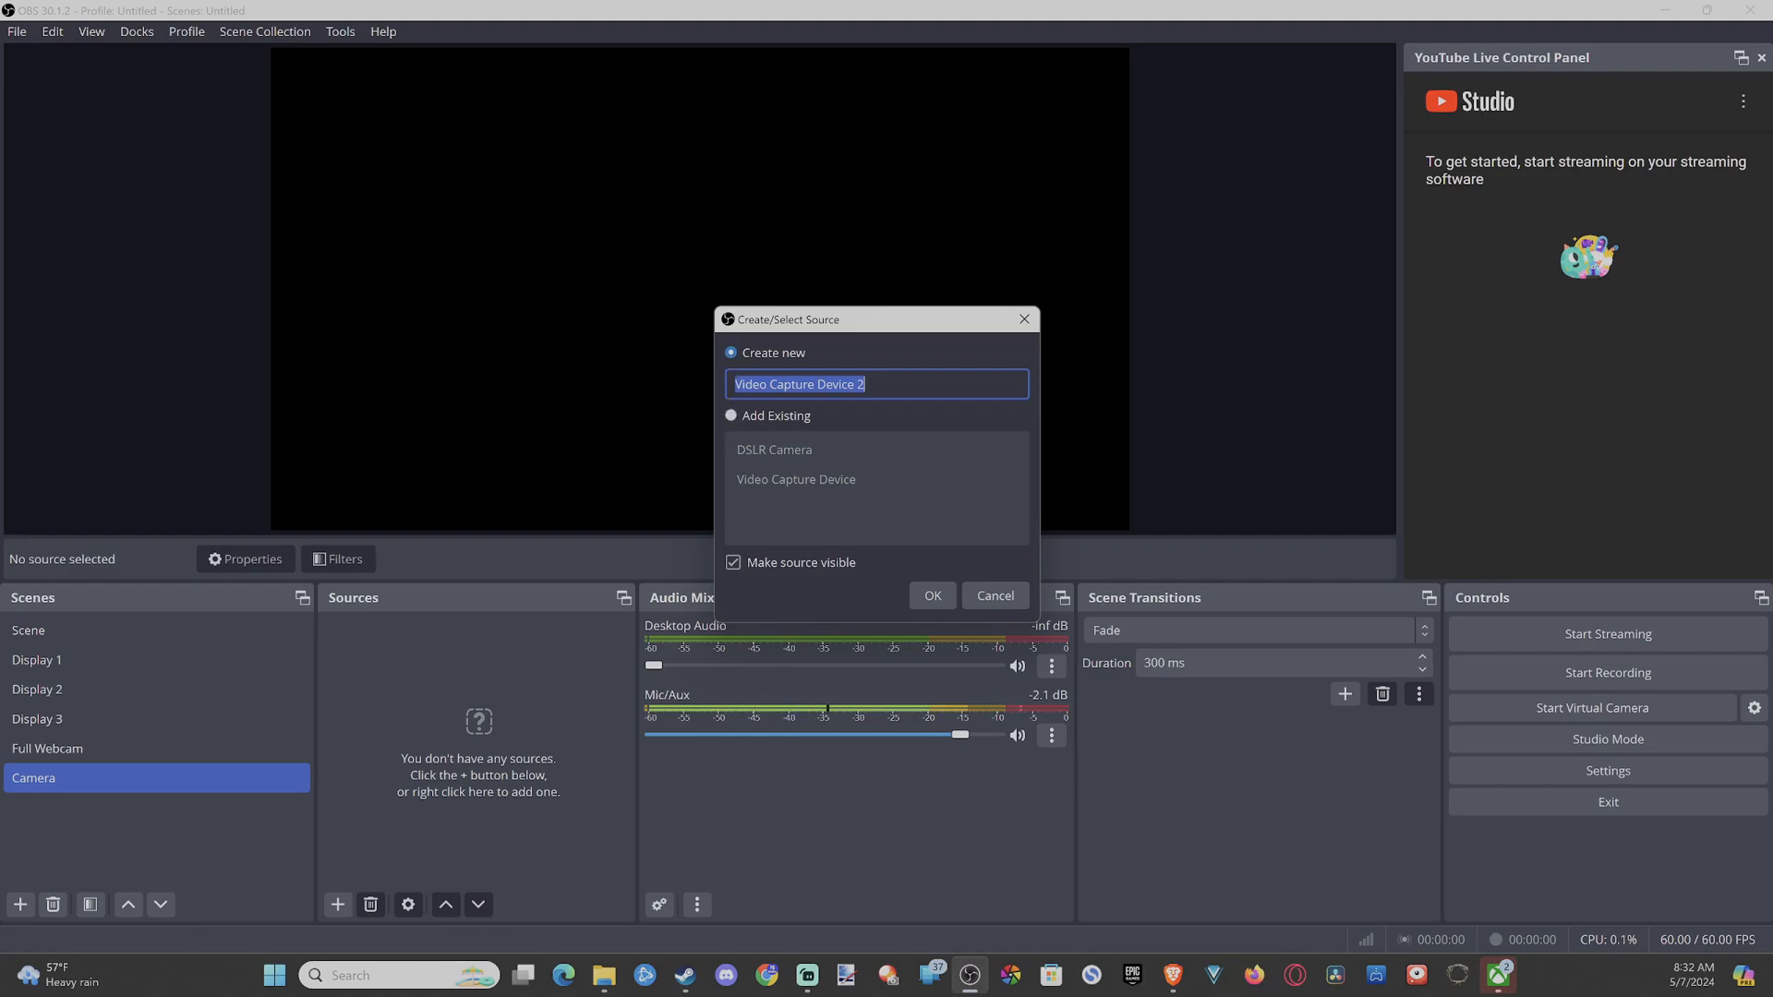
{"action": "mouse_move", "coordinate": [635, 390]}
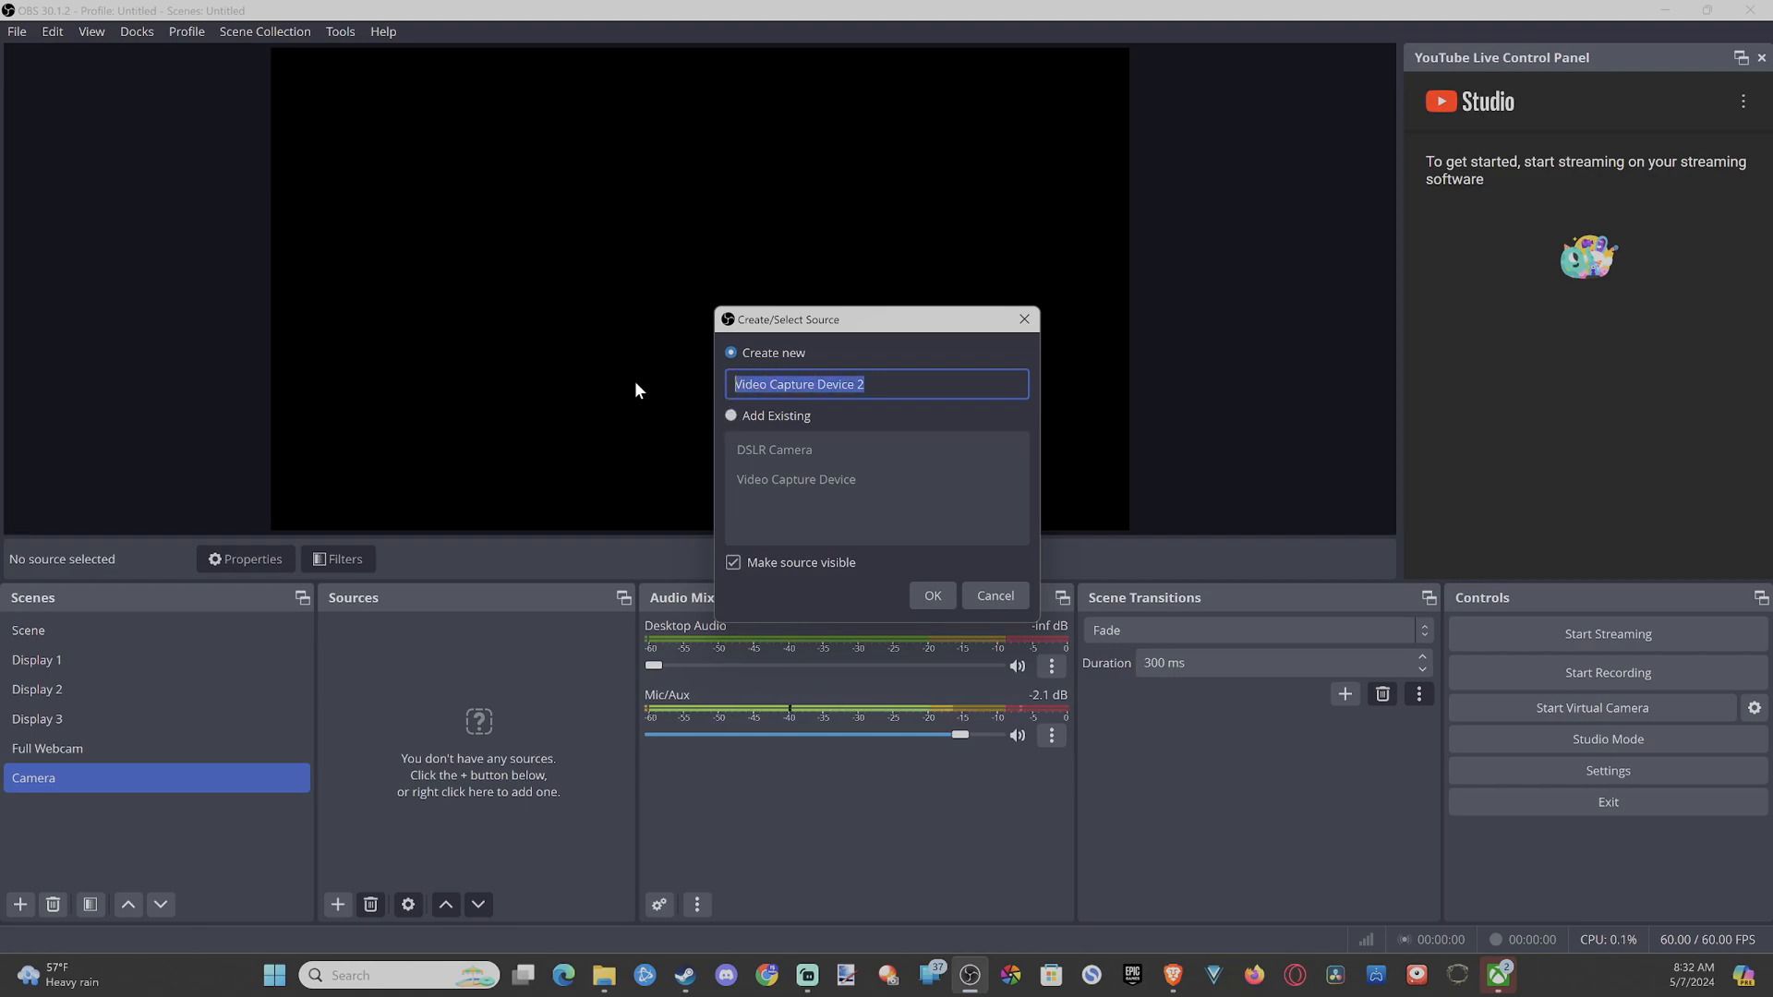
{"action": "type", "text": "Logitc"}
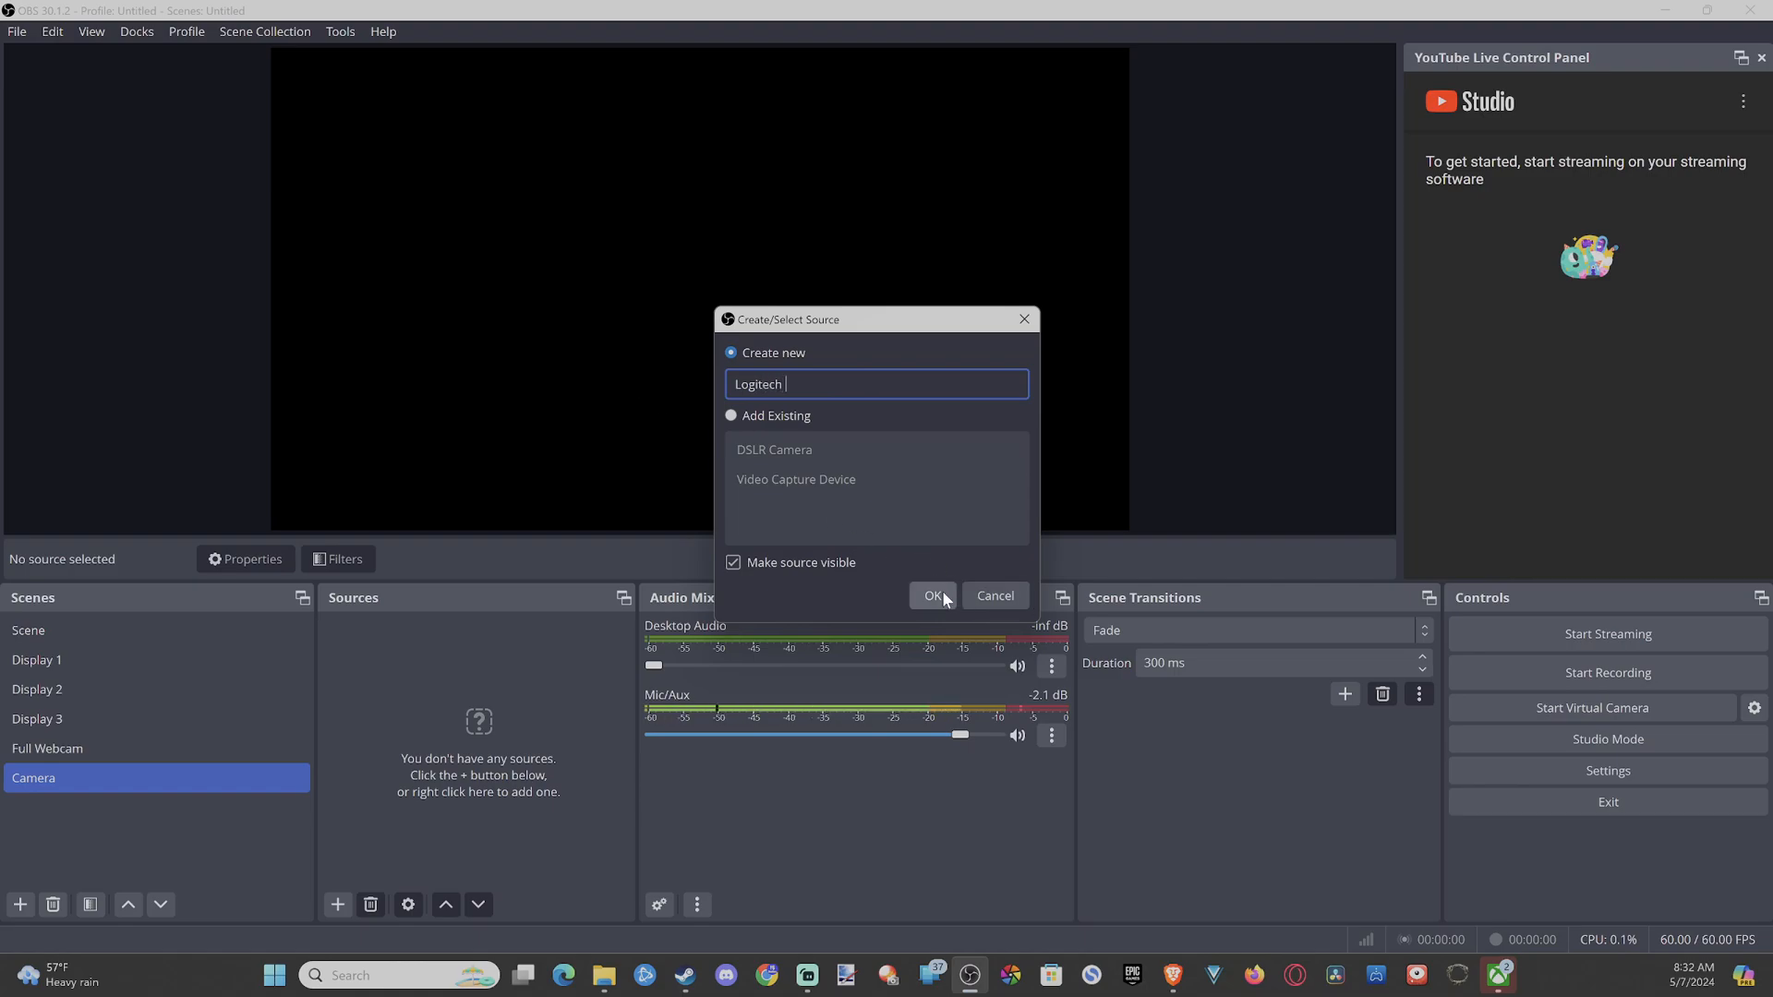
{"action": "left_click", "coordinate": [930, 597]}
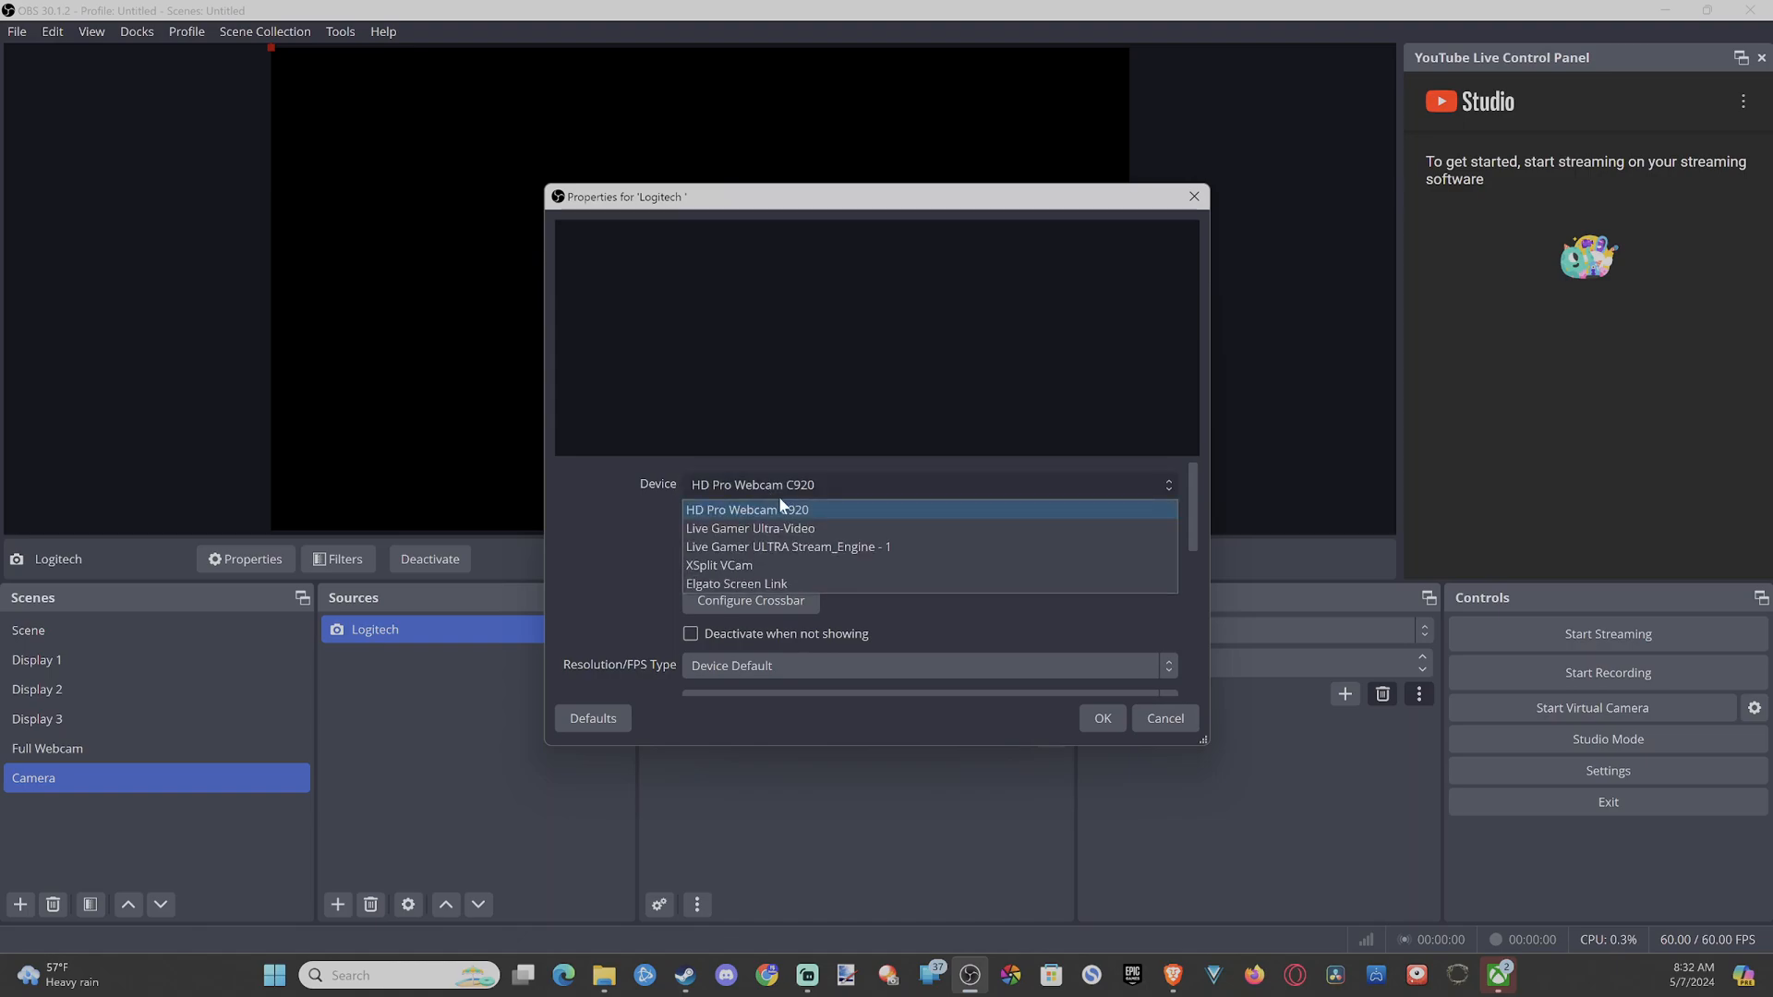
{"action": "mouse_move", "coordinate": [831, 523]}
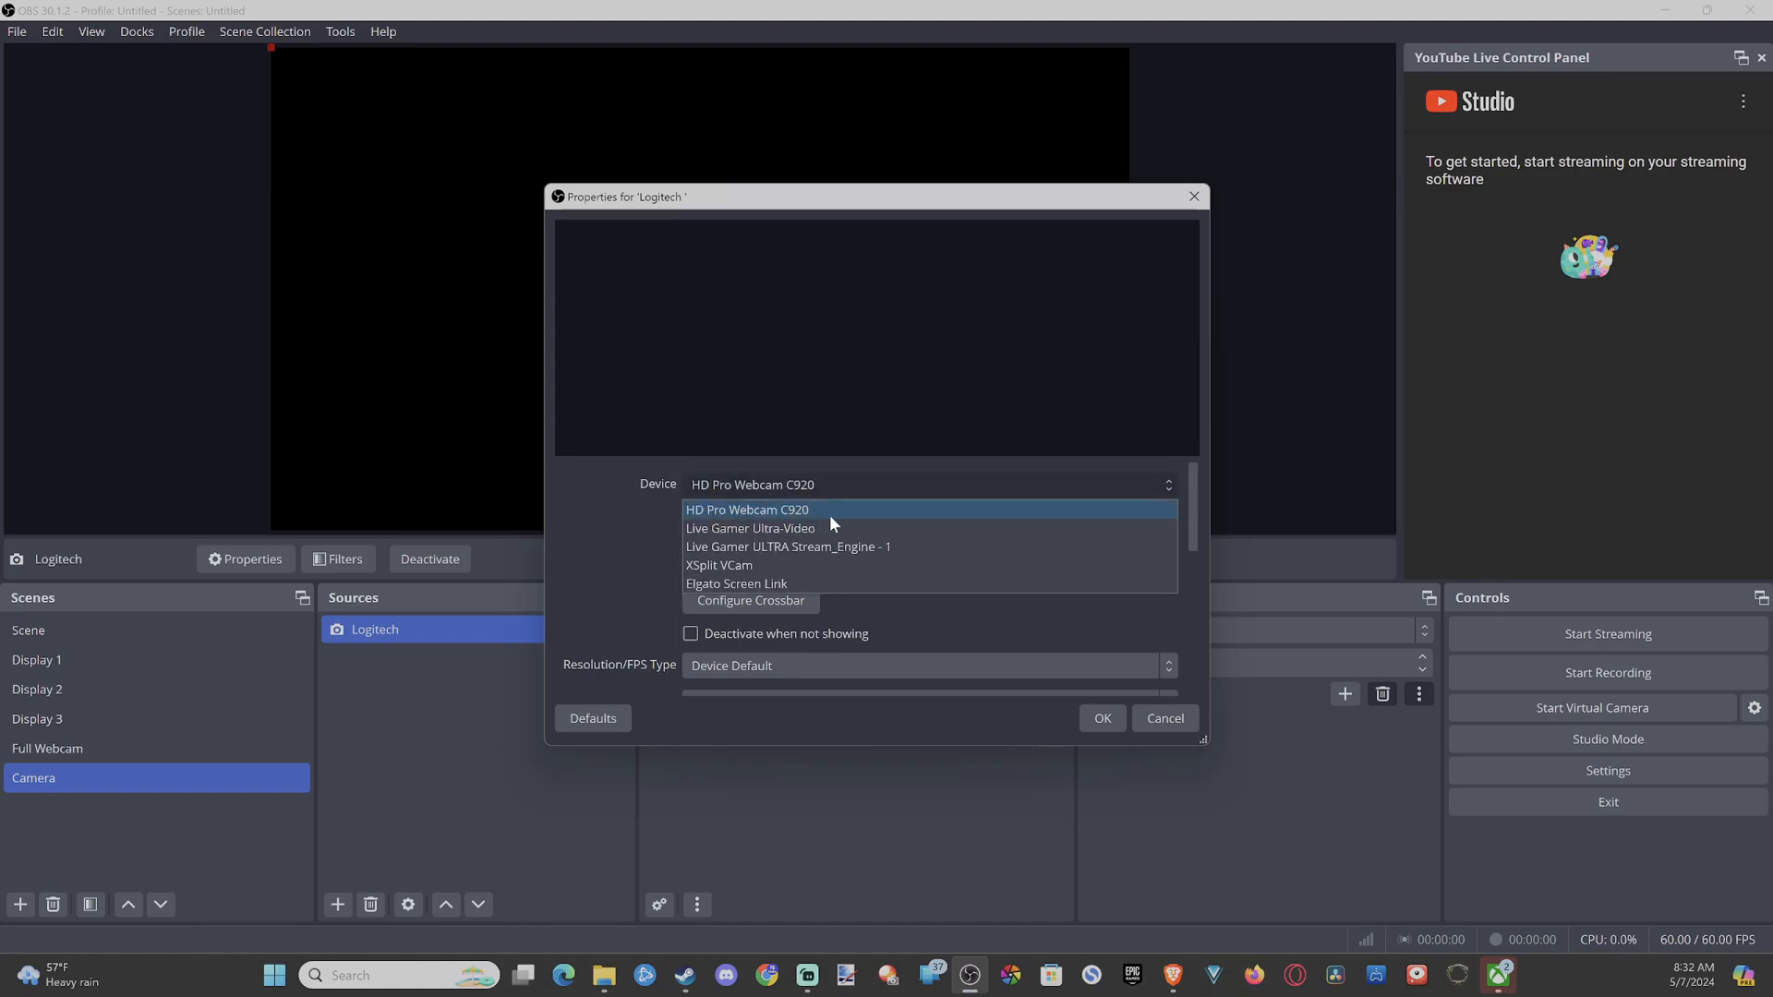
Set the Logitech source's Device to HD Pro Webcam C920.
{"action": "left_click", "coordinate": [746, 509]}
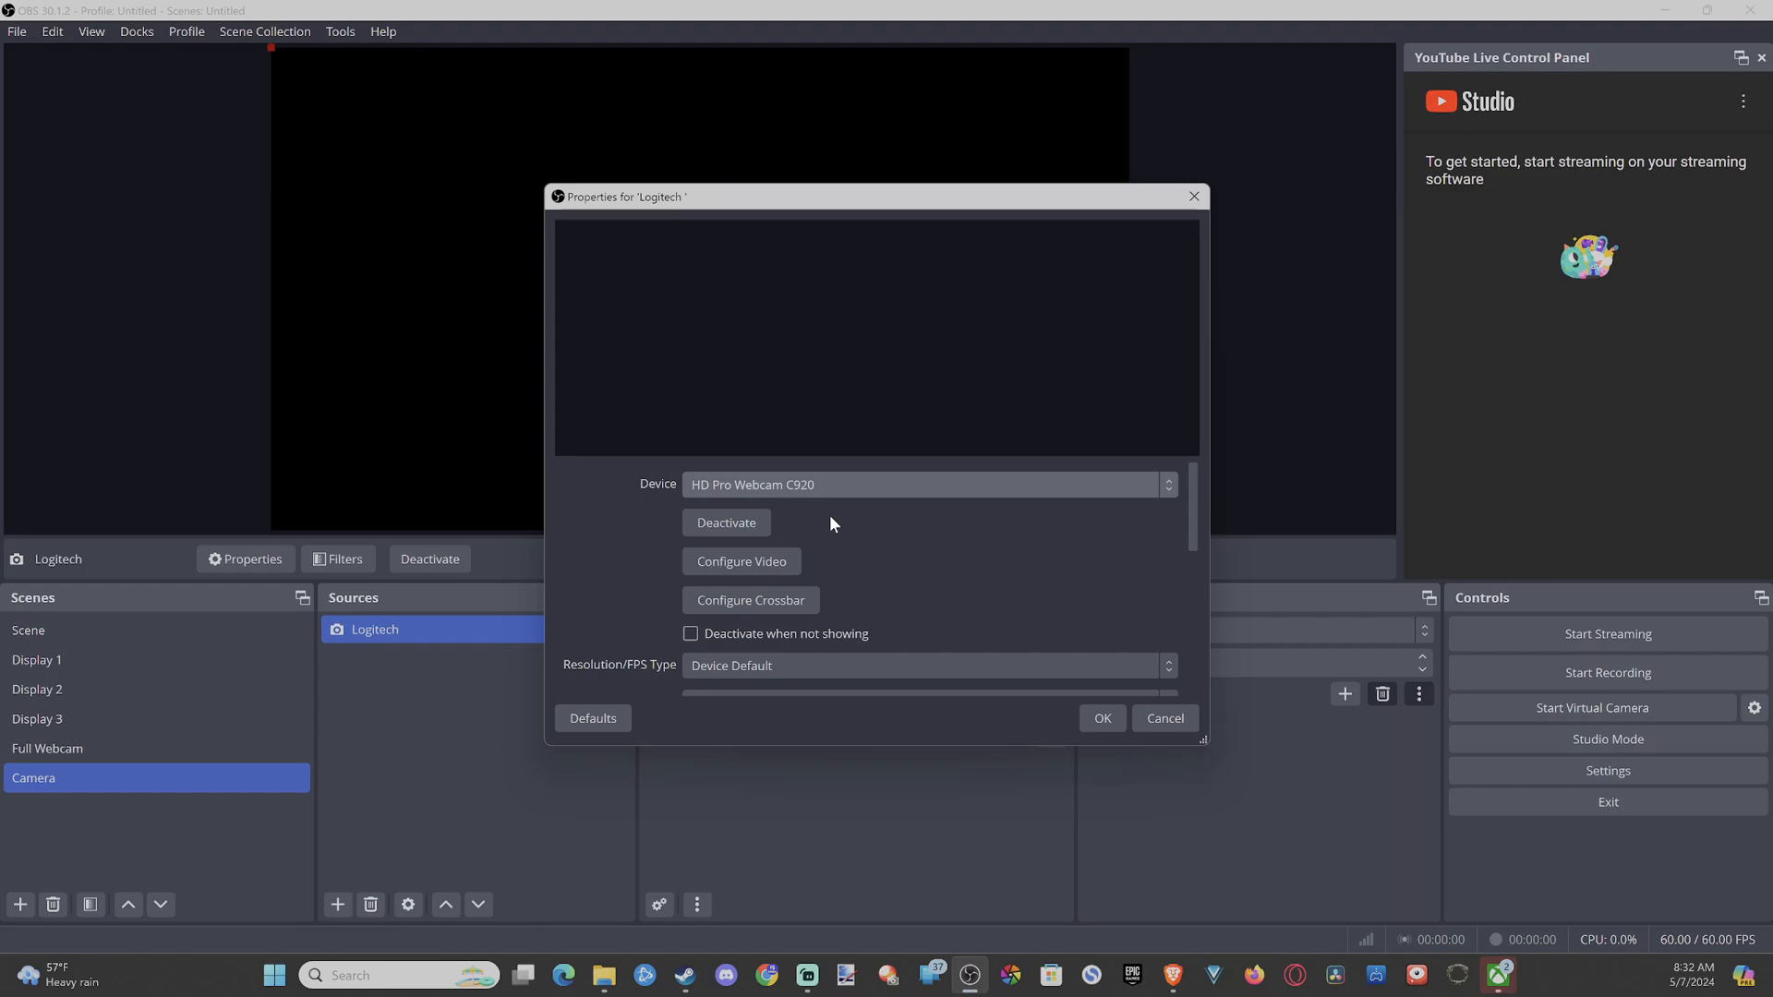
{"action": "mouse_move", "coordinate": [873, 561]}
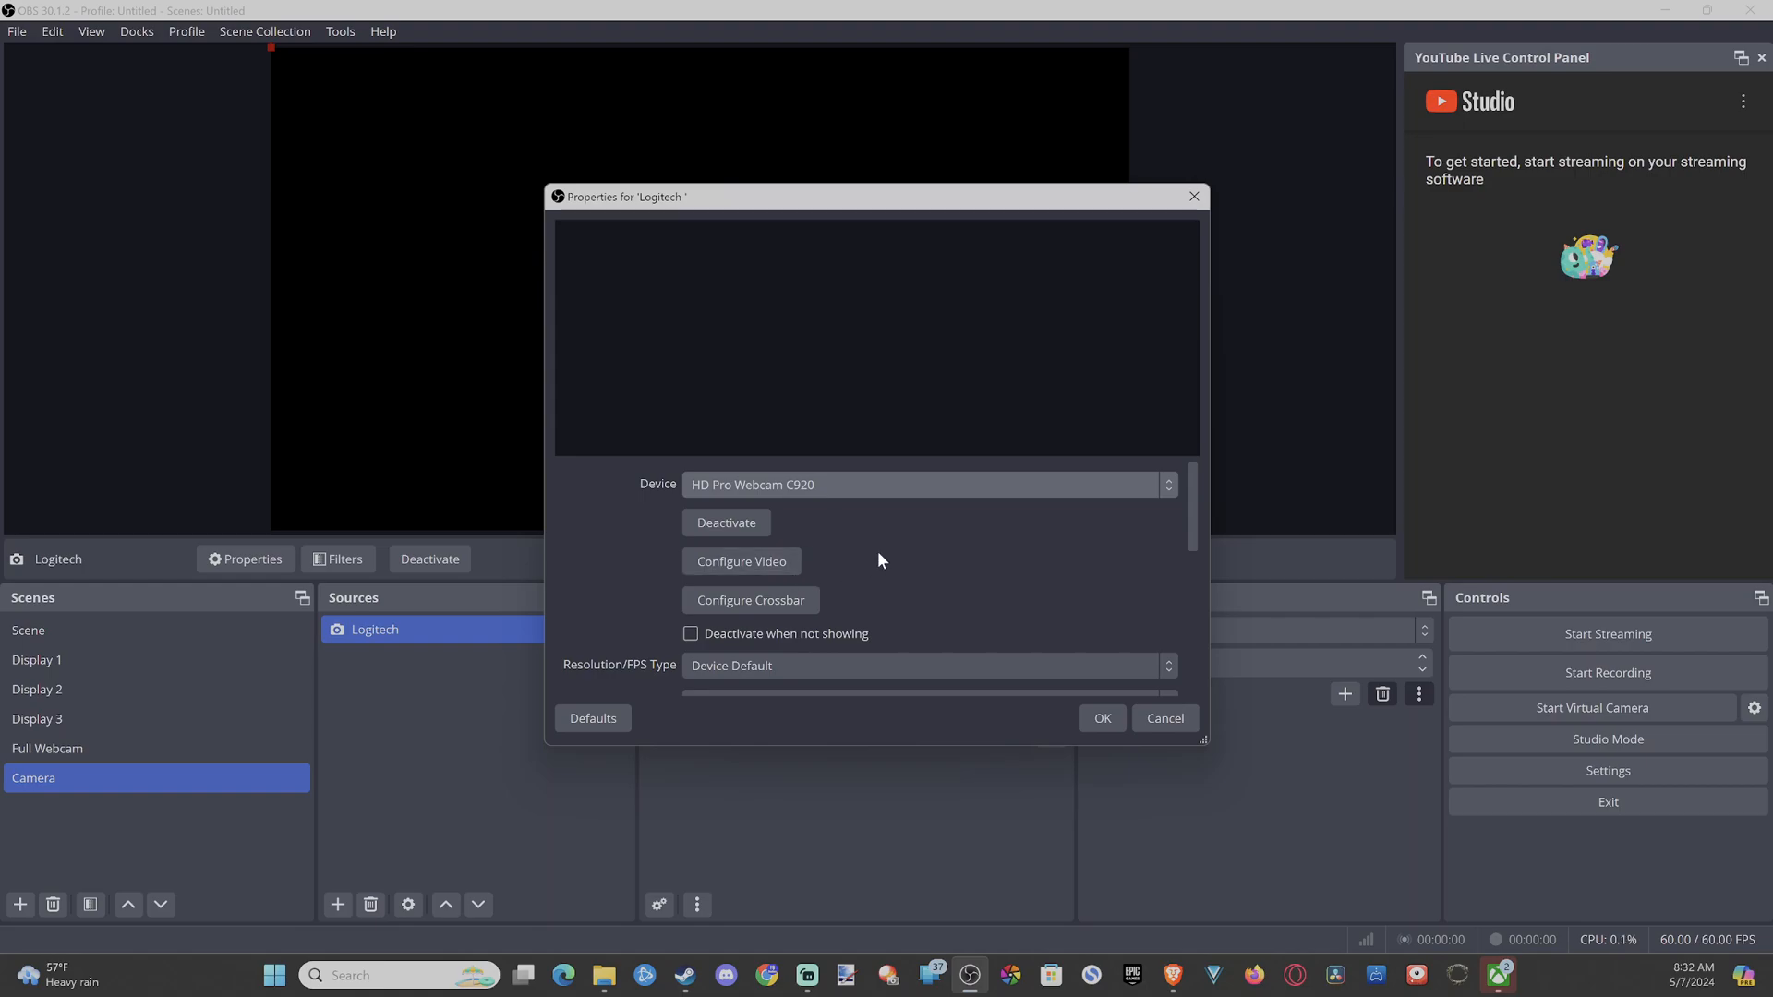
{"action": "mouse_move", "coordinate": [750, 598]}
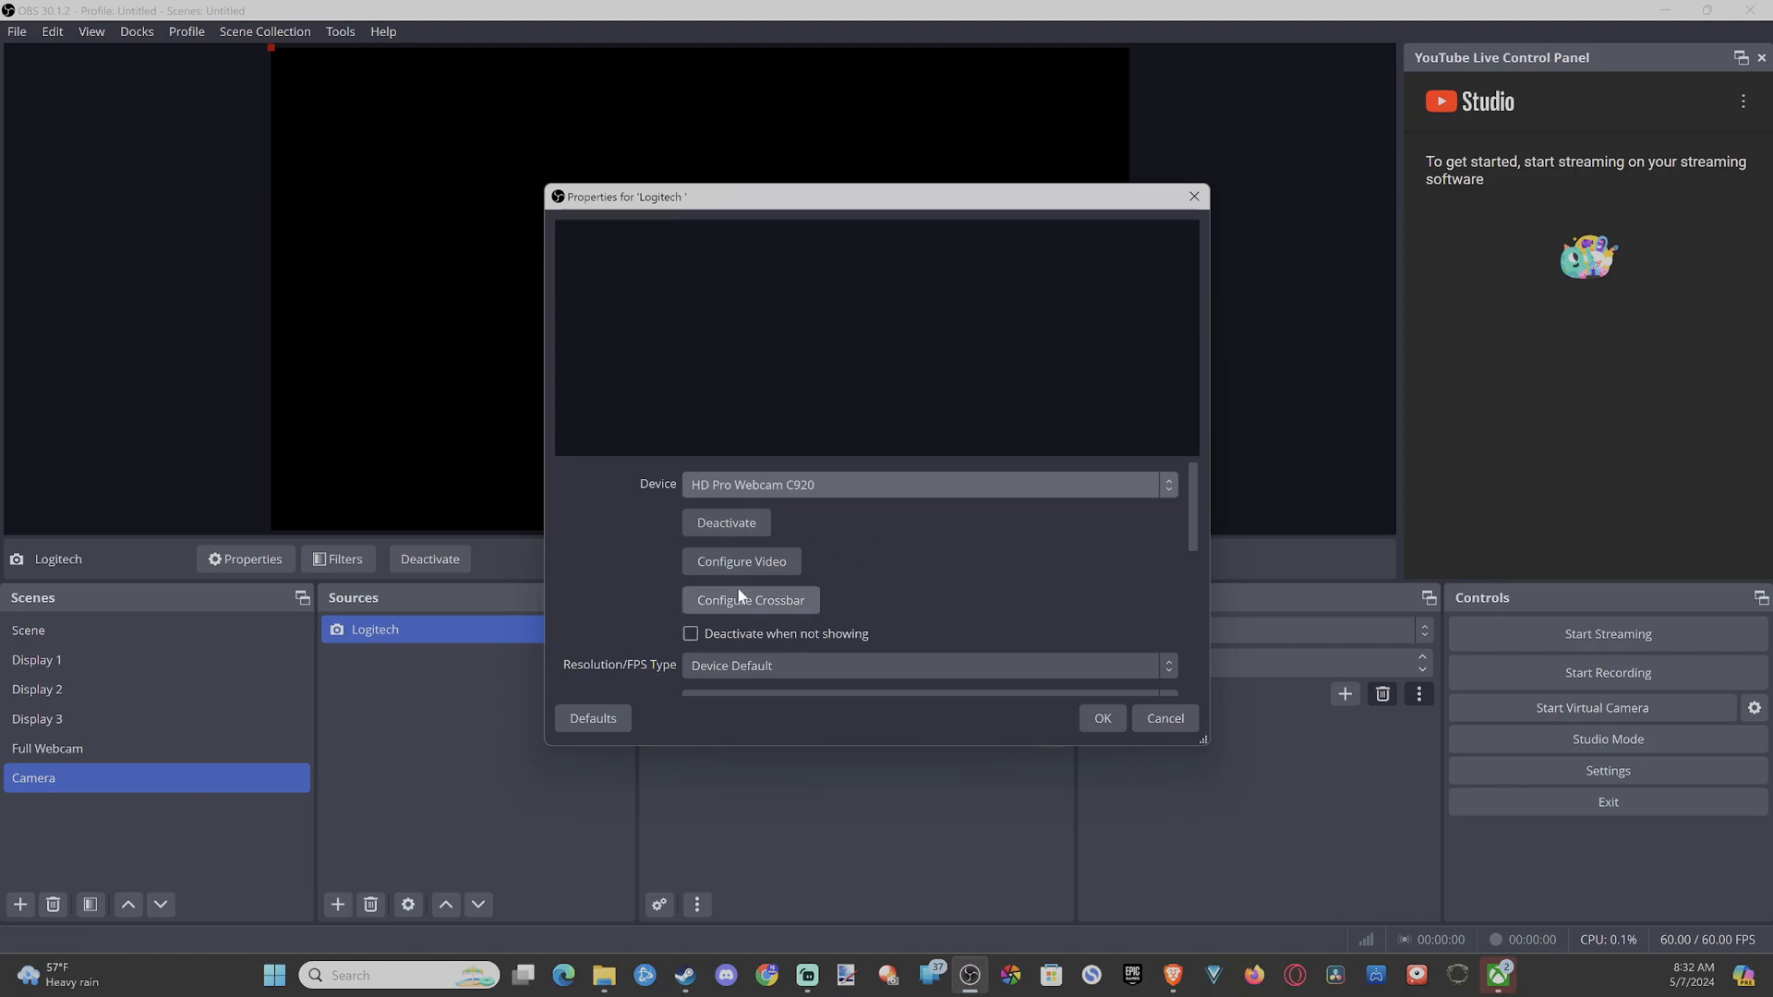
{"action": "mouse_move", "coordinate": [766, 537]}
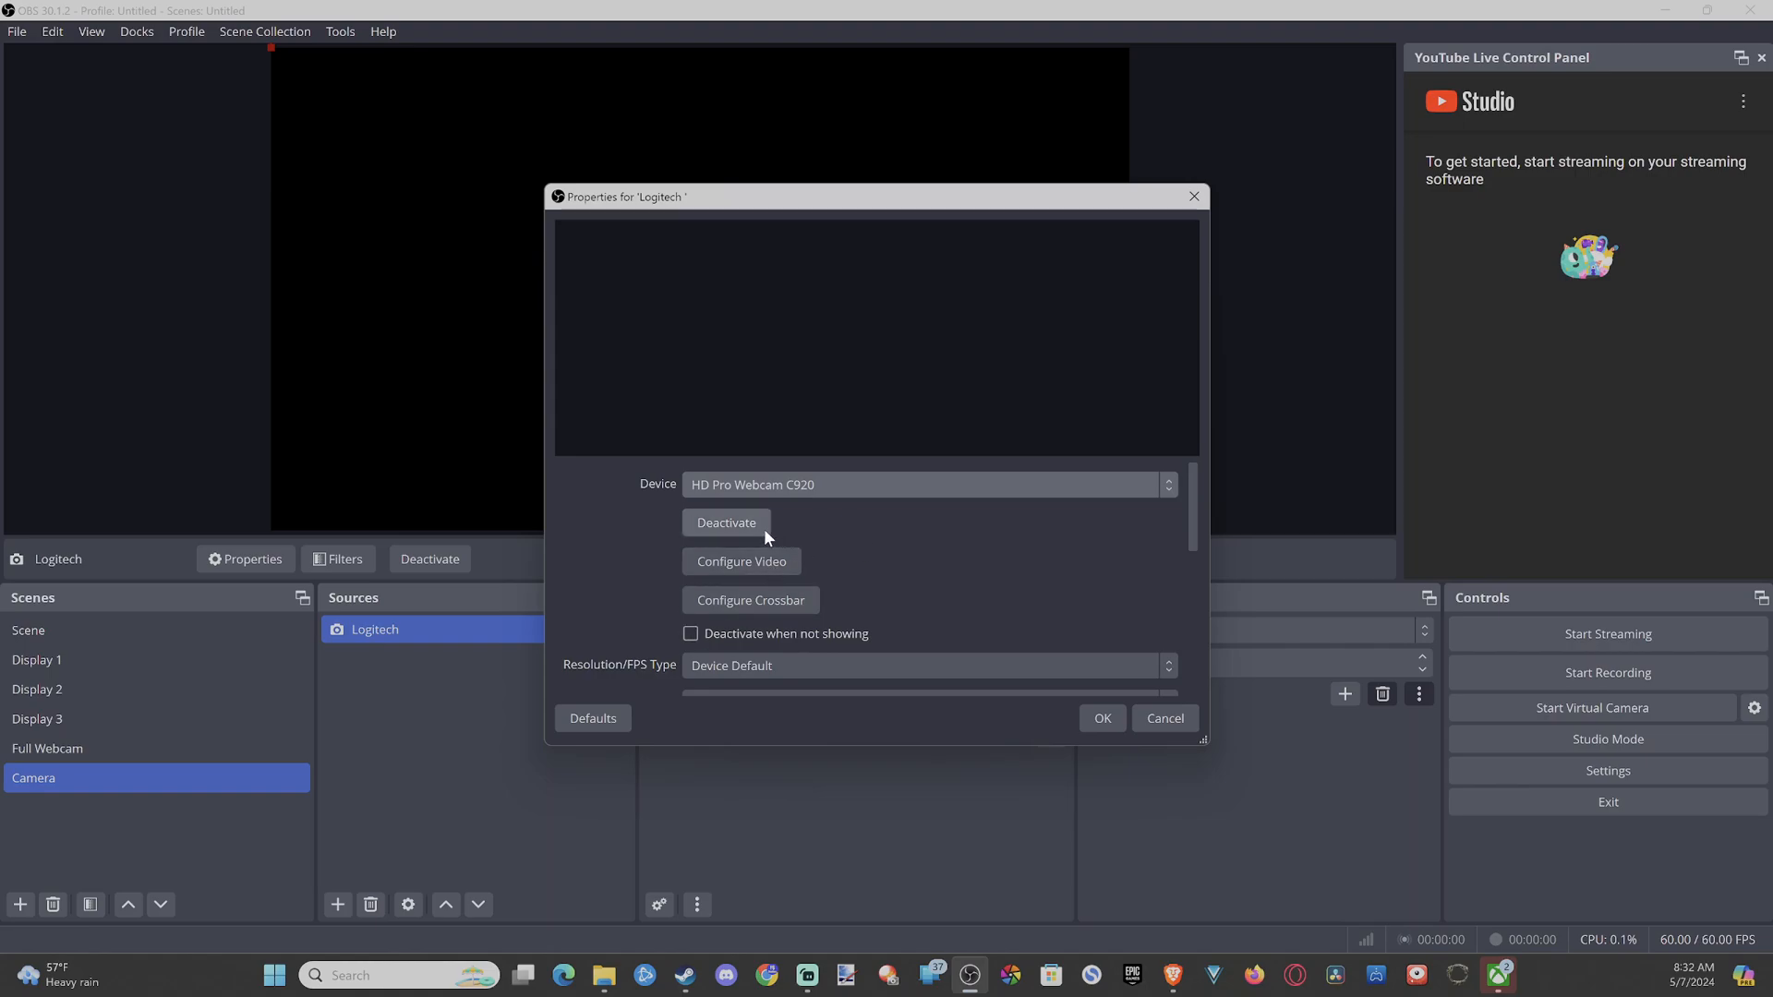
{"action": "mouse_move", "coordinate": [851, 565]}
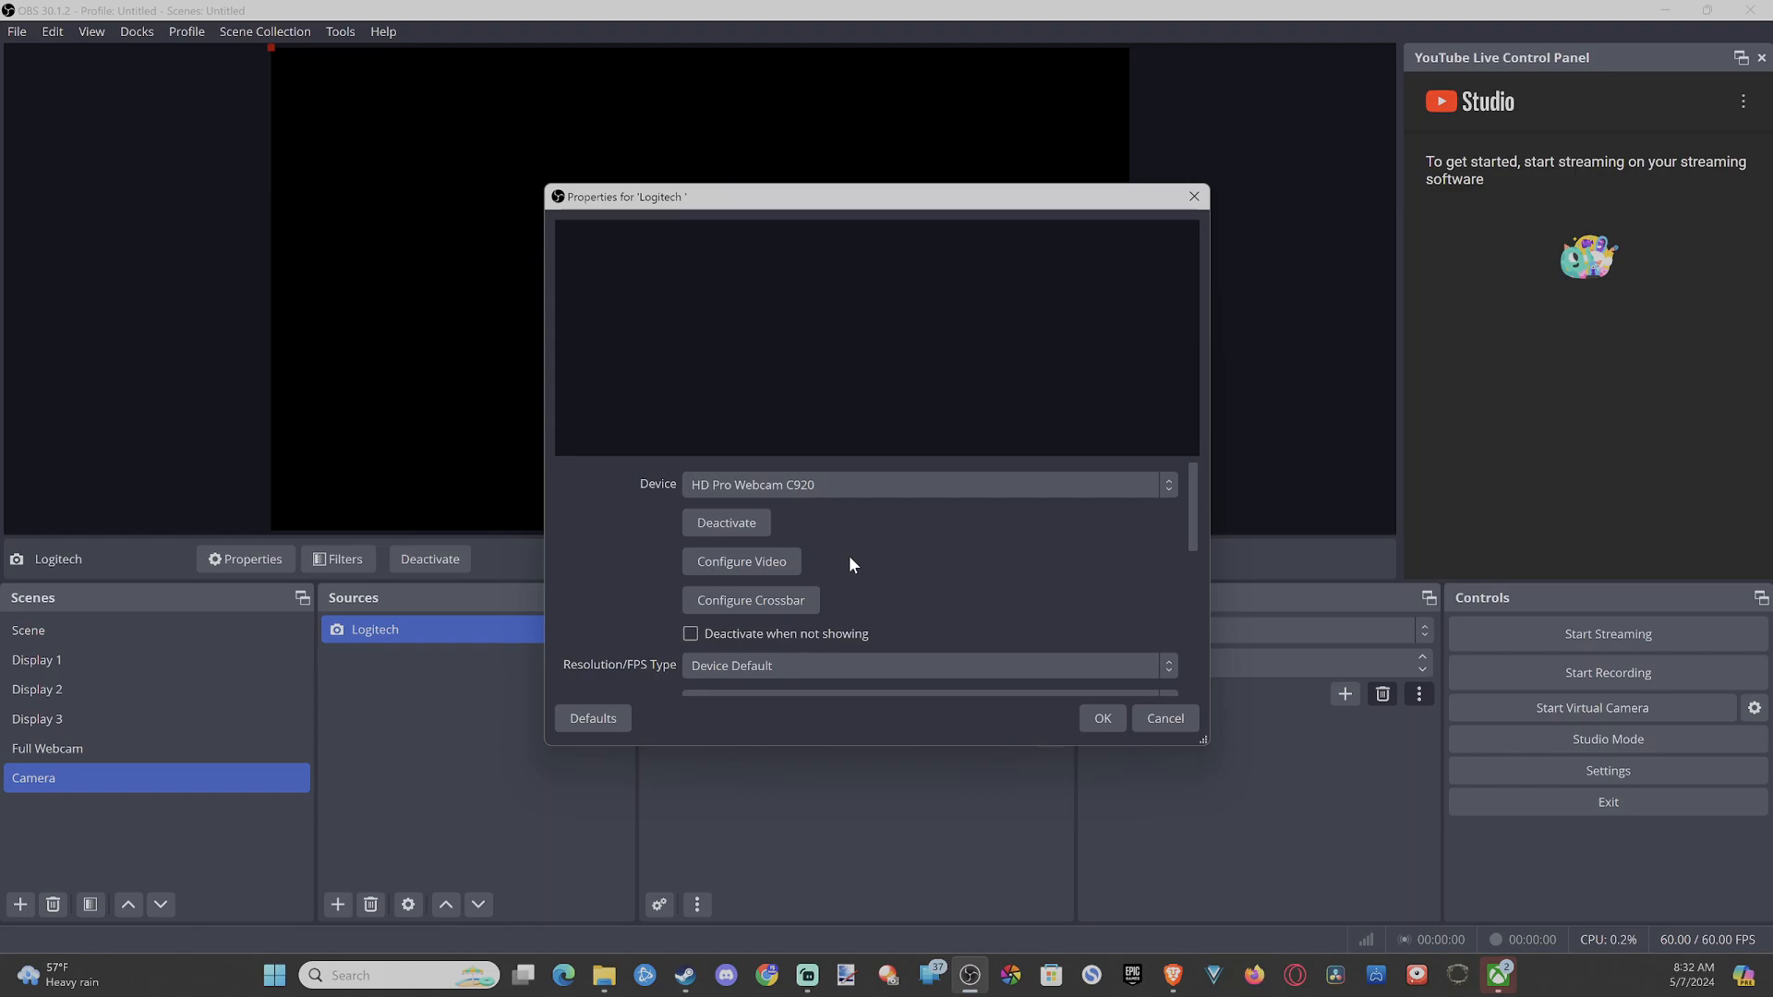
Set Resolution/FPS Type to Custom with 1920x1080 resolution and Highest FPS.
{"action": "scroll", "scroll_direction": "down", "scroll_amount": 3}
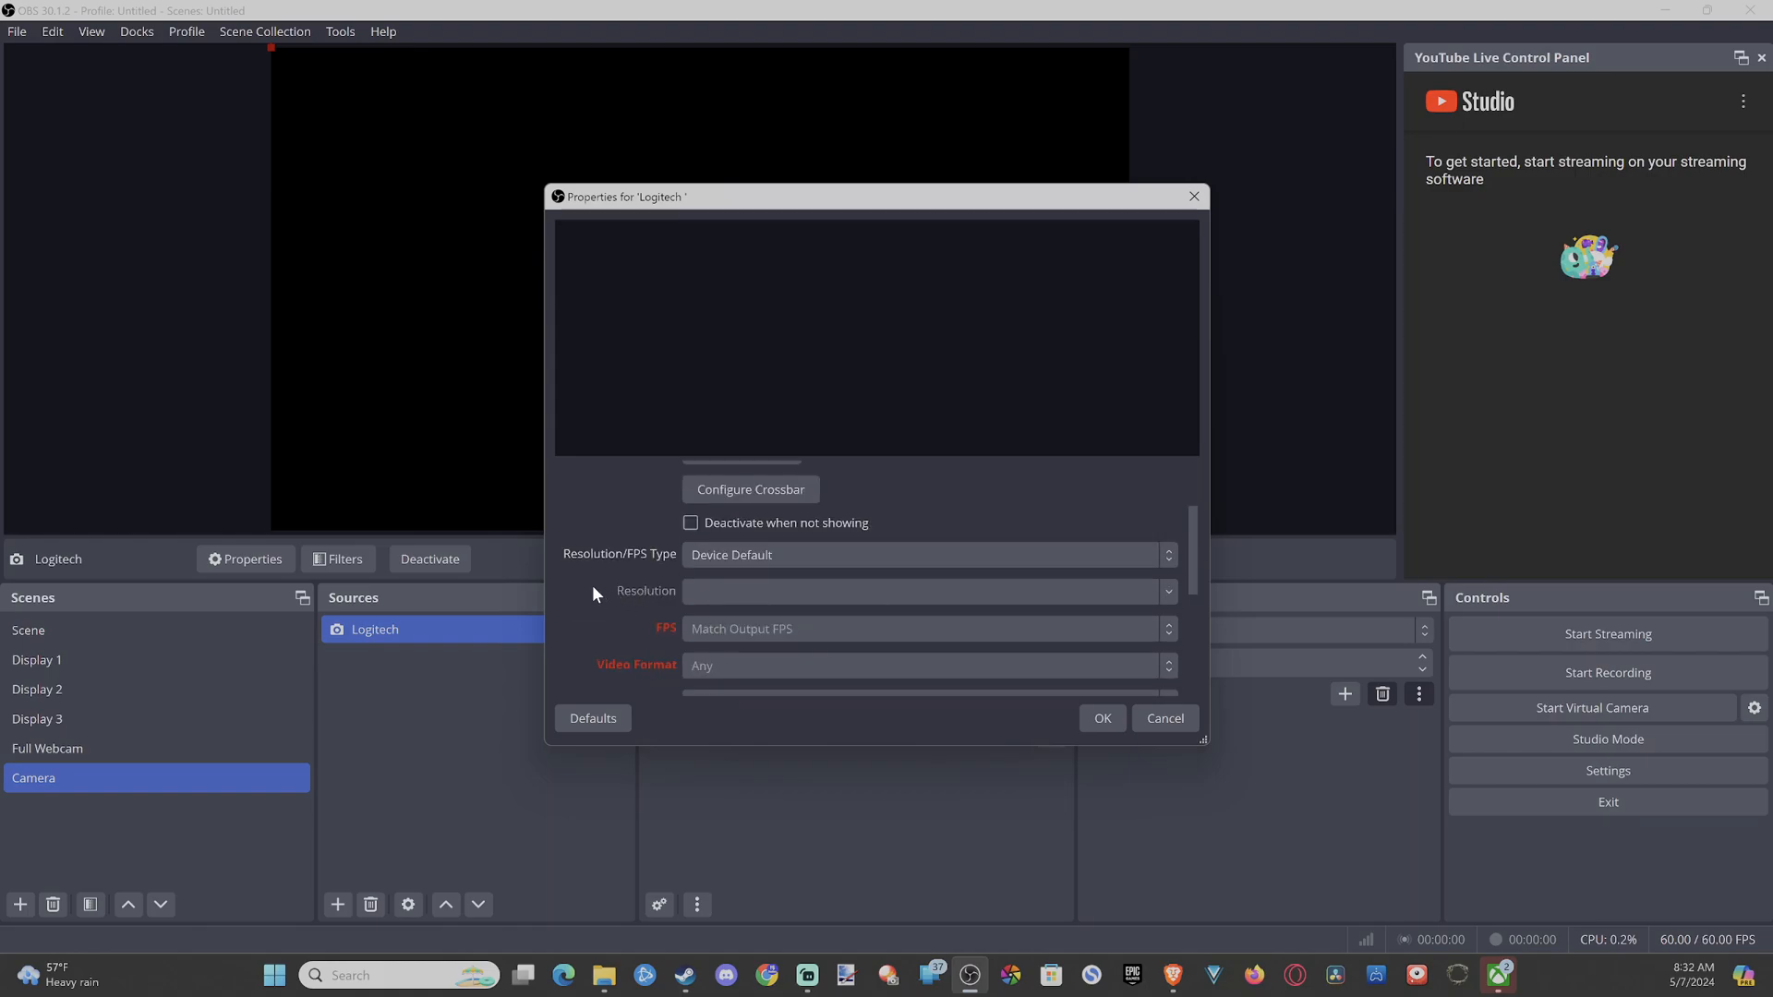
{"action": "left_click", "coordinate": [926, 554]}
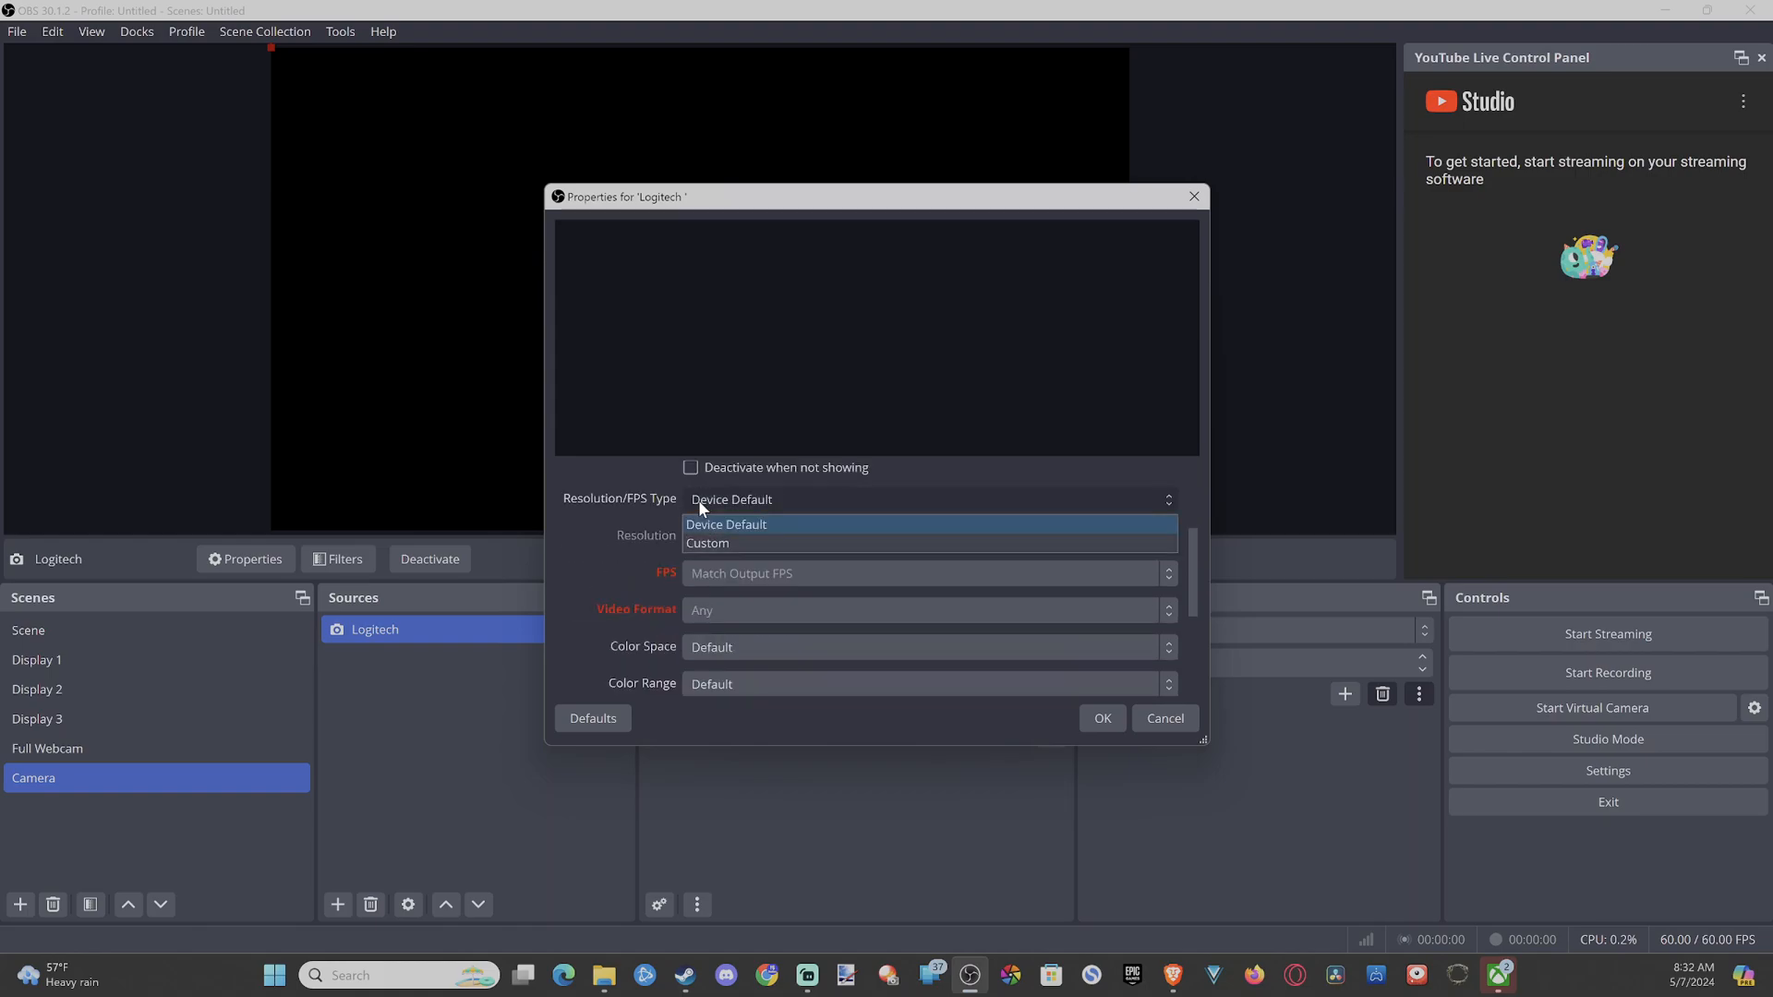
{"action": "left_click", "coordinate": [707, 543]}
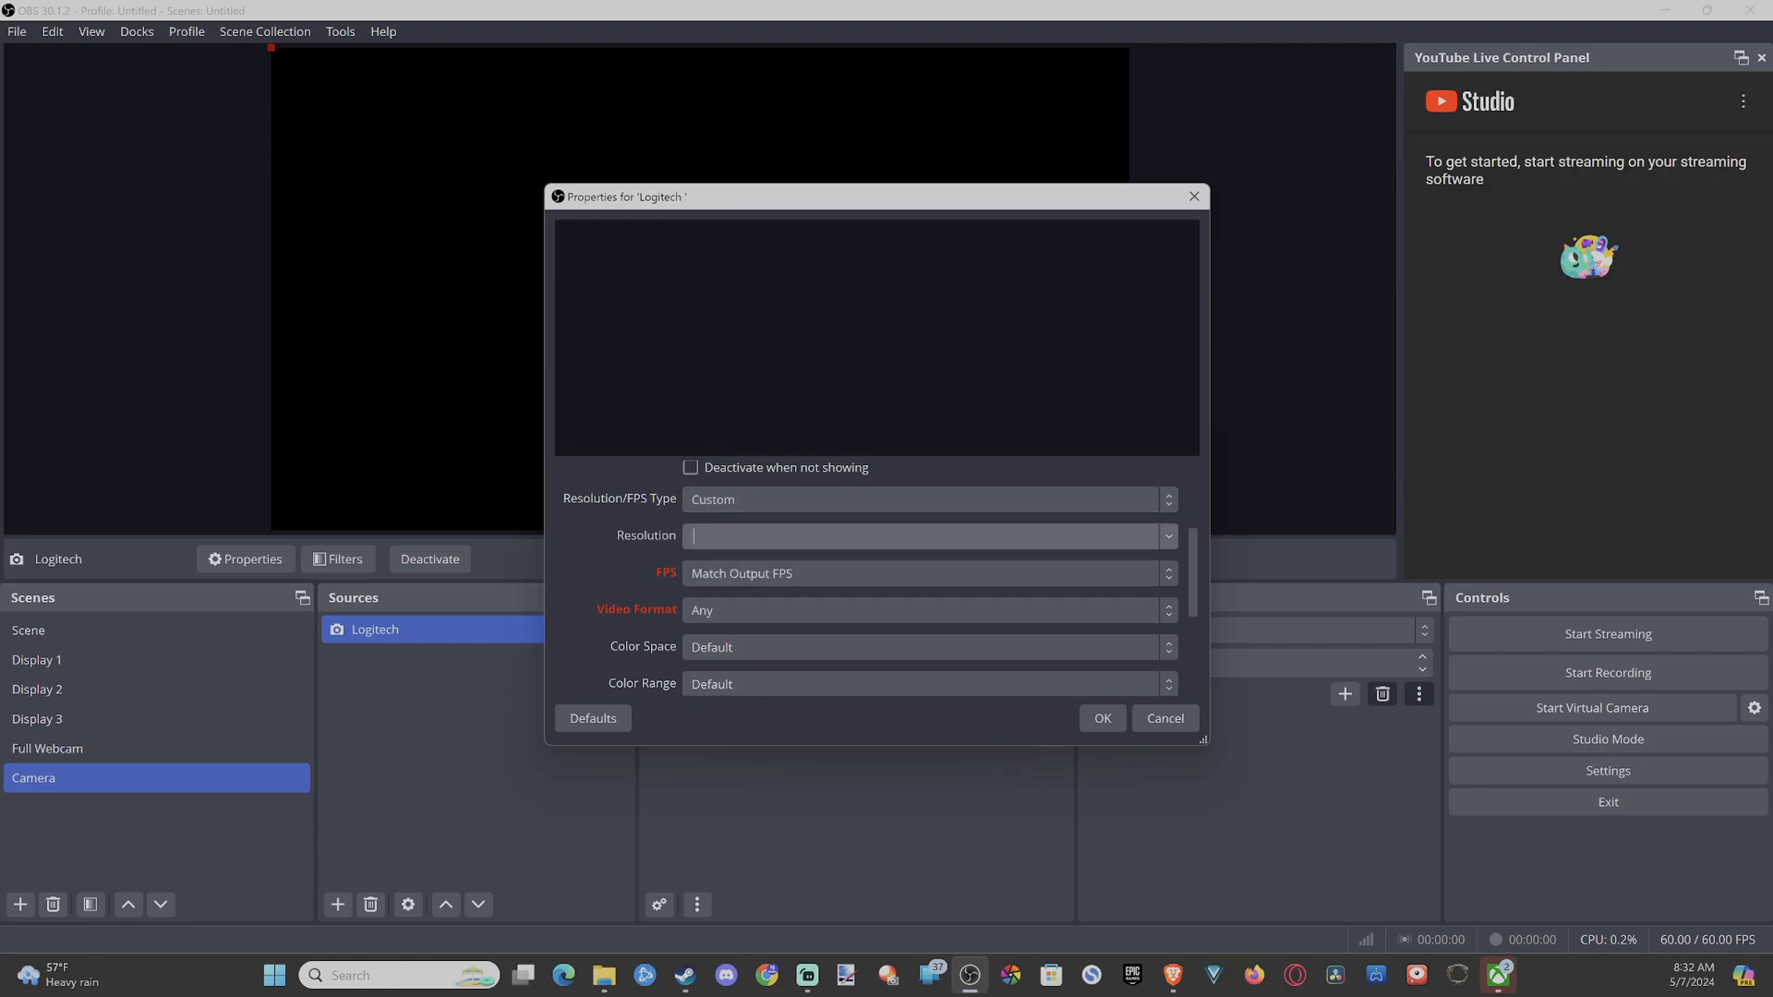
{"action": "left_click", "coordinate": [1167, 535]}
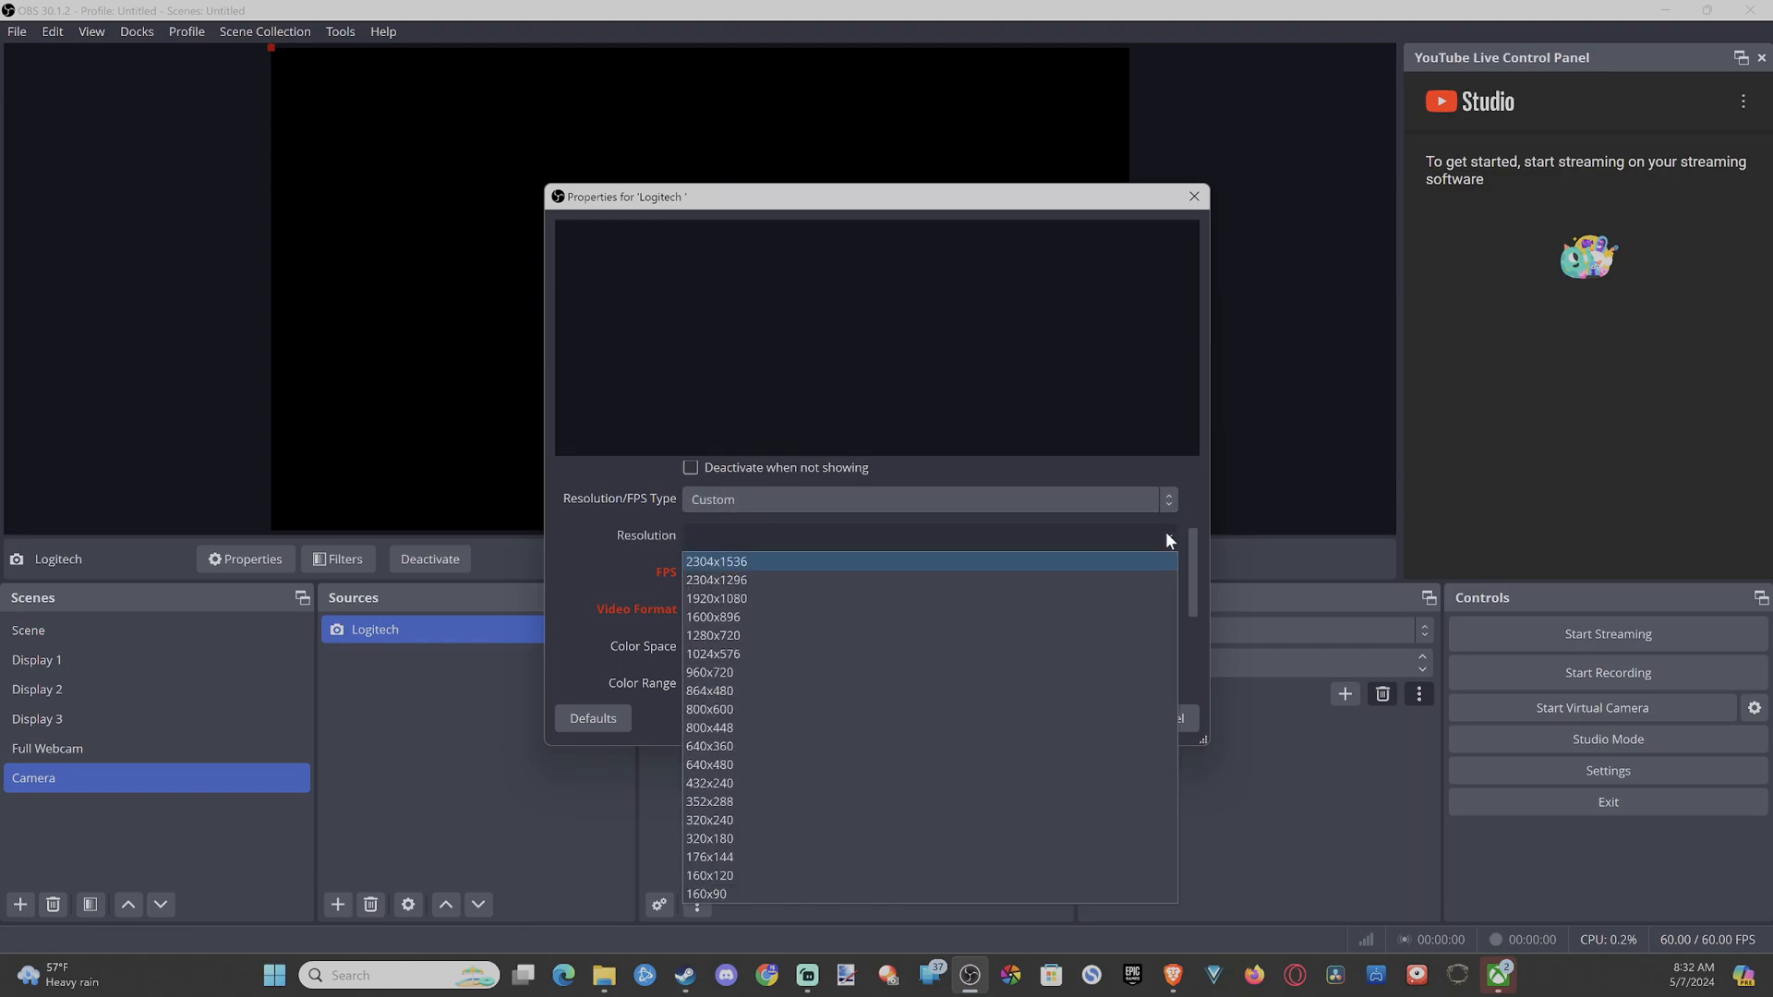
{"action": "left_click", "coordinate": [717, 598]}
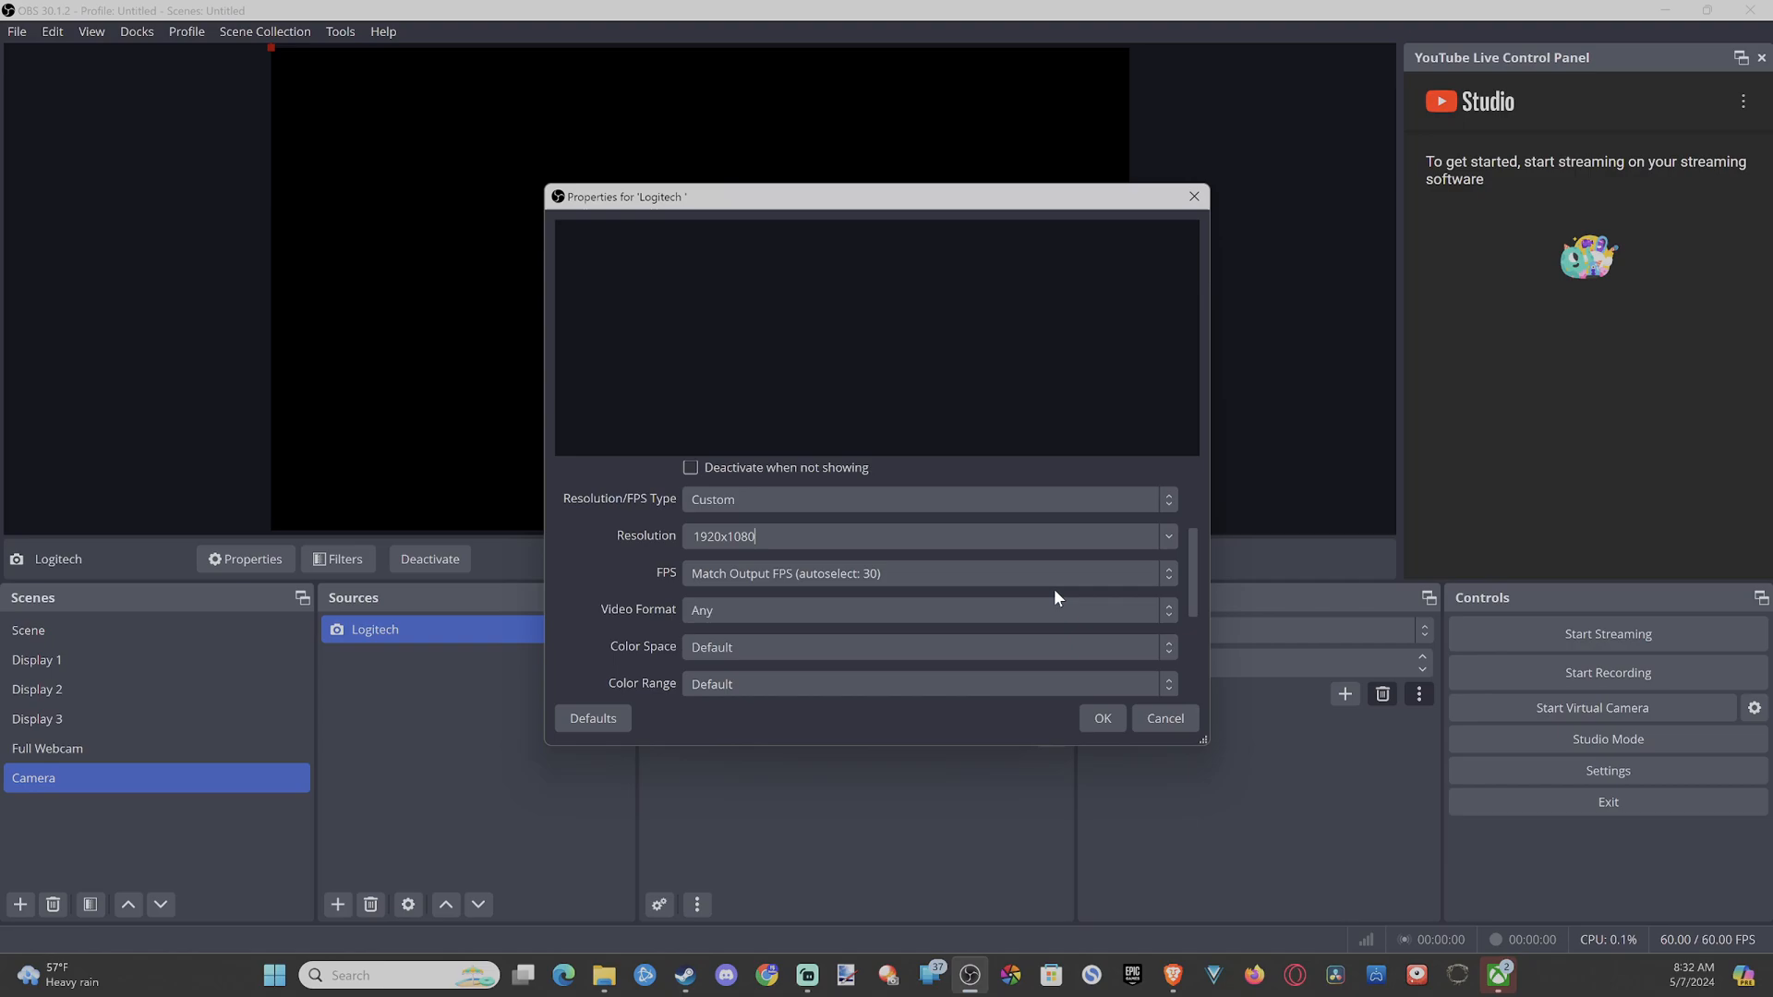
{"action": "mouse_move", "coordinate": [661, 593]}
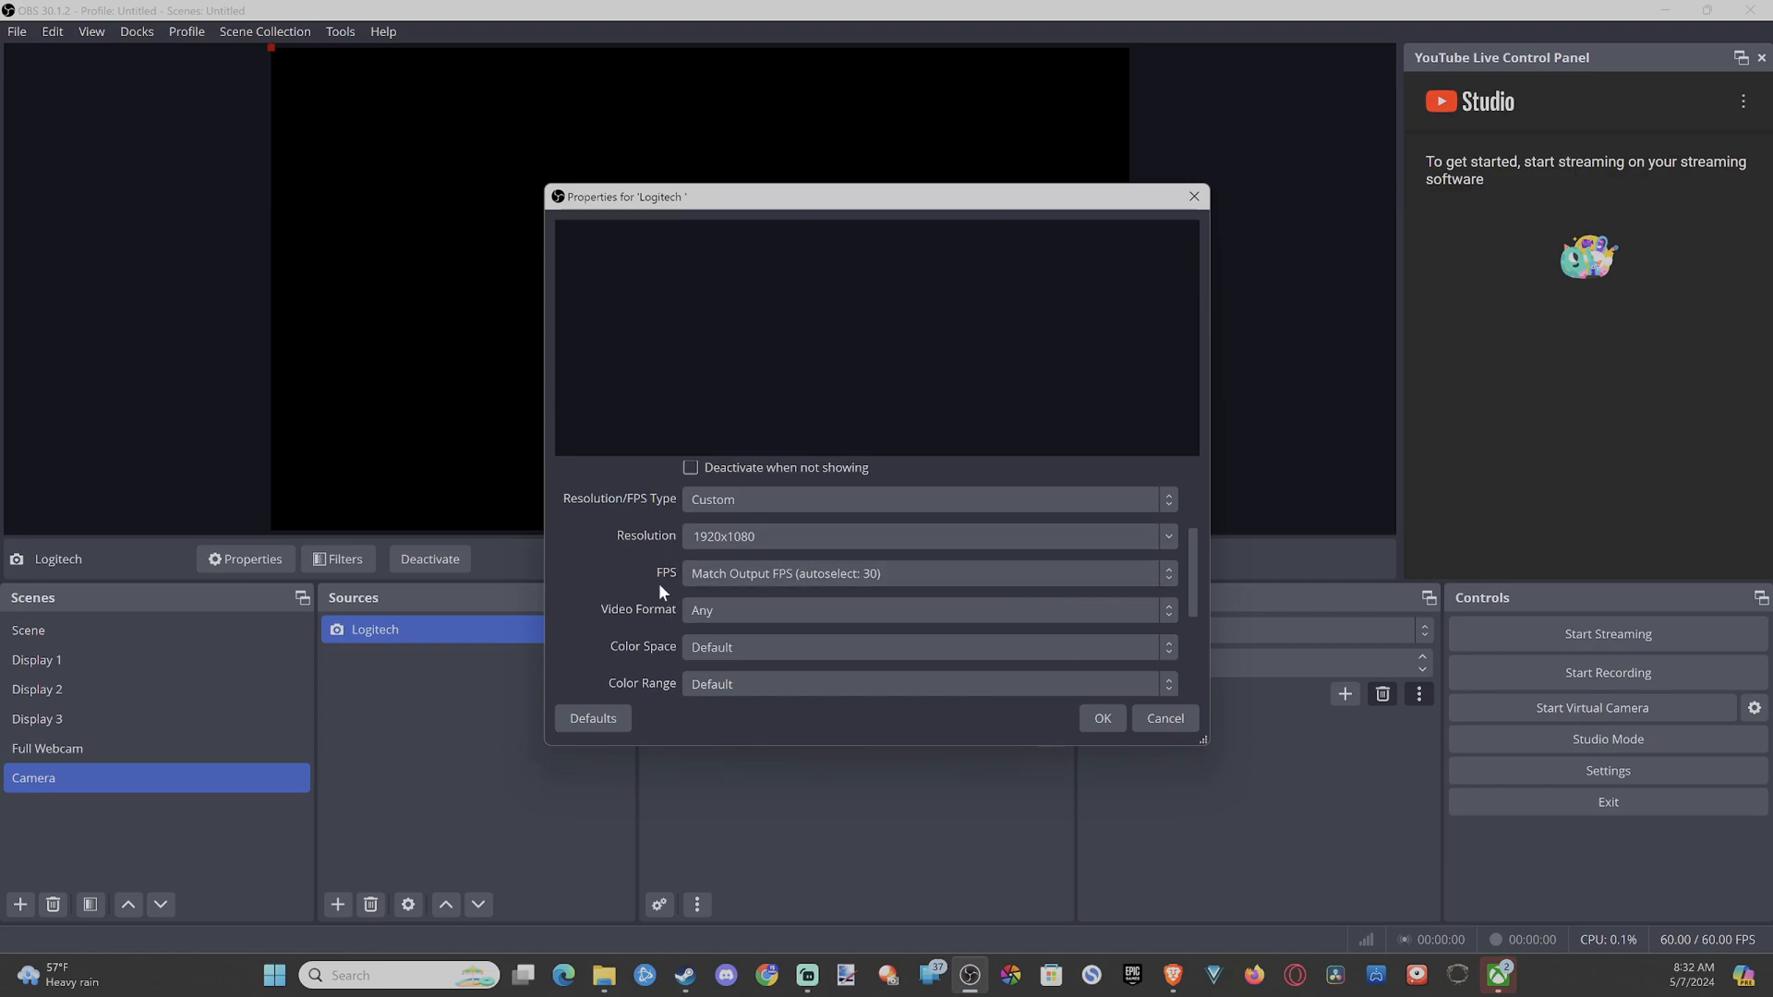
{"action": "mouse_move", "coordinate": [712, 580]}
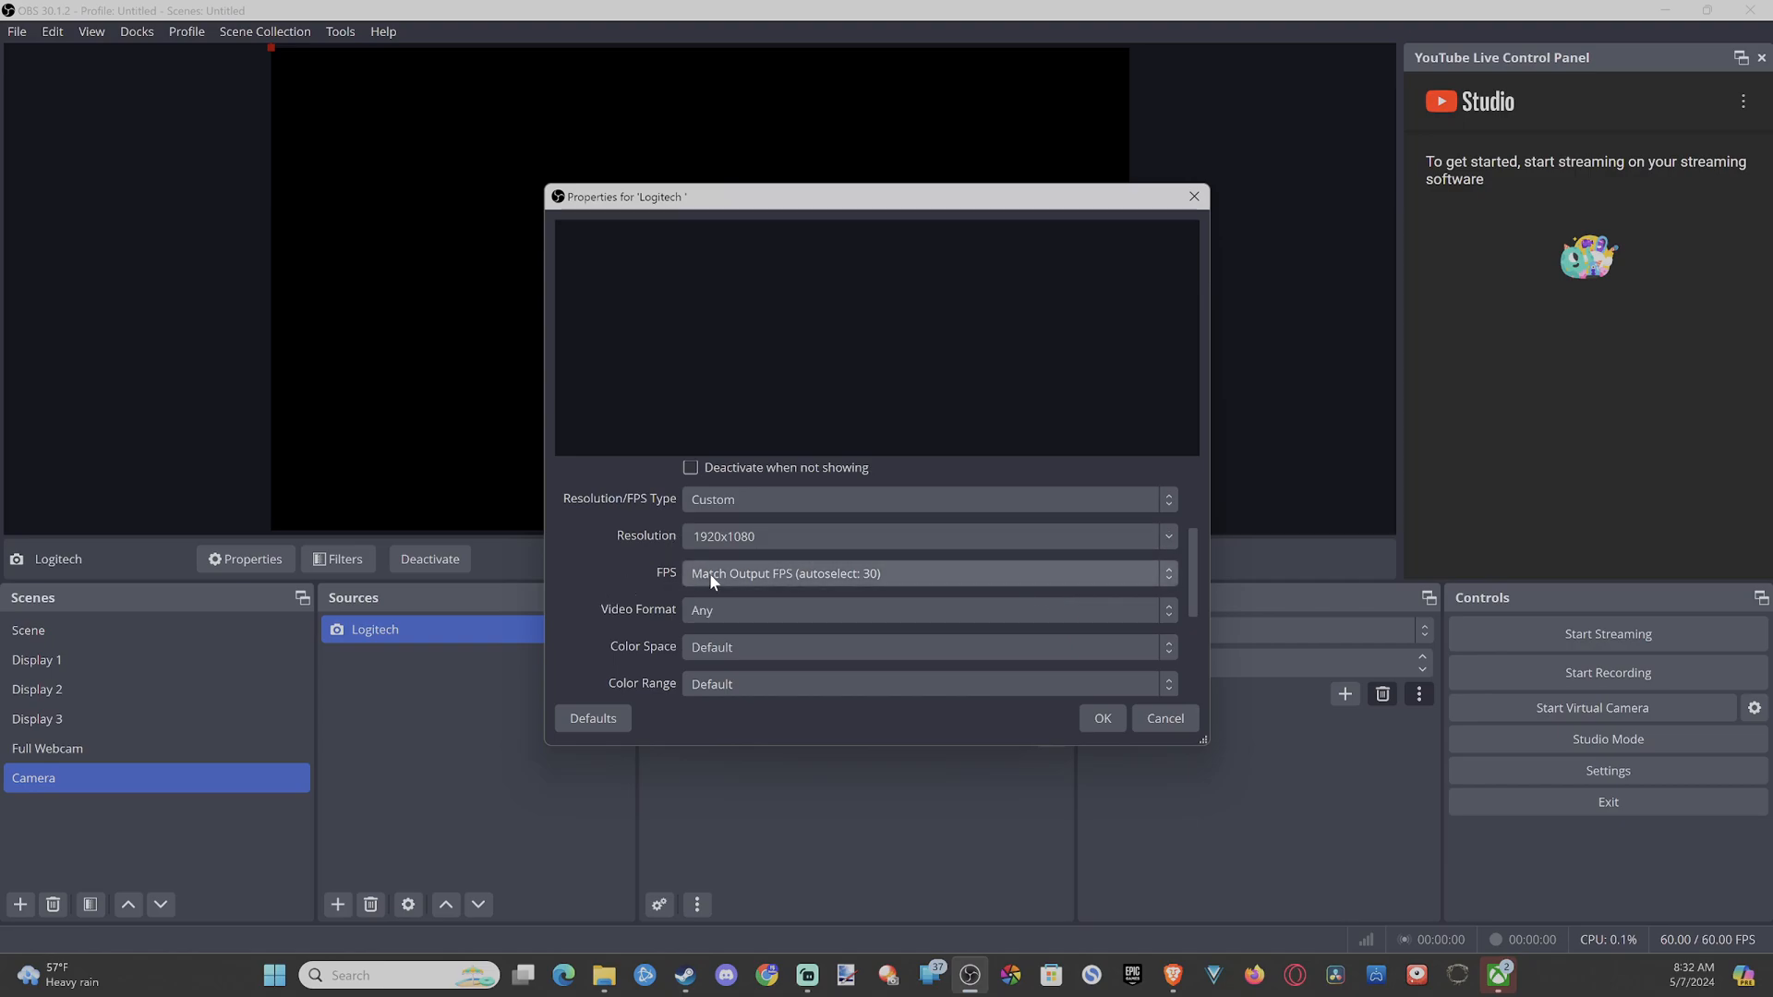
{"action": "left_click", "coordinate": [1167, 572]}
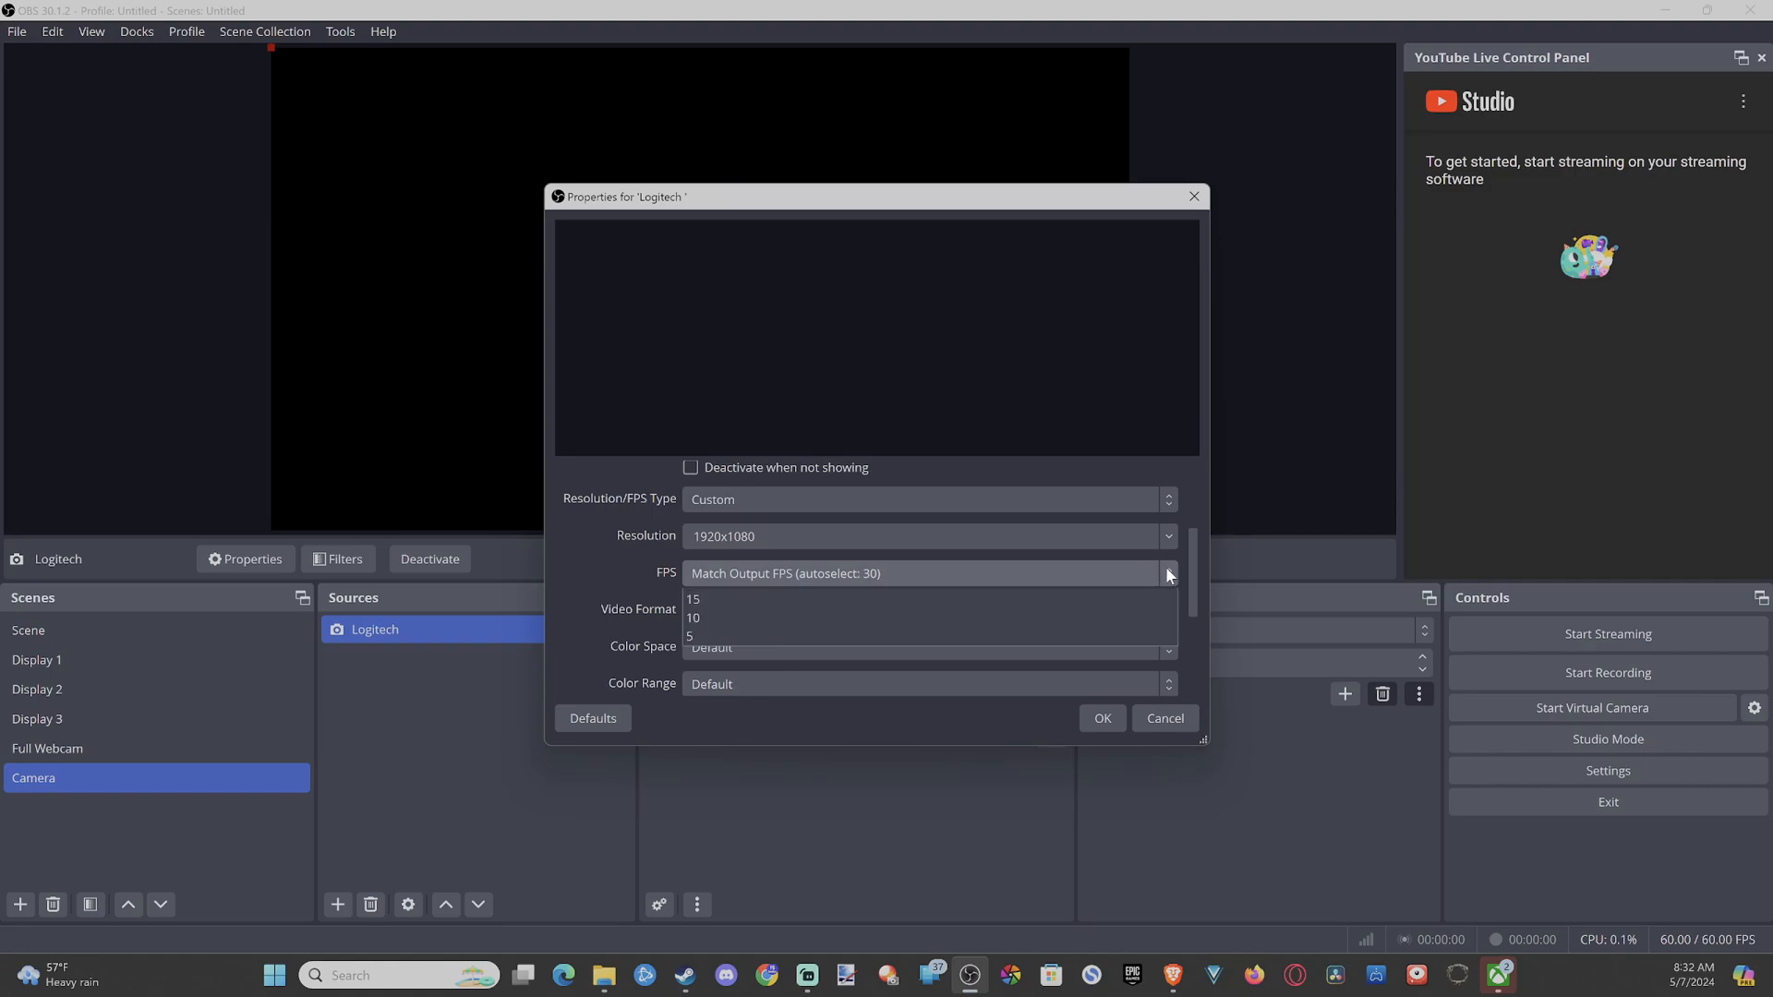
{"action": "left_click", "coordinate": [1167, 573]}
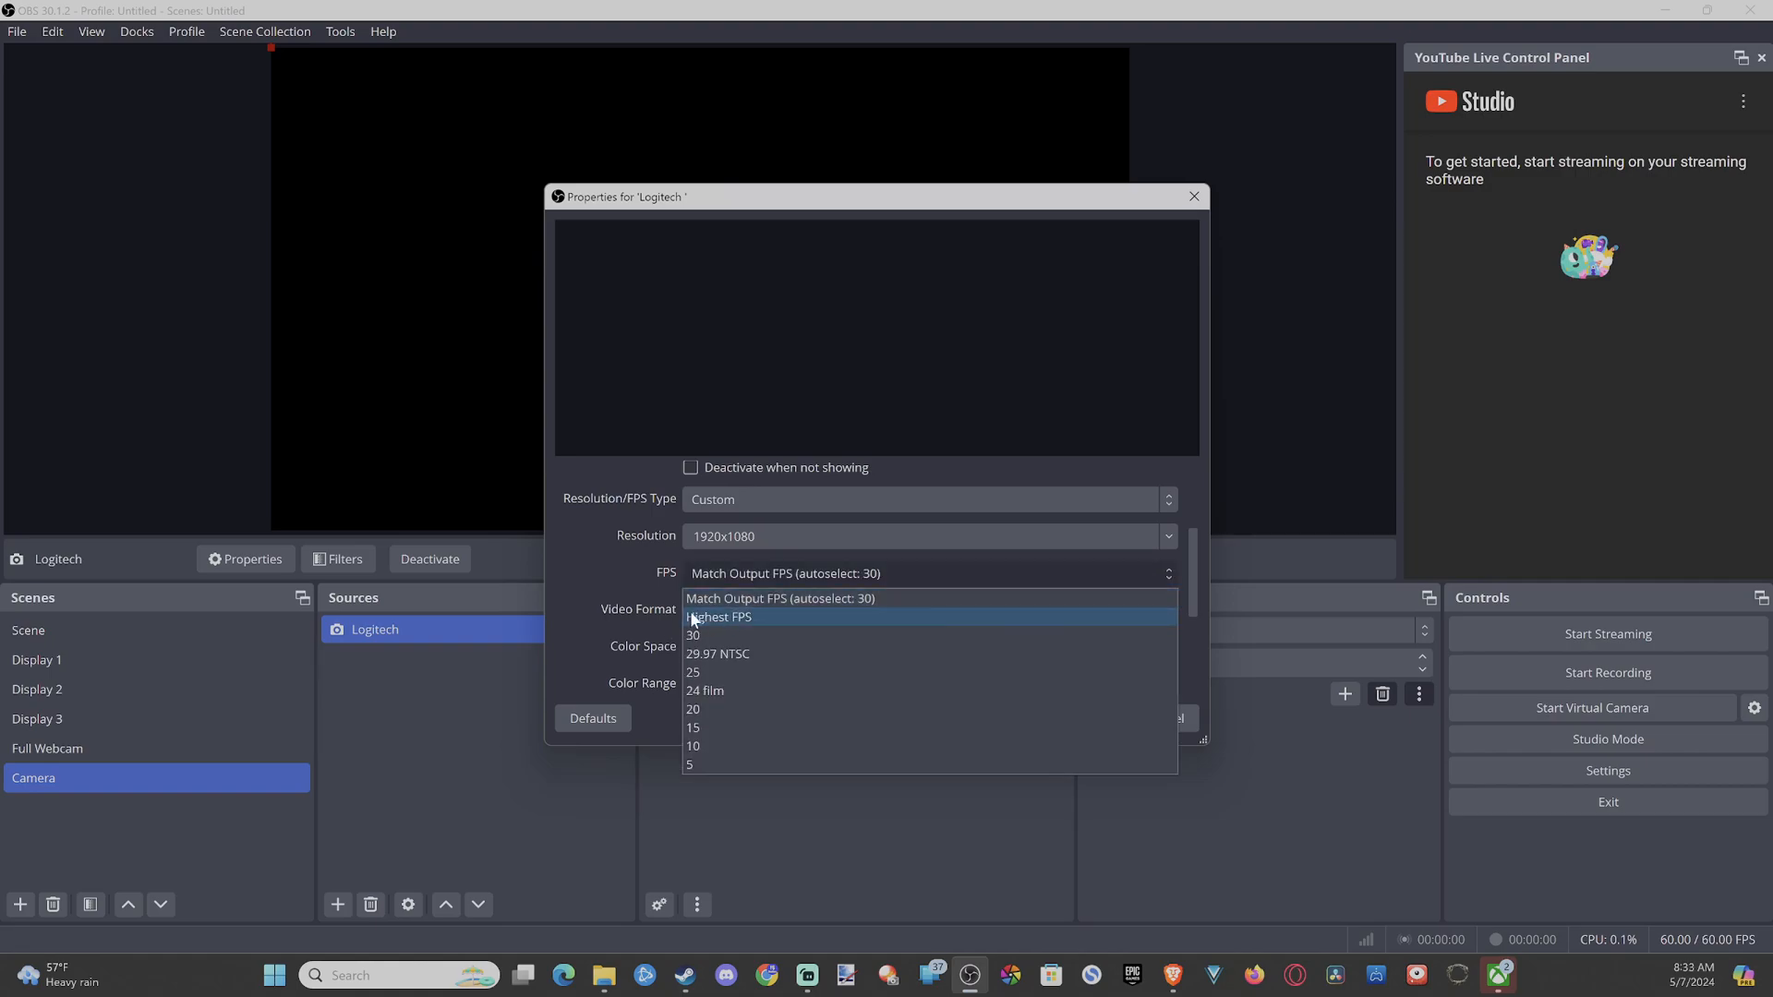
{"action": "left_click", "coordinate": [718, 617]}
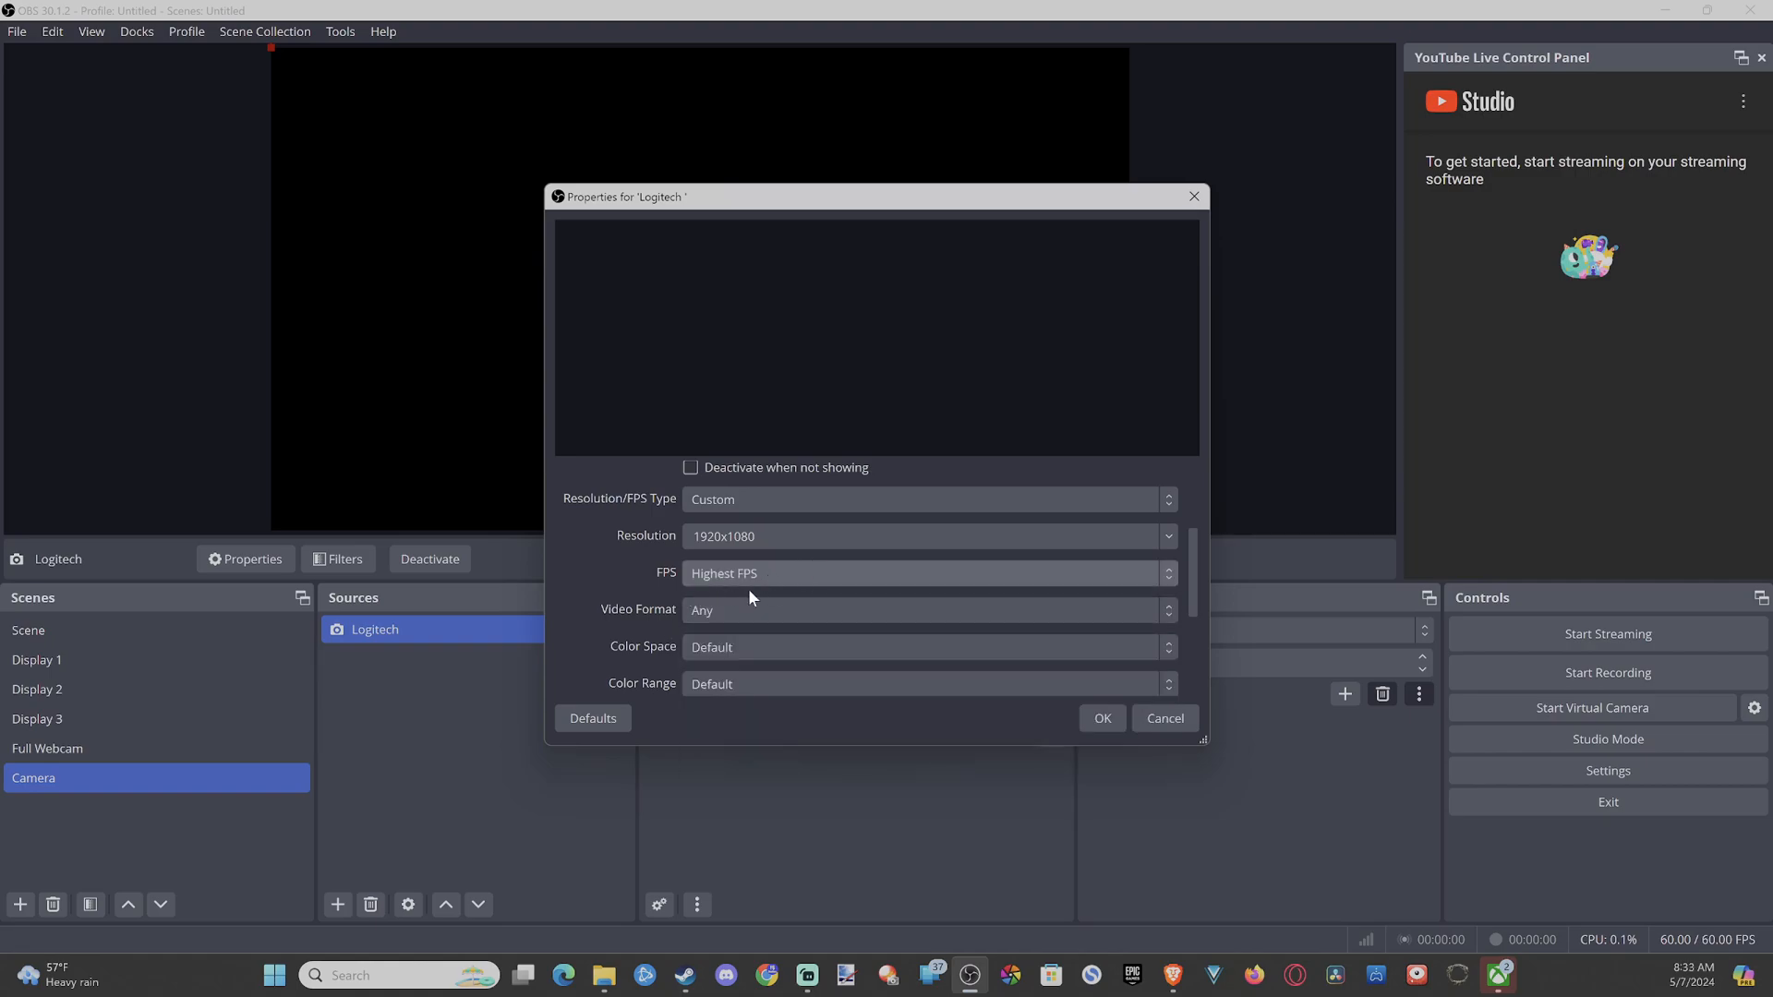
{"action": "mouse_move", "coordinate": [733, 578]}
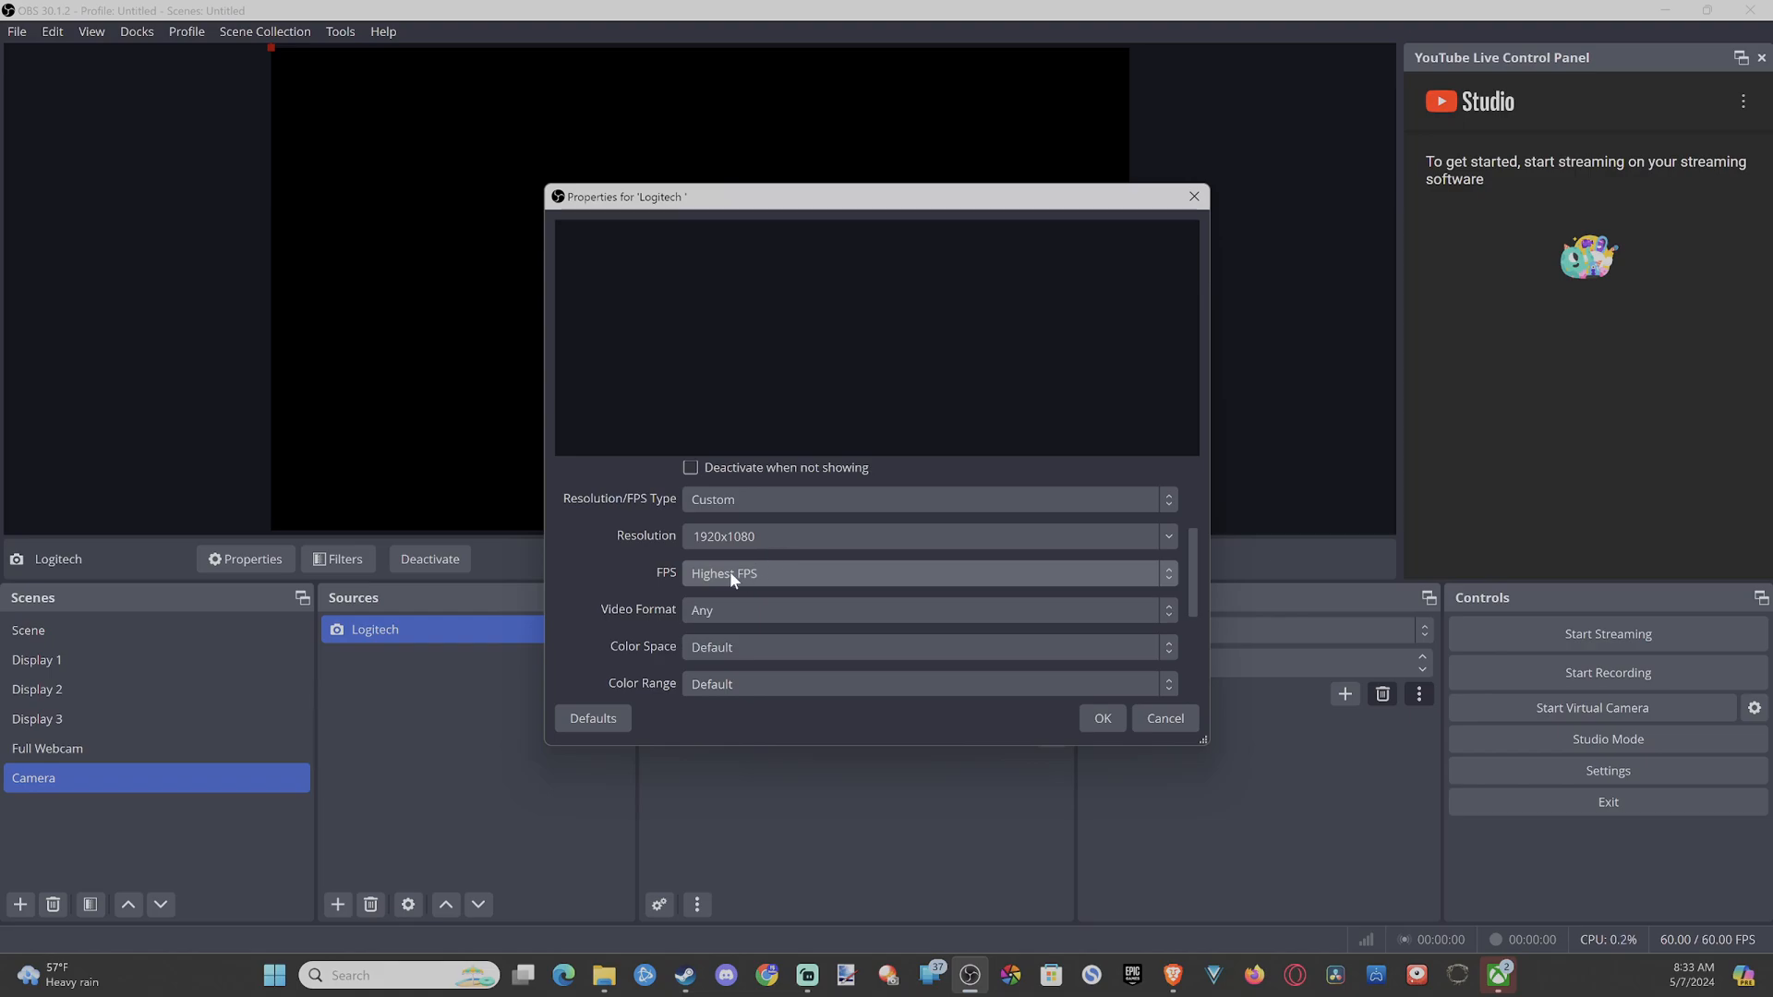
{"action": "mouse_move", "coordinate": [698, 598]}
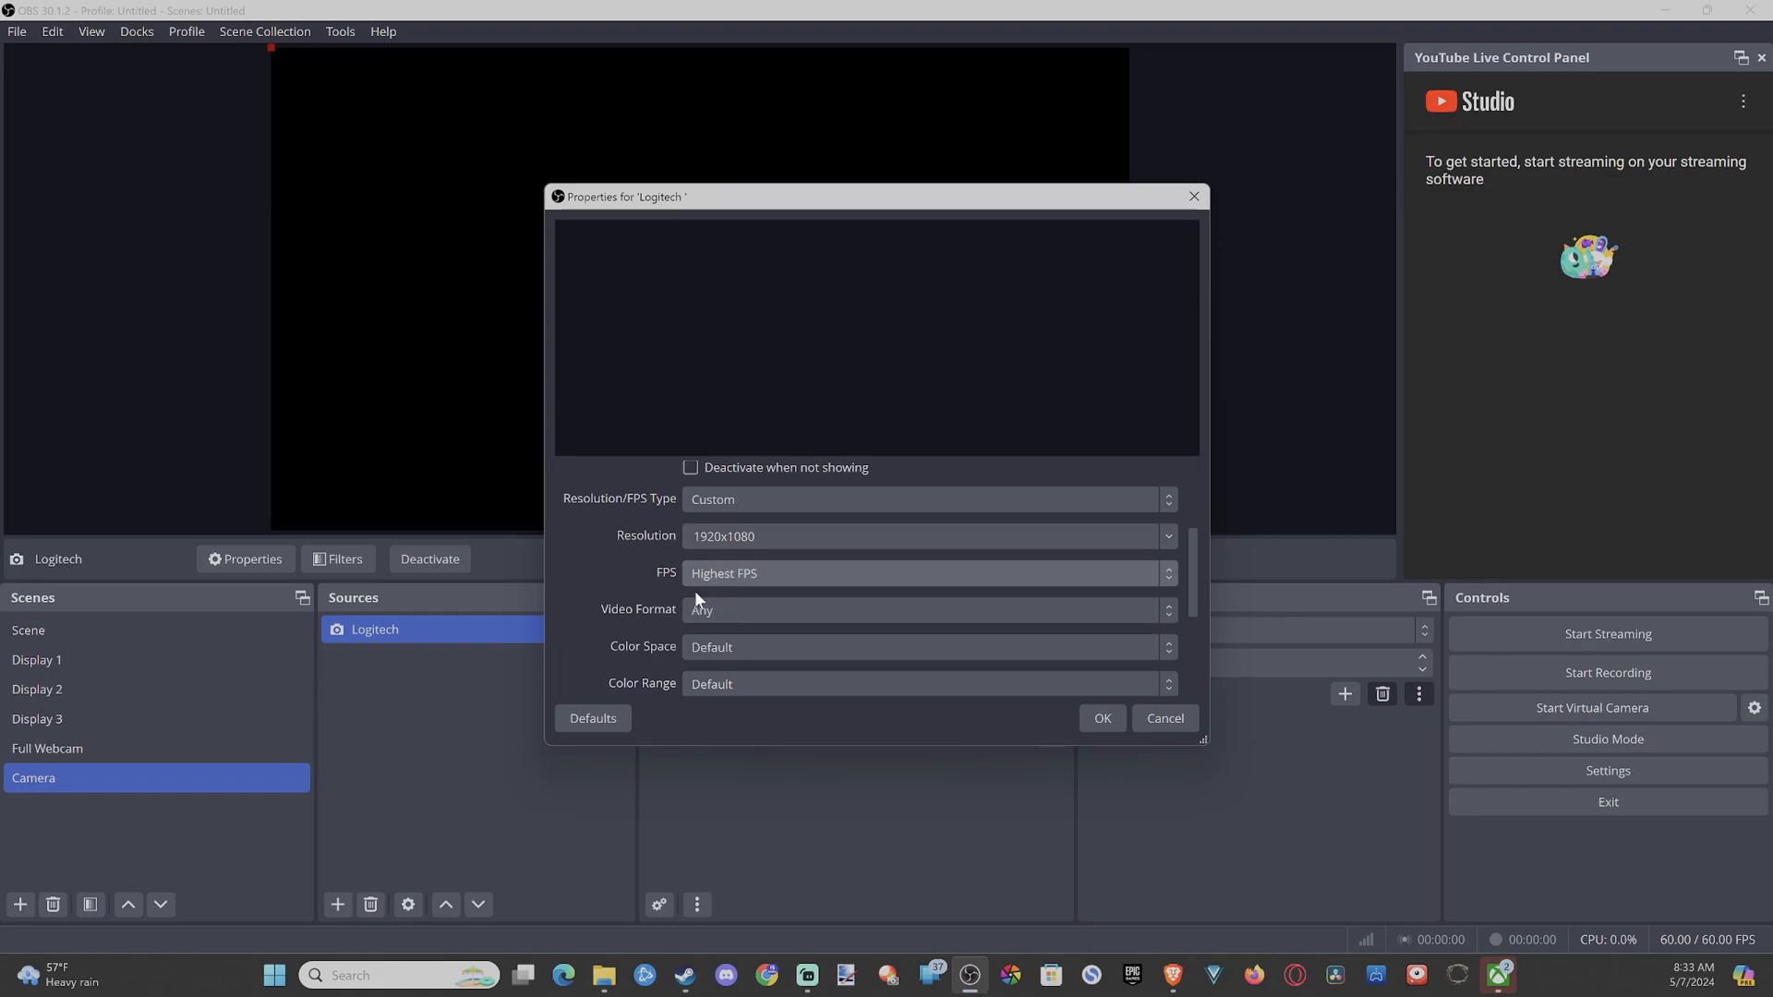
{"action": "mouse_move", "coordinate": [666, 625]}
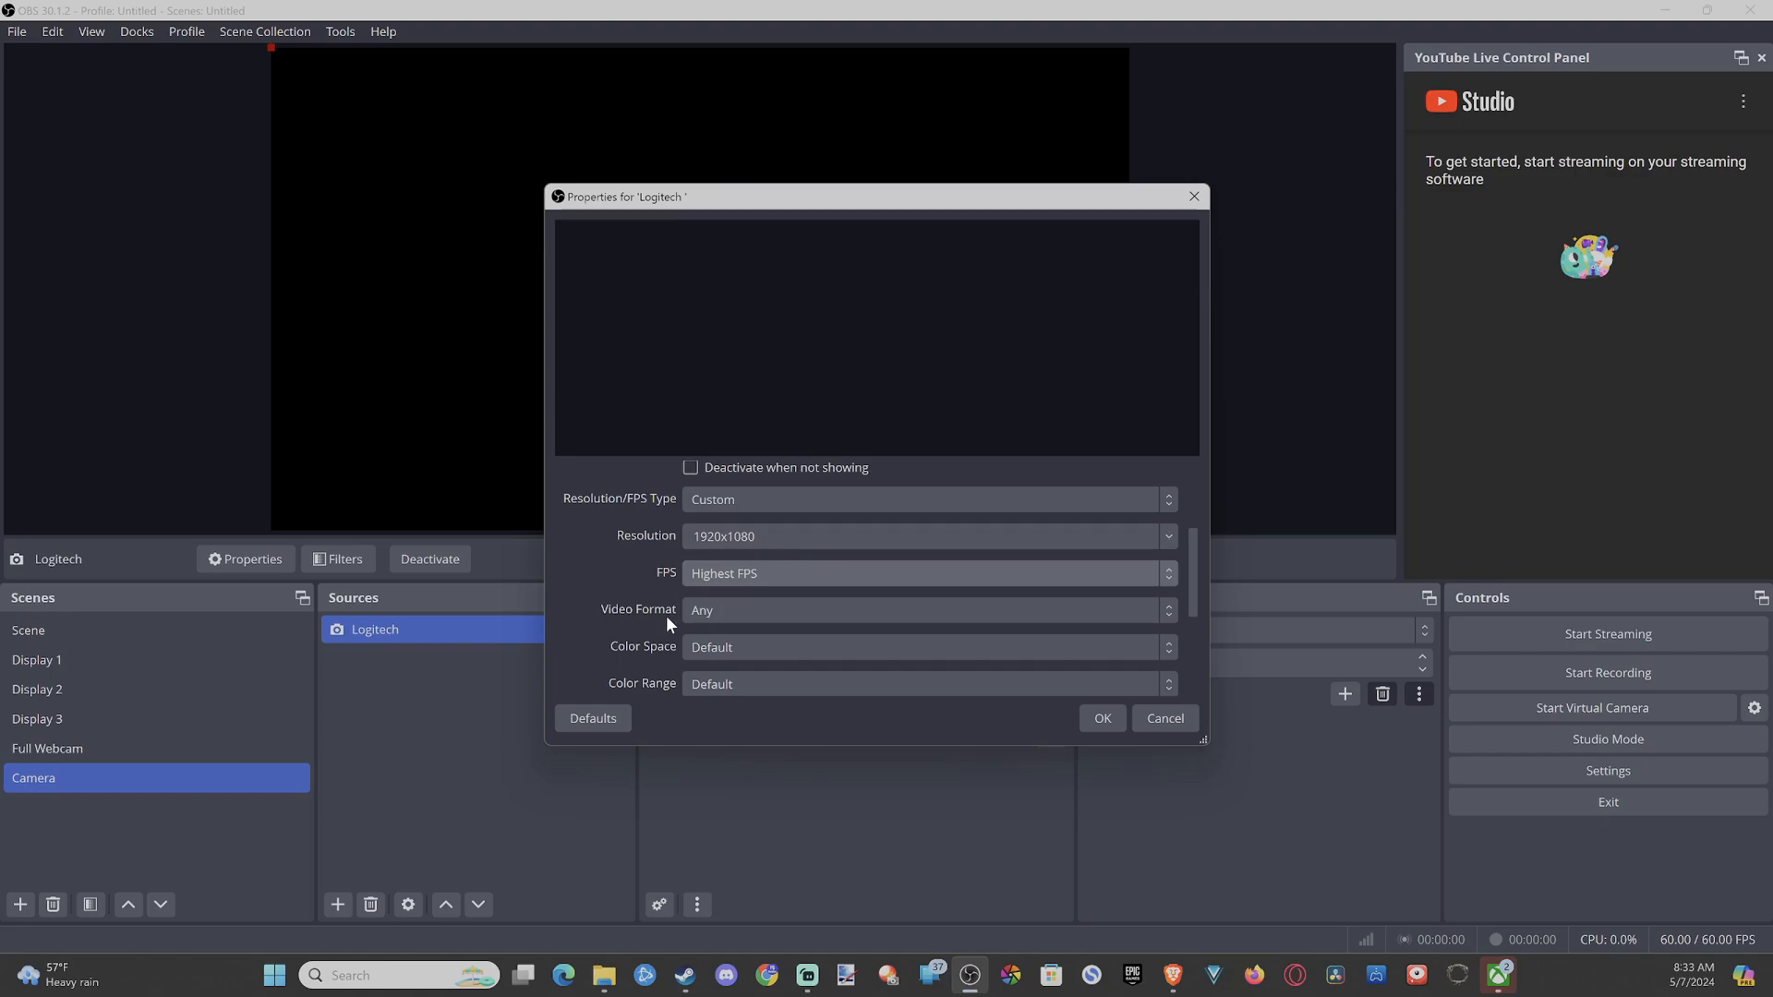
{"action": "scroll", "scroll_direction": "down", "scroll_amount": 3}
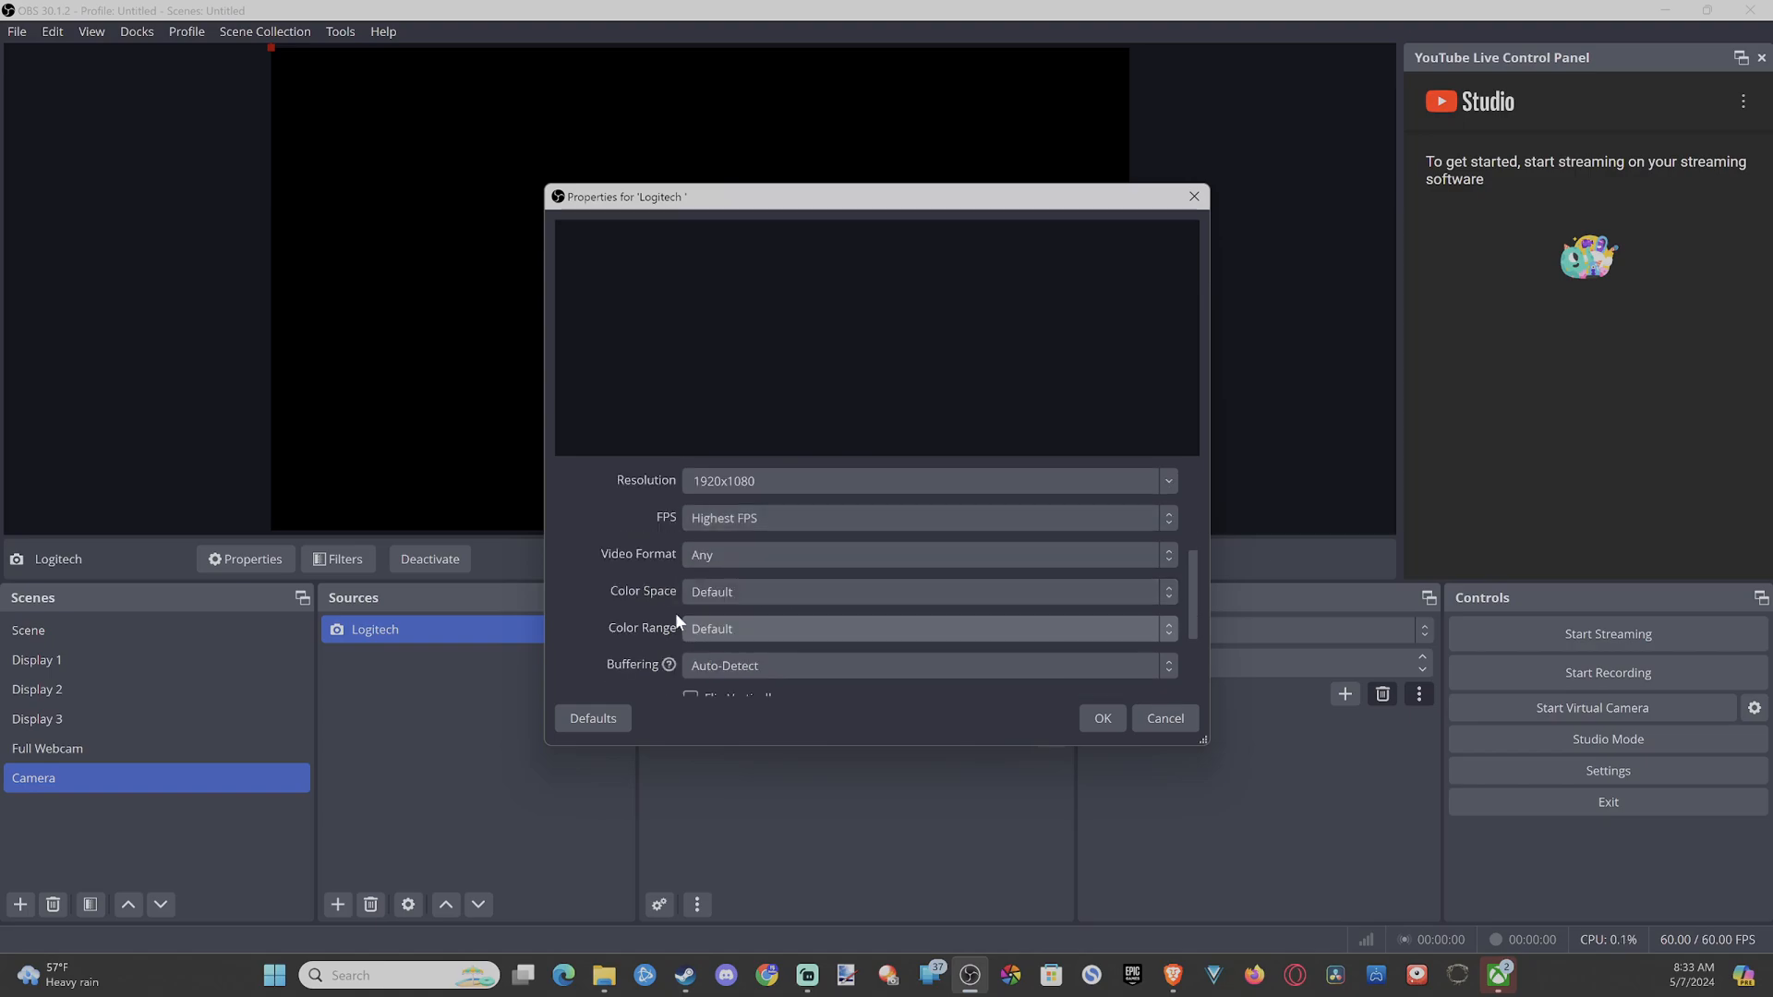
{"action": "scroll", "scroll_direction": "down", "scroll_amount": 3}
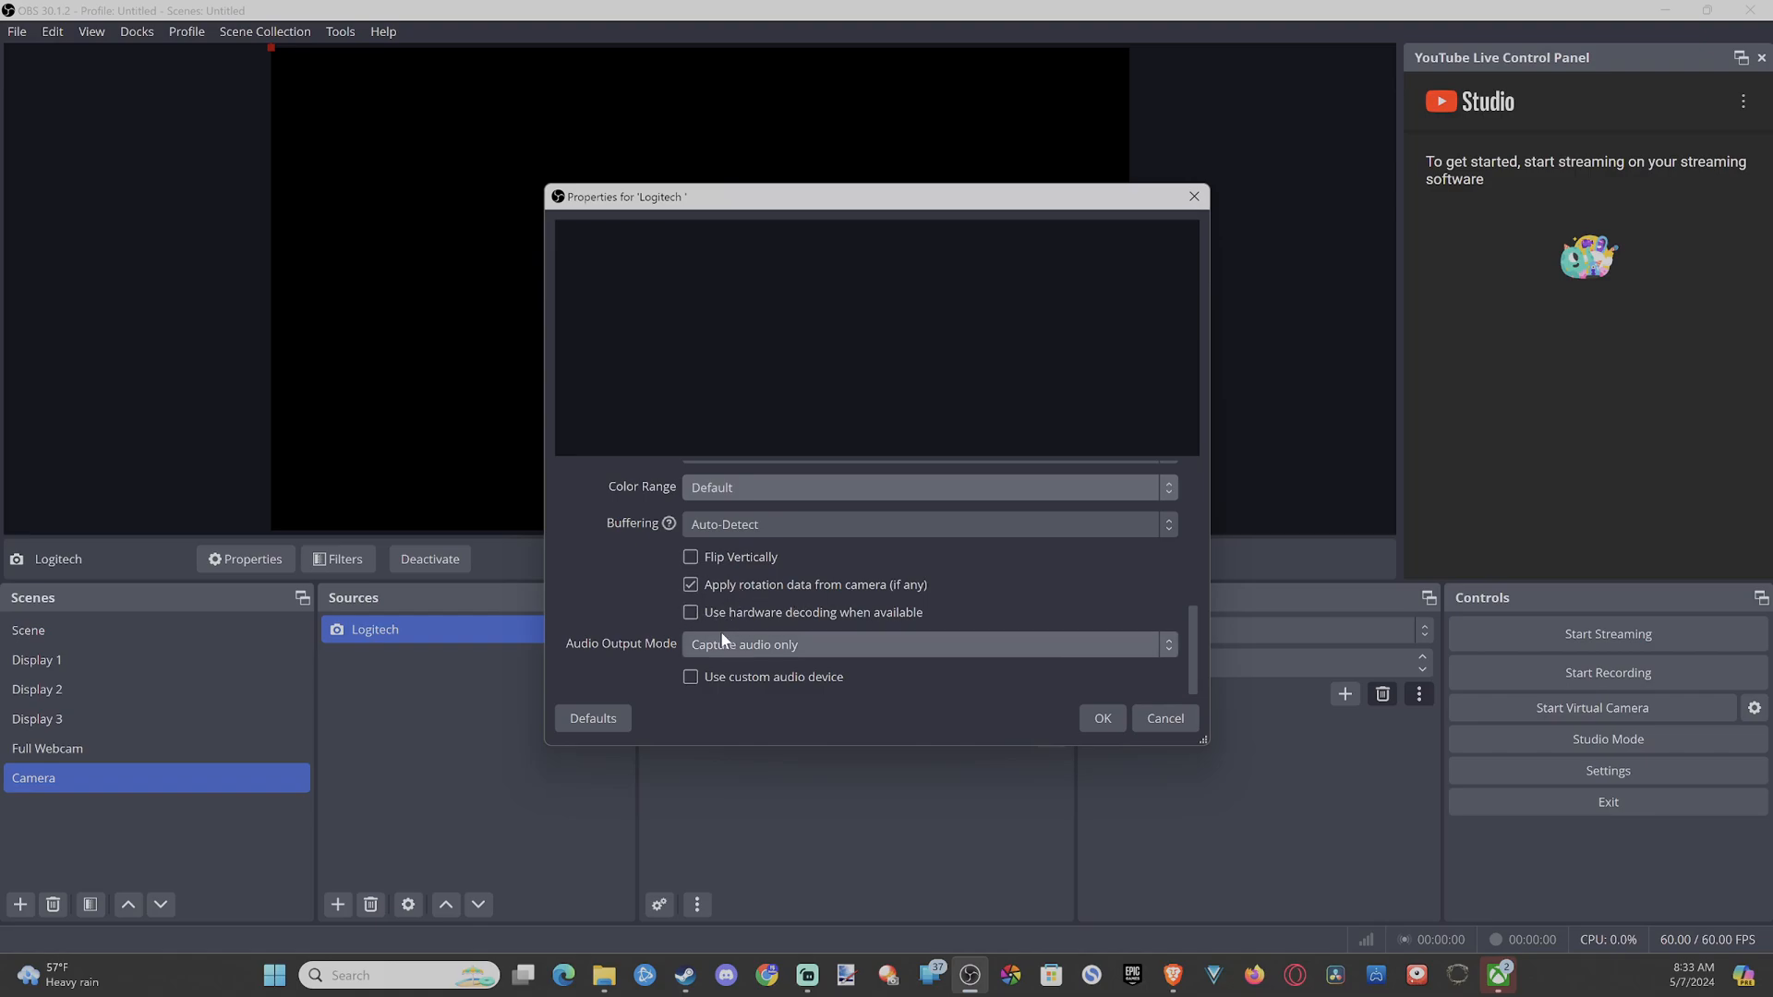
Reselect HD Pro Webcam C920 as the device and confirm the Logitech properties with OK.
{"action": "left_click", "coordinate": [1100, 718]}
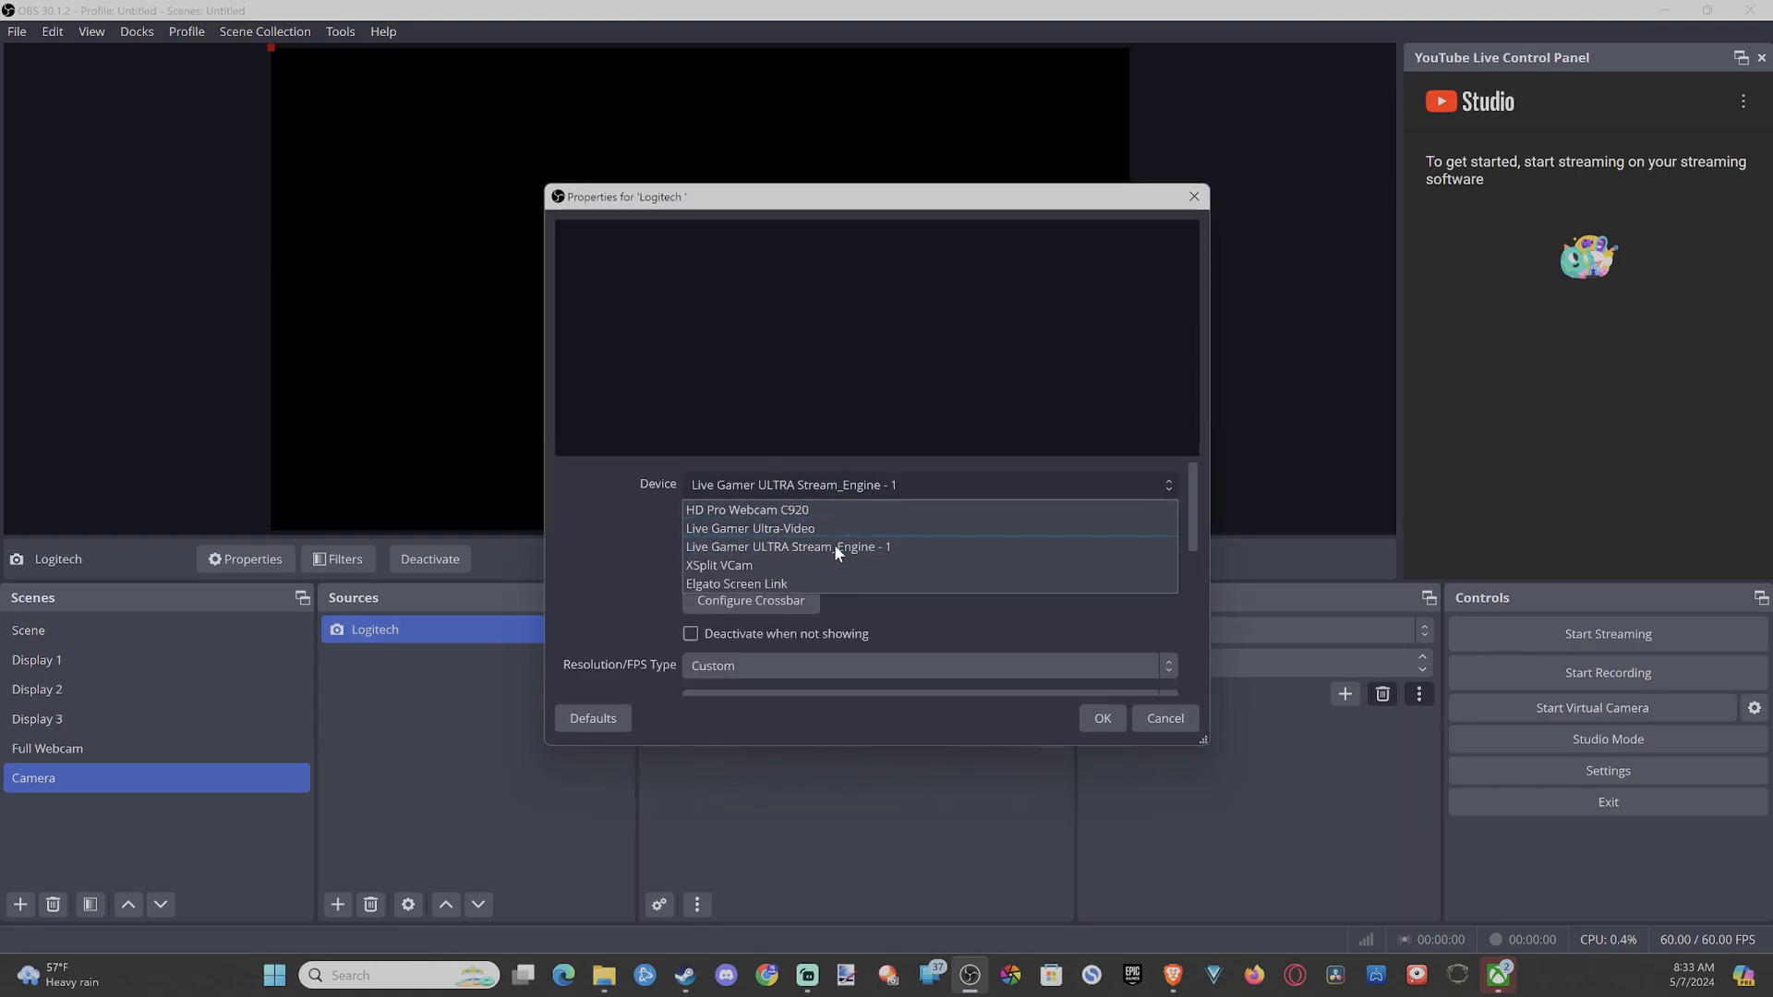
{"action": "left_click", "coordinate": [737, 583]}
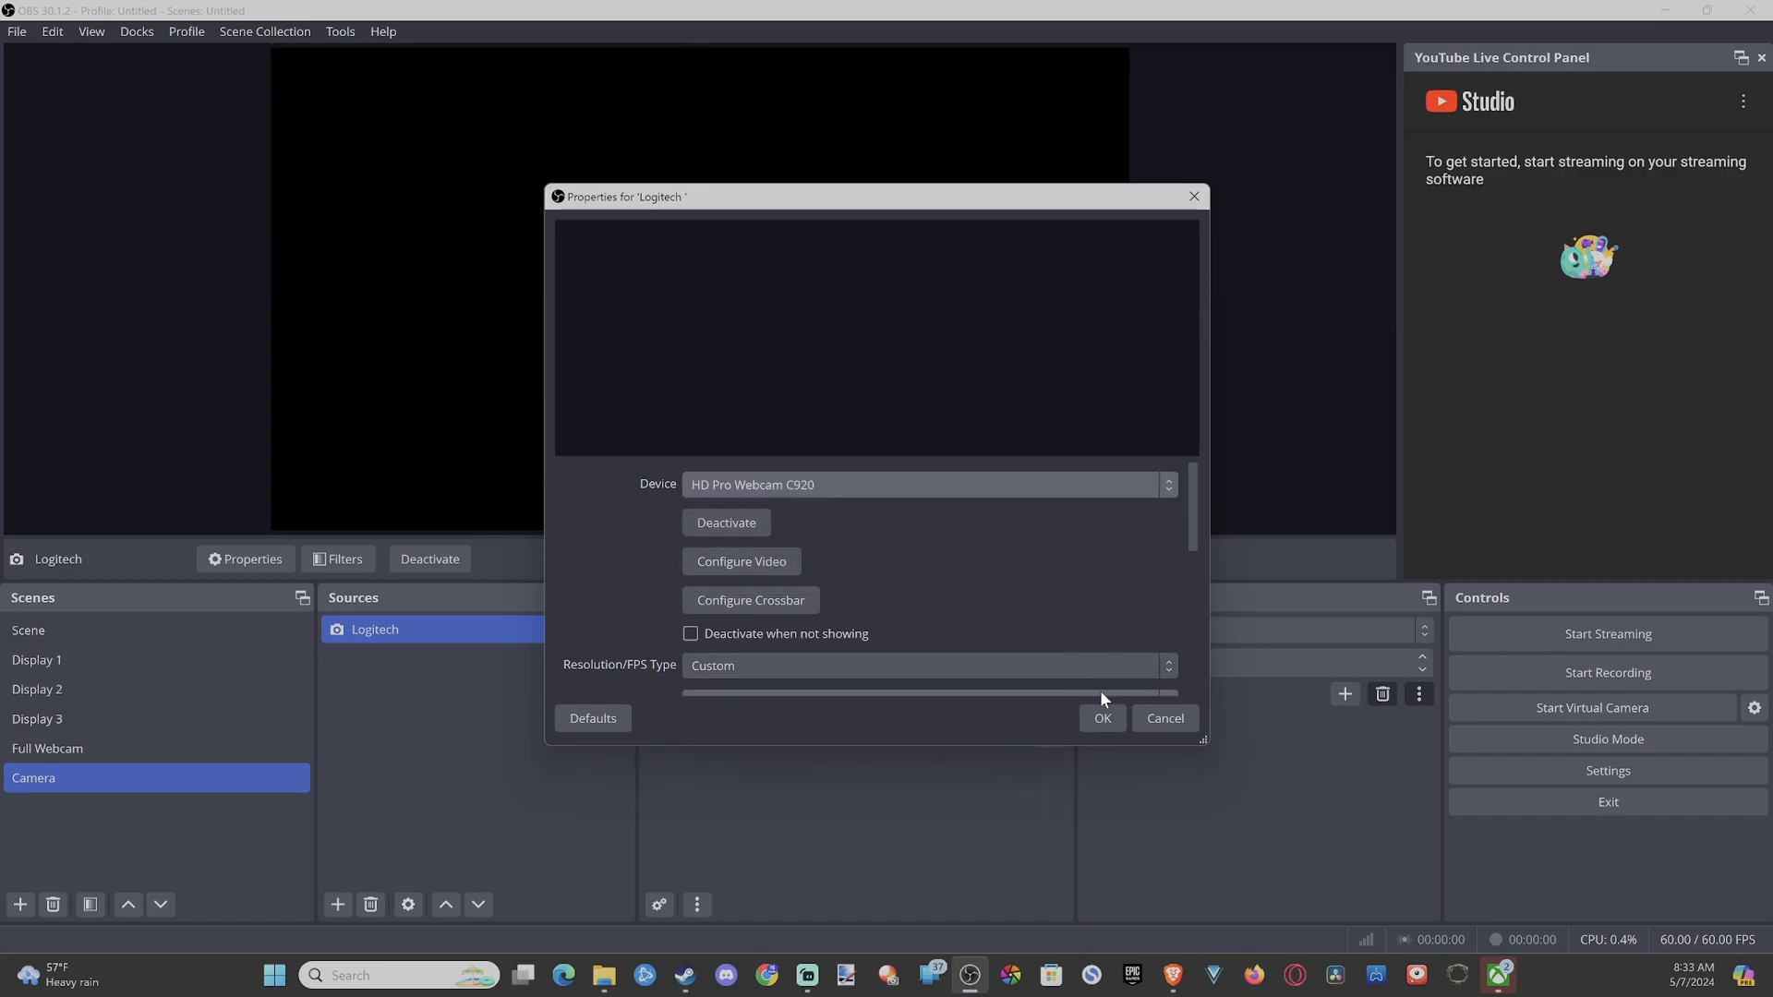
{"action": "left_click", "coordinate": [1099, 718]}
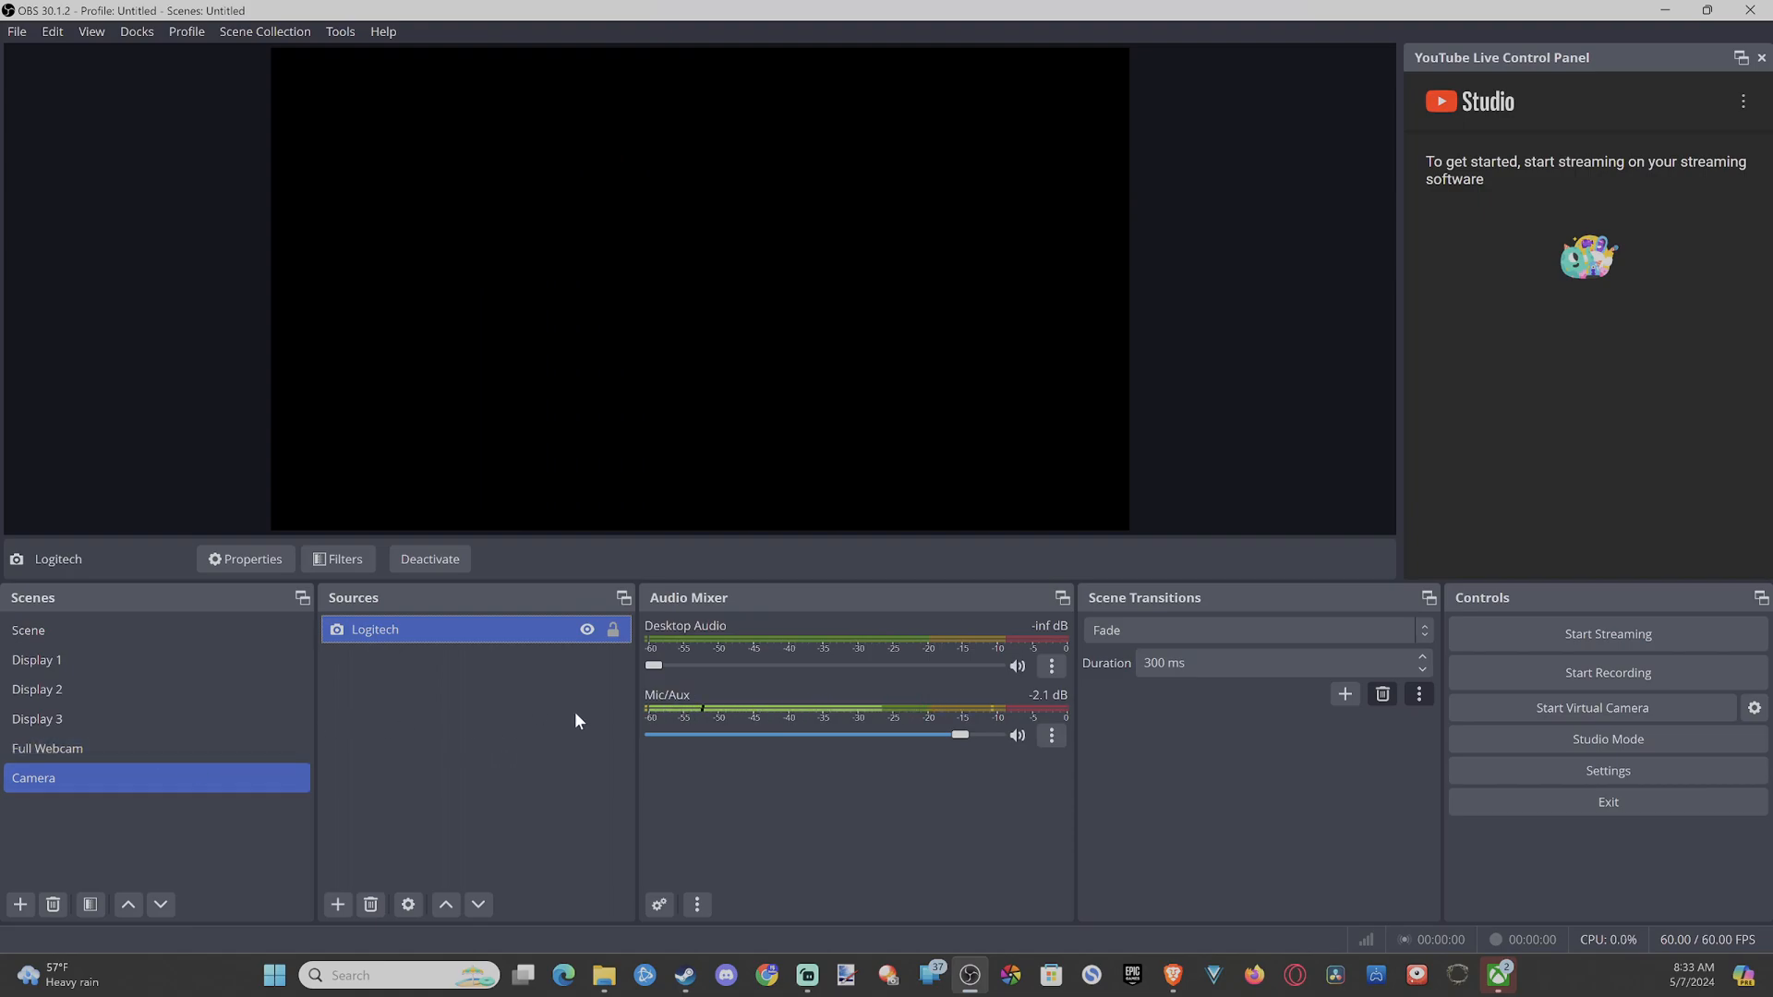
{"action": "mouse_move", "coordinate": [711, 750]}
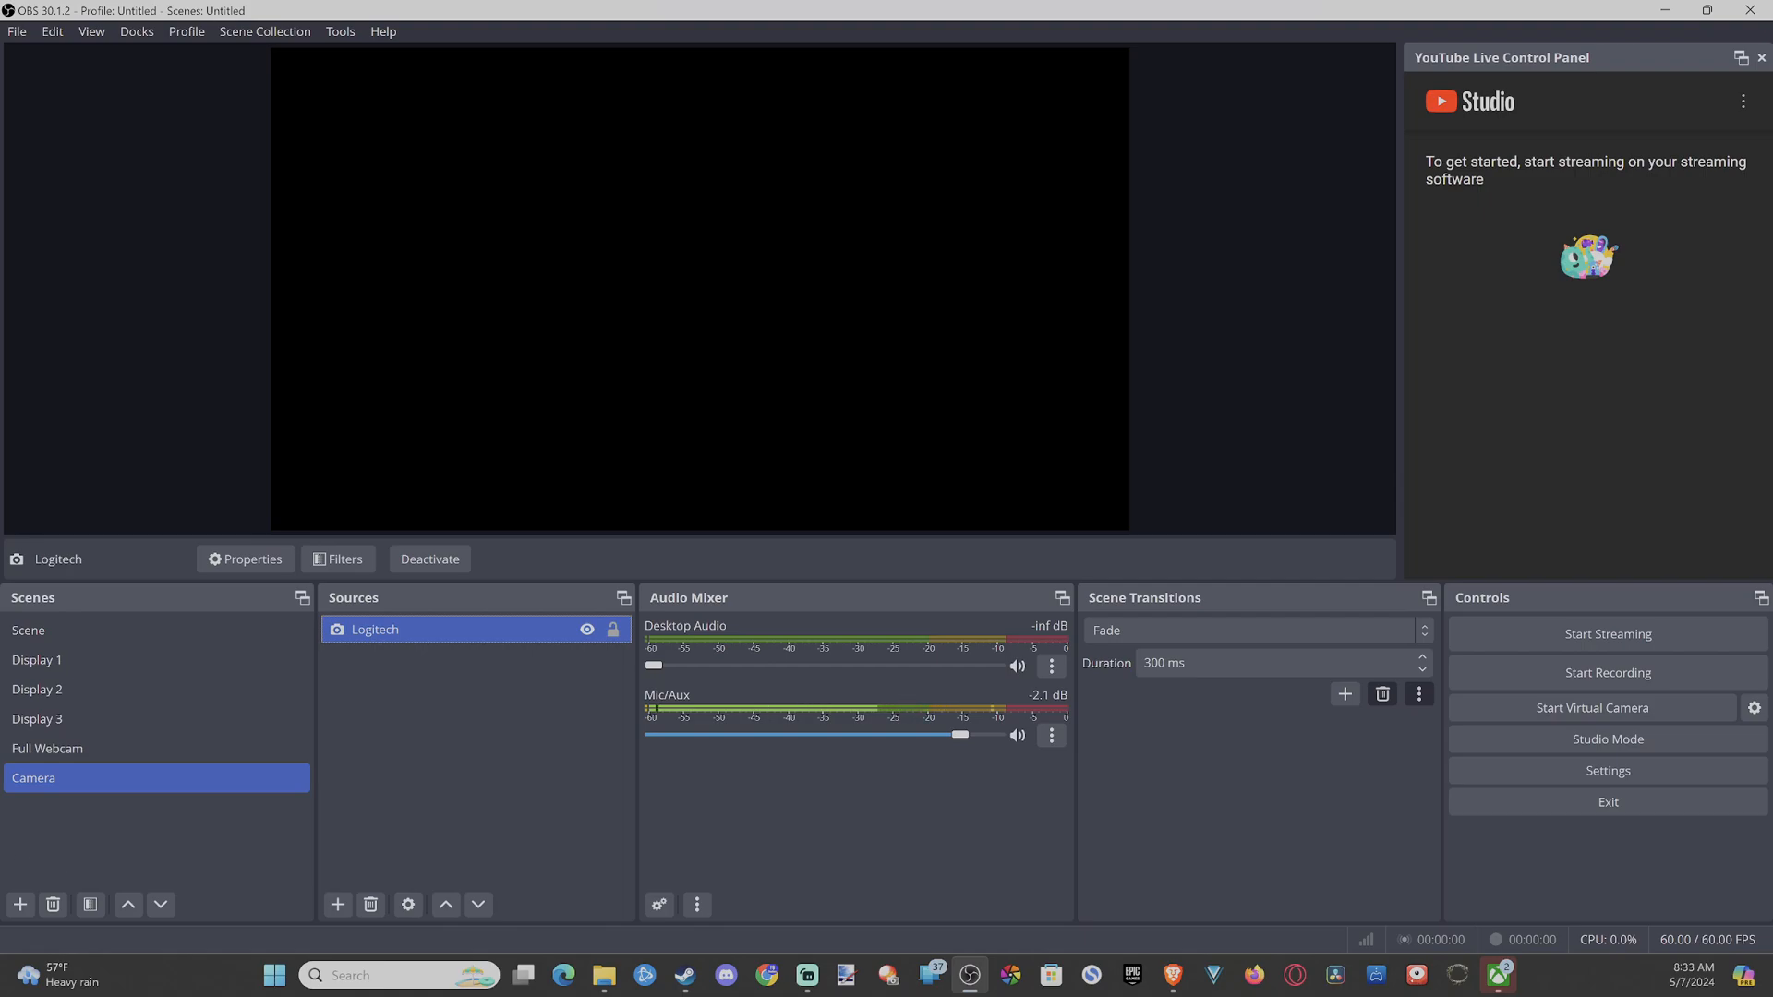
{"action": "mouse_move", "coordinate": [690, 578]}
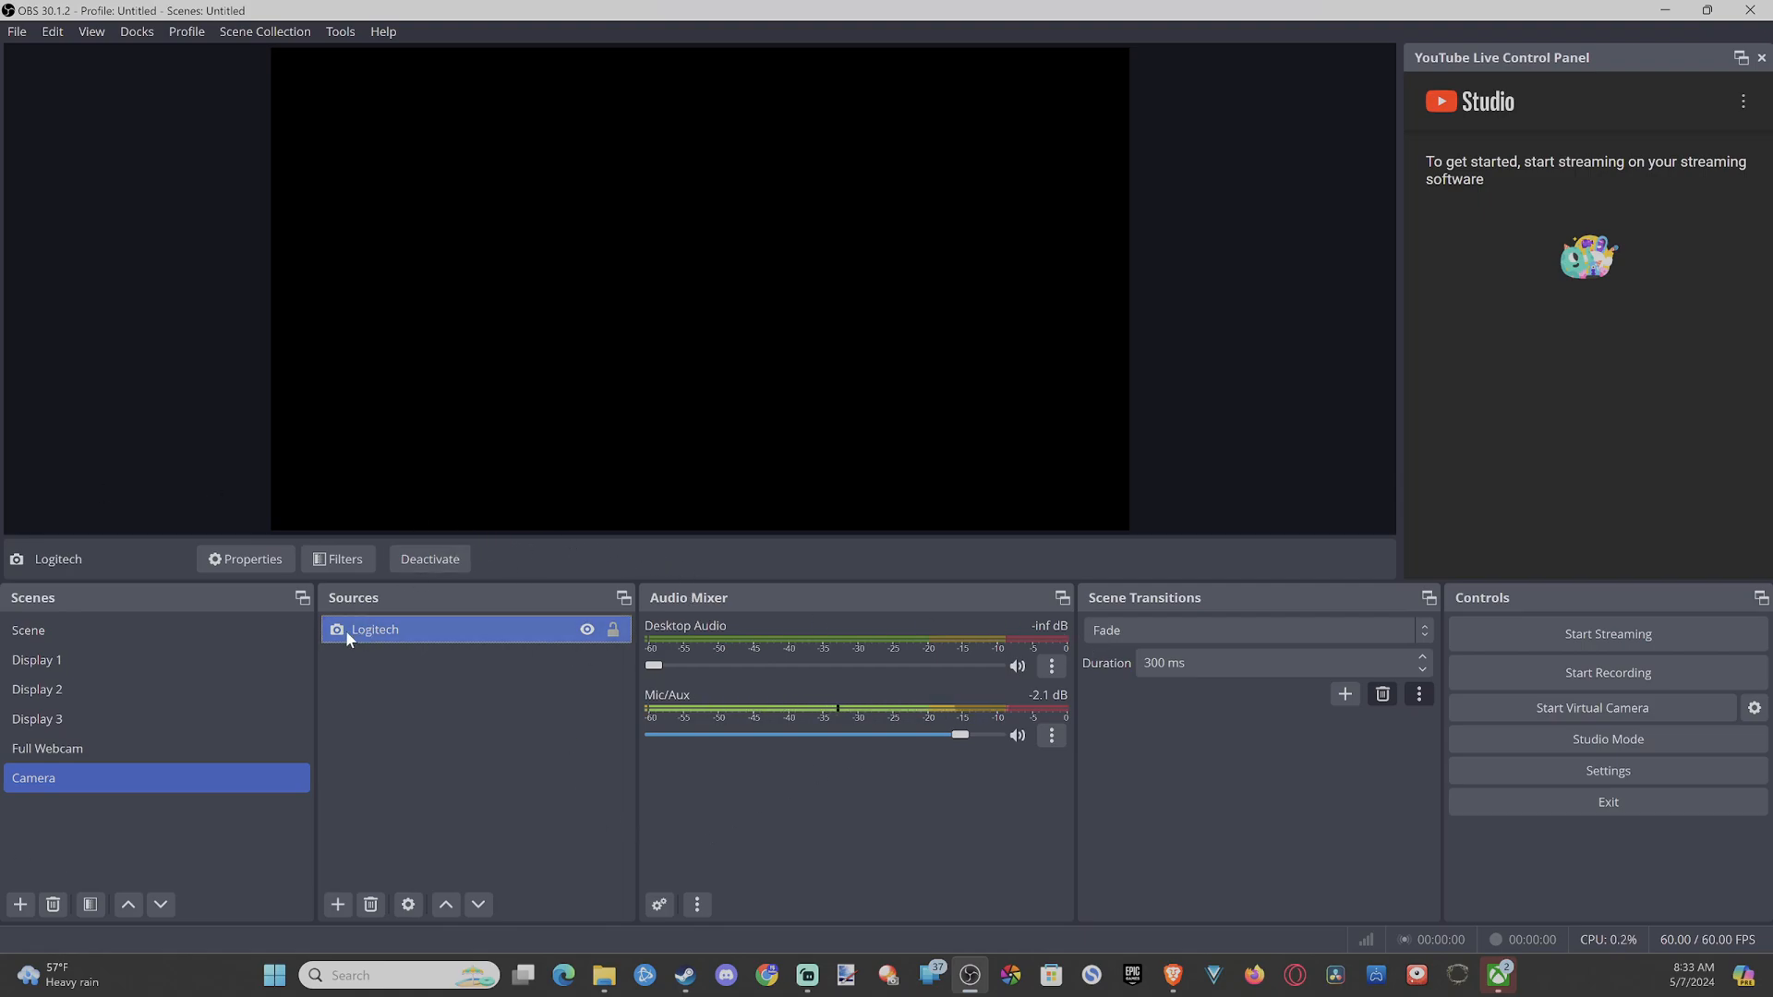
{"action": "left_click", "coordinate": [36, 719]}
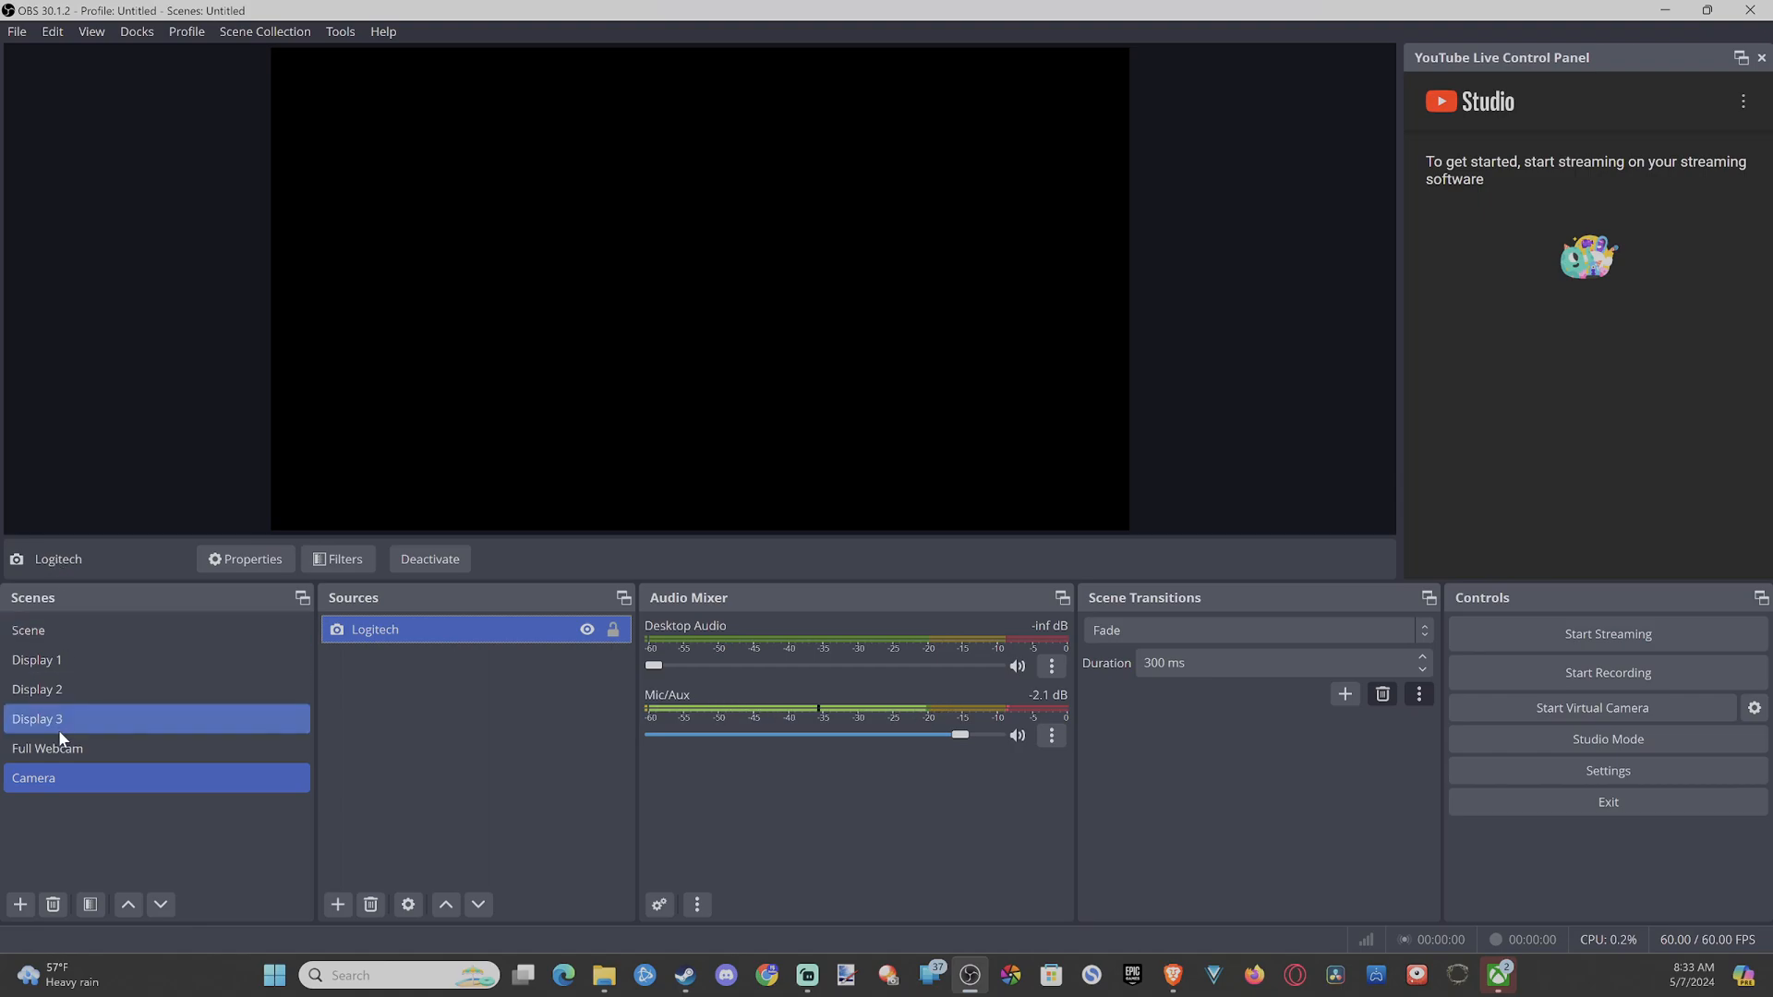